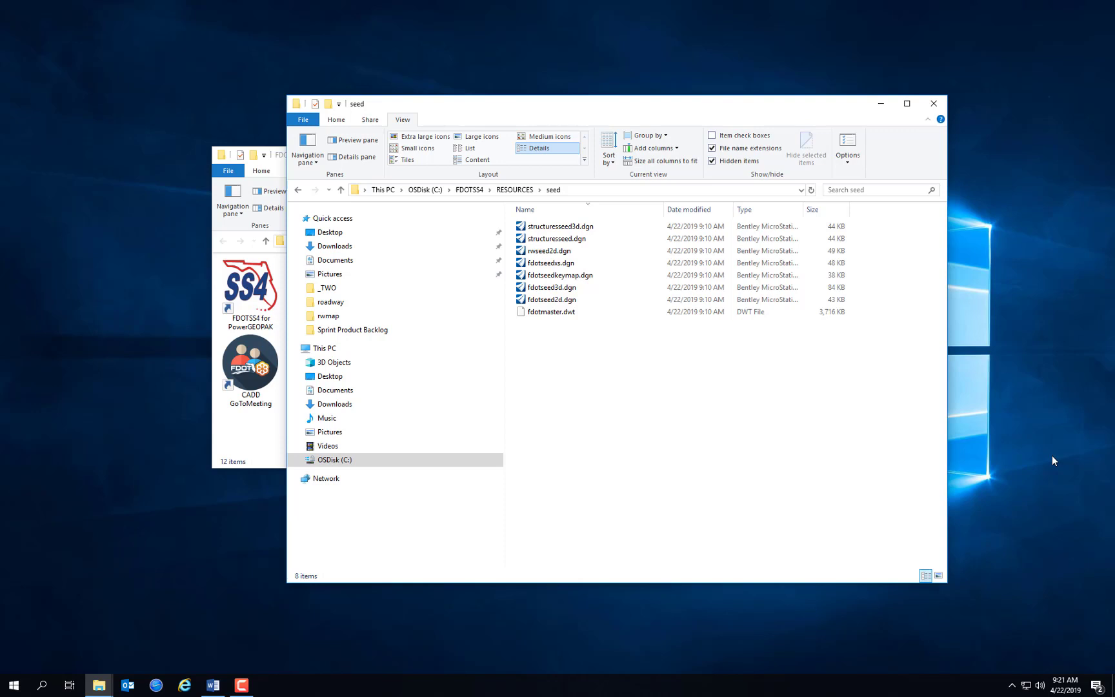
mouse_move(628, 449)
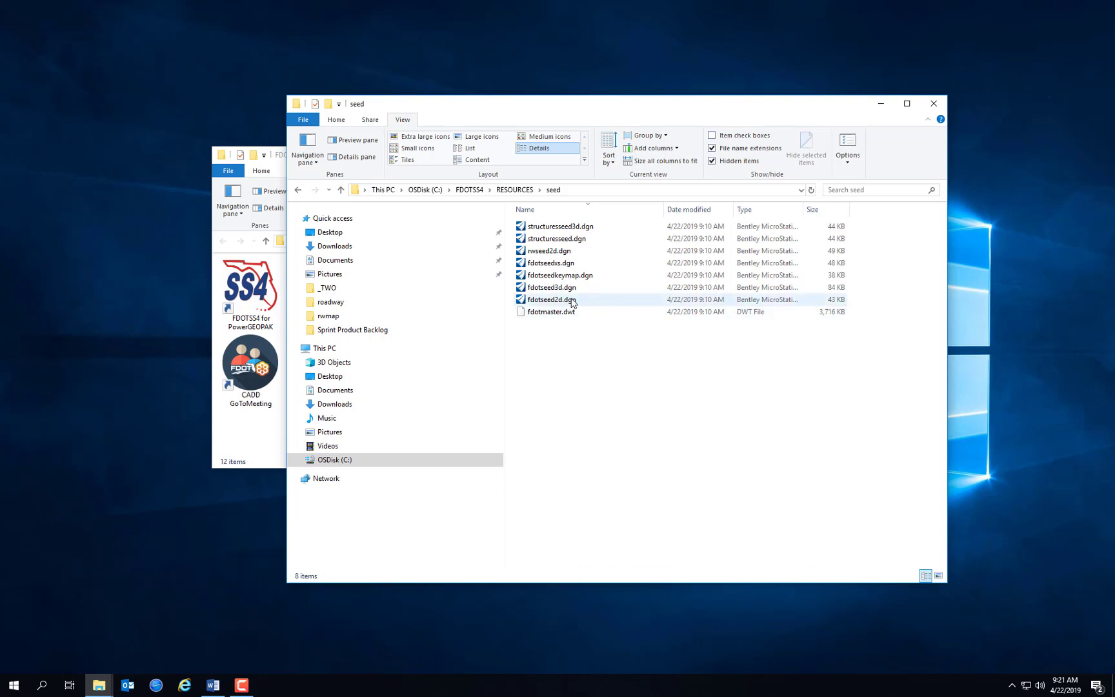
Close the seed folder window, leaving the FDOTSS4 shortcuts folder.
click(640, 450)
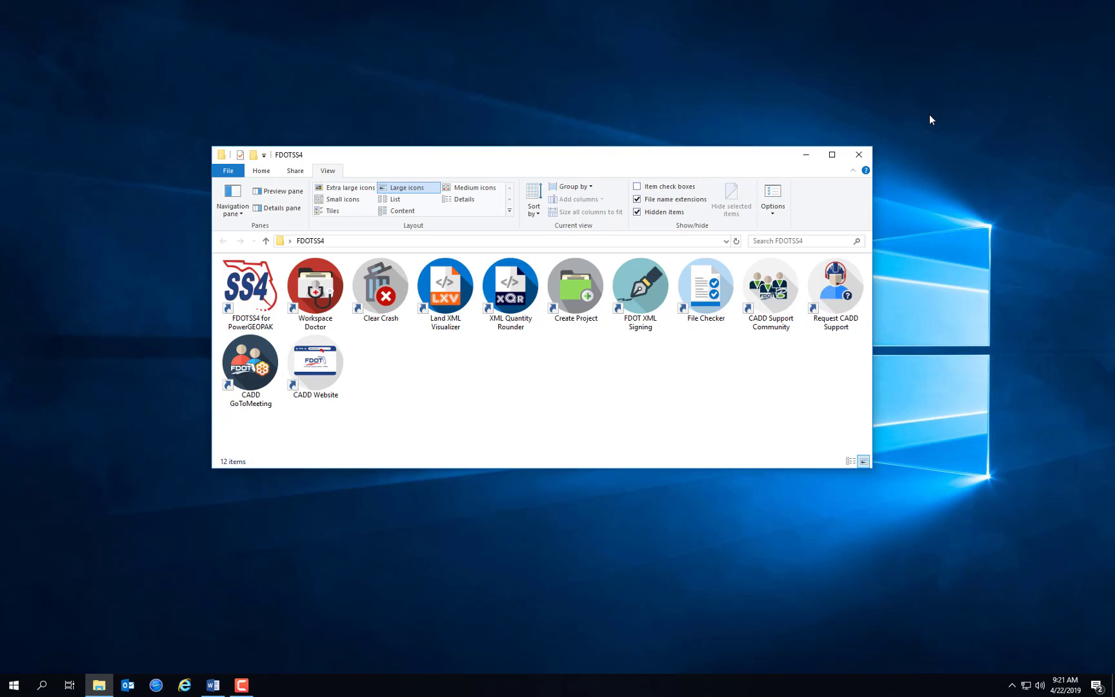
mouse_move(940, 109)
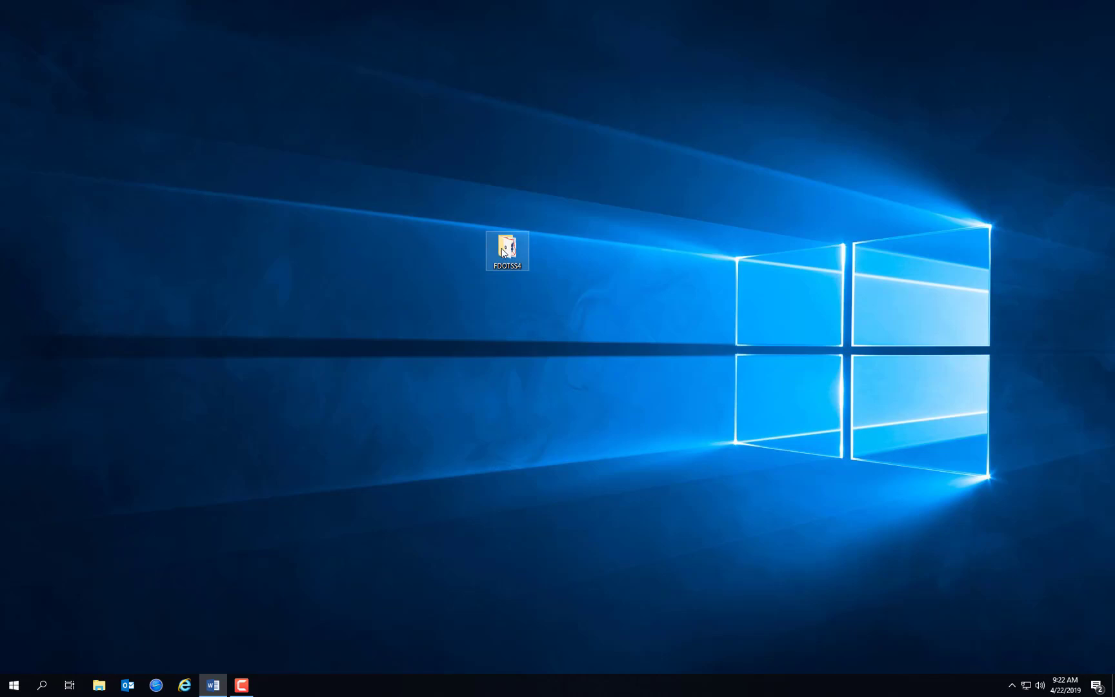
Launch FDOTSS4 for PowerGEOPAK from the FDOTSS4 desktop folder.
double_click(506, 250)
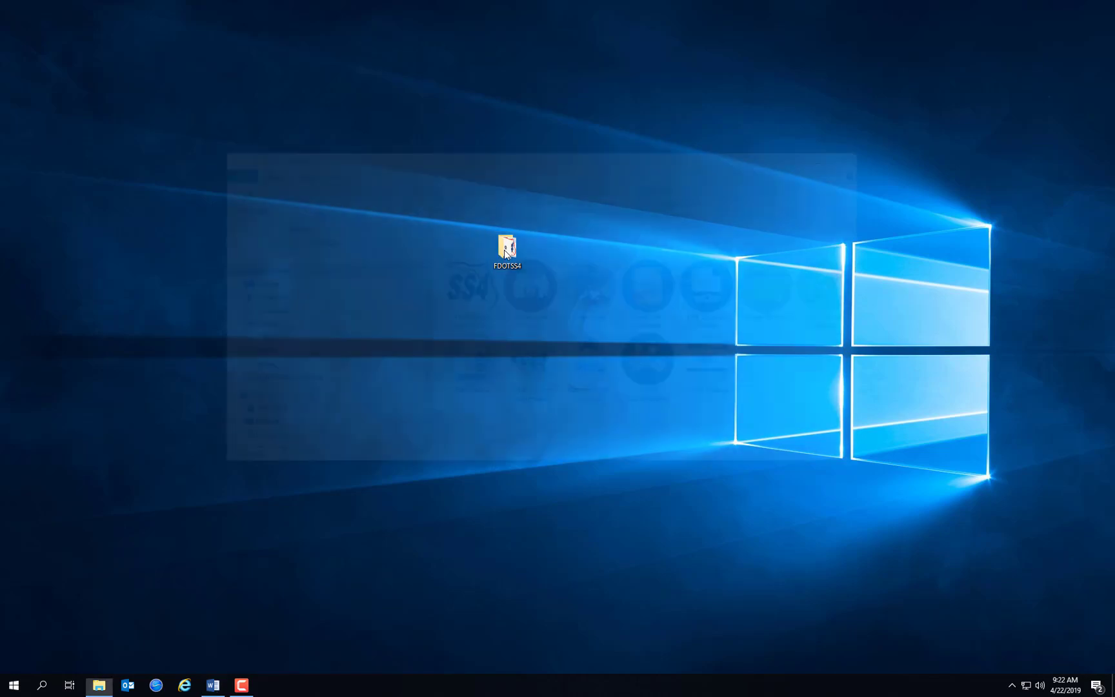
double_click(506, 248)
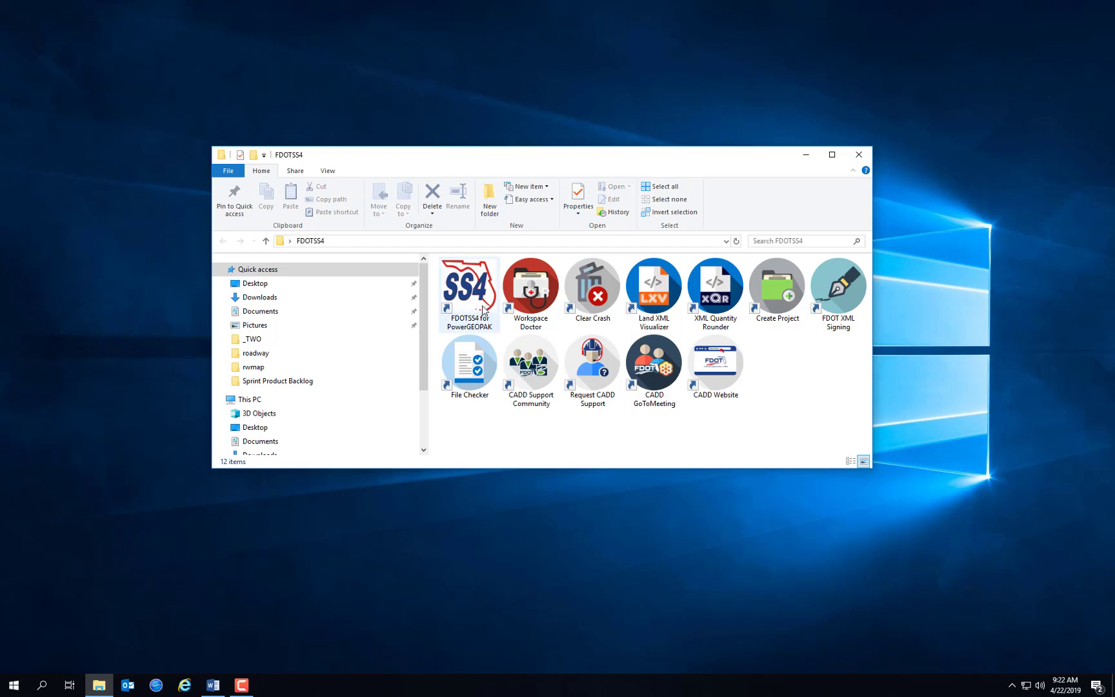
mouse_move(469, 284)
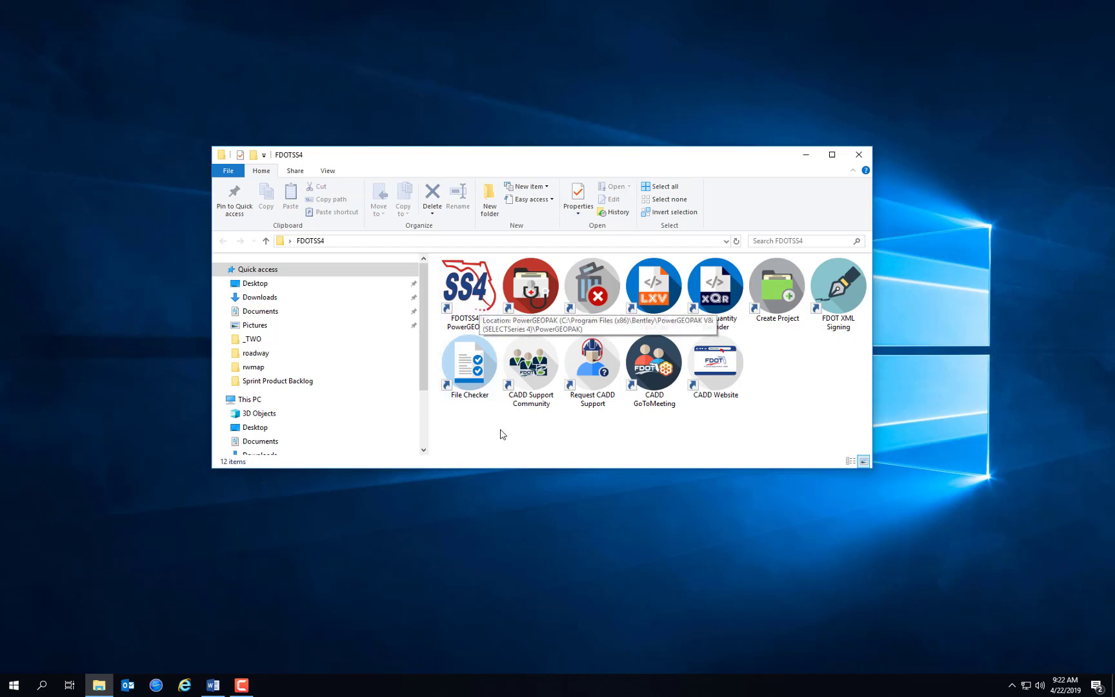
mouse_move(490, 442)
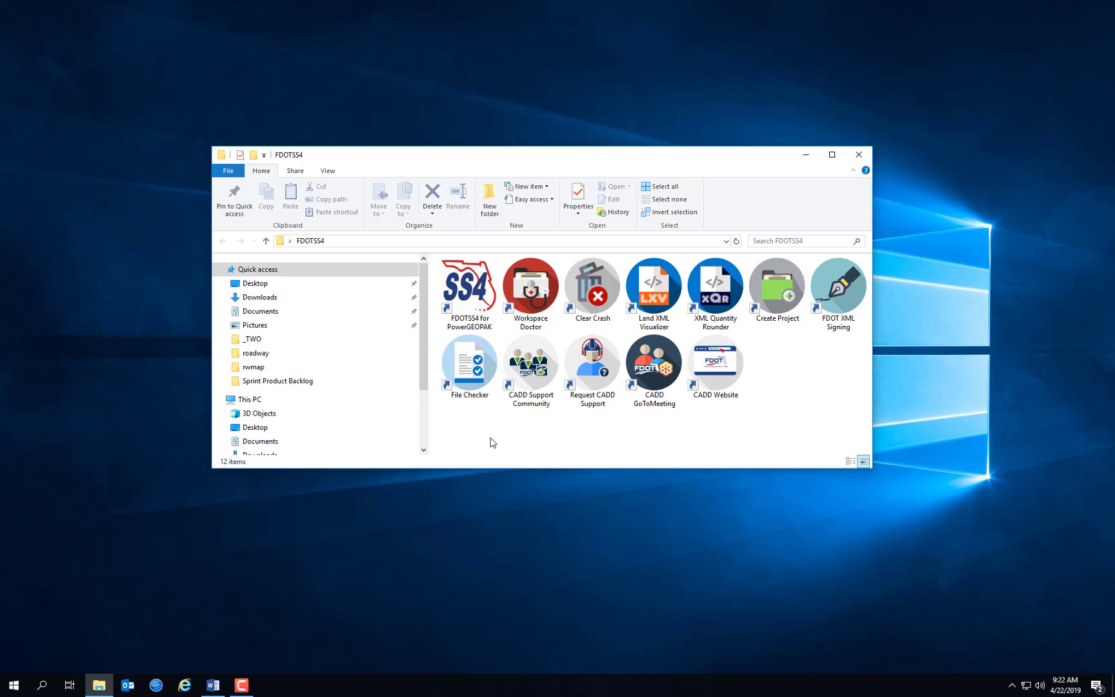
mouse_move(495, 457)
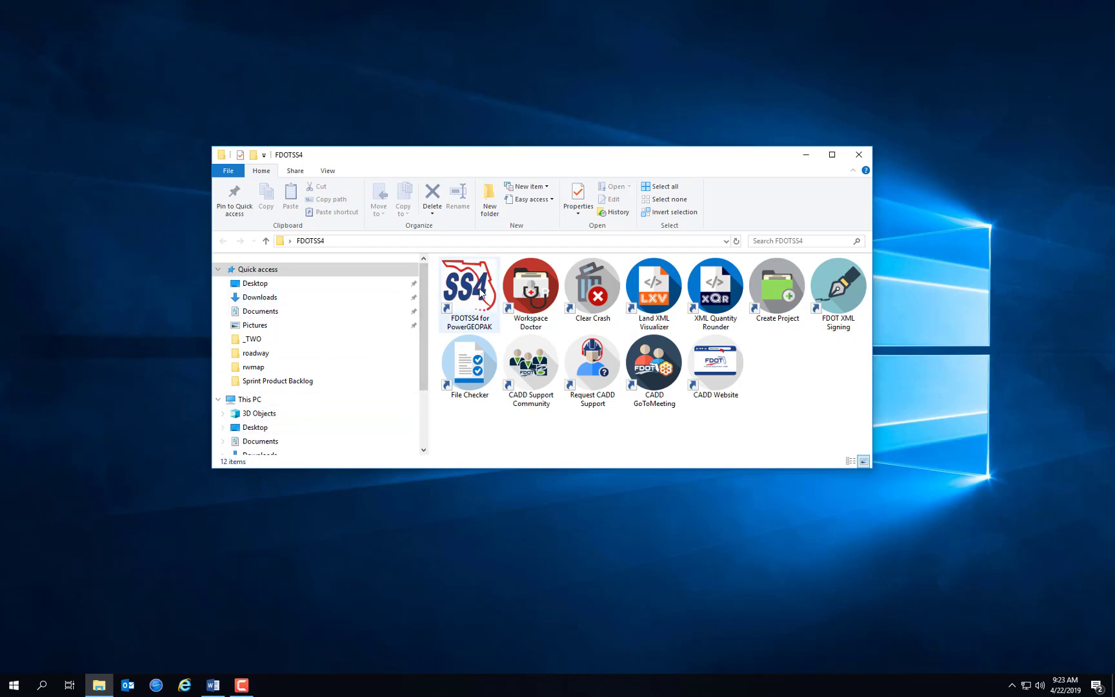
click(468, 292)
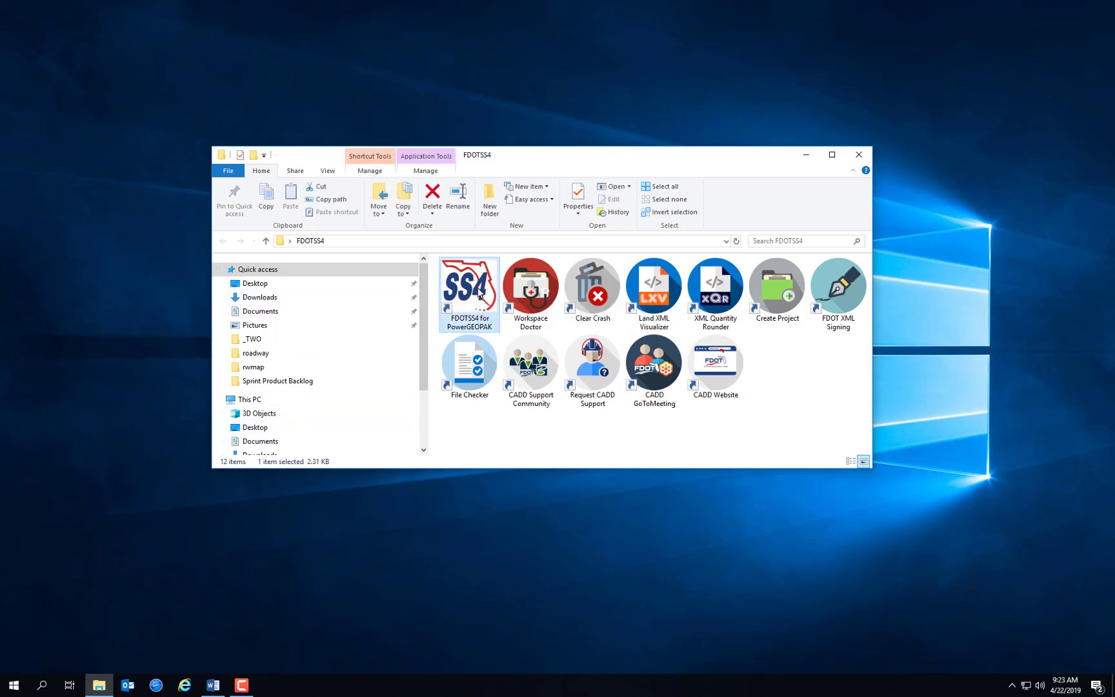
mouse_move(468, 288)
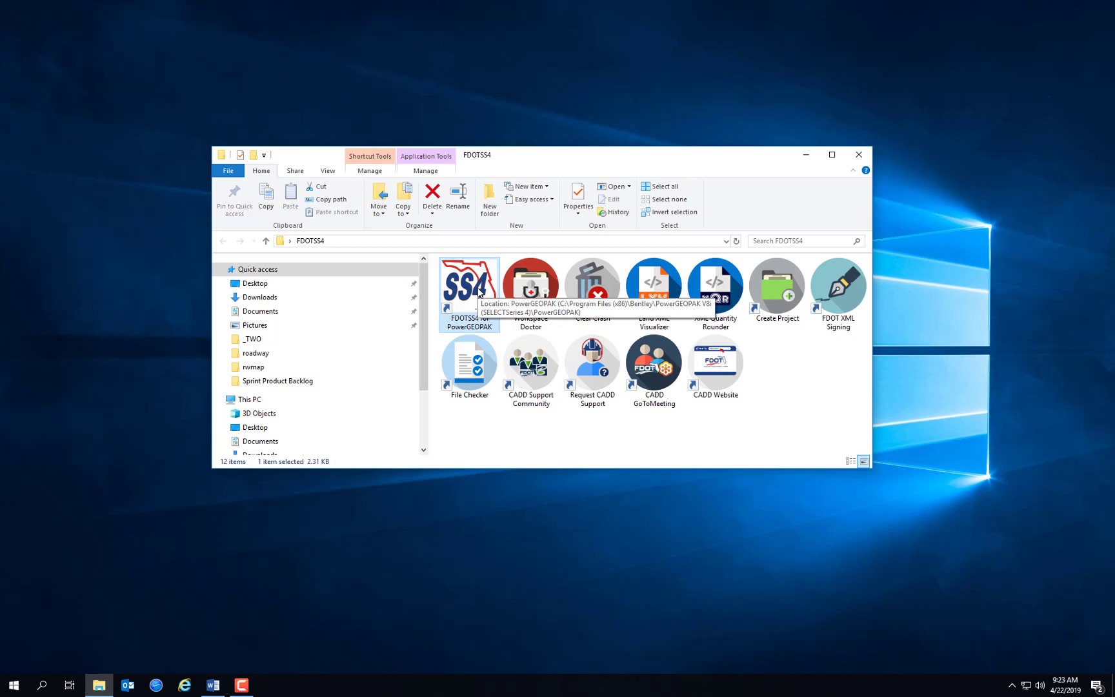
double_click(468, 284)
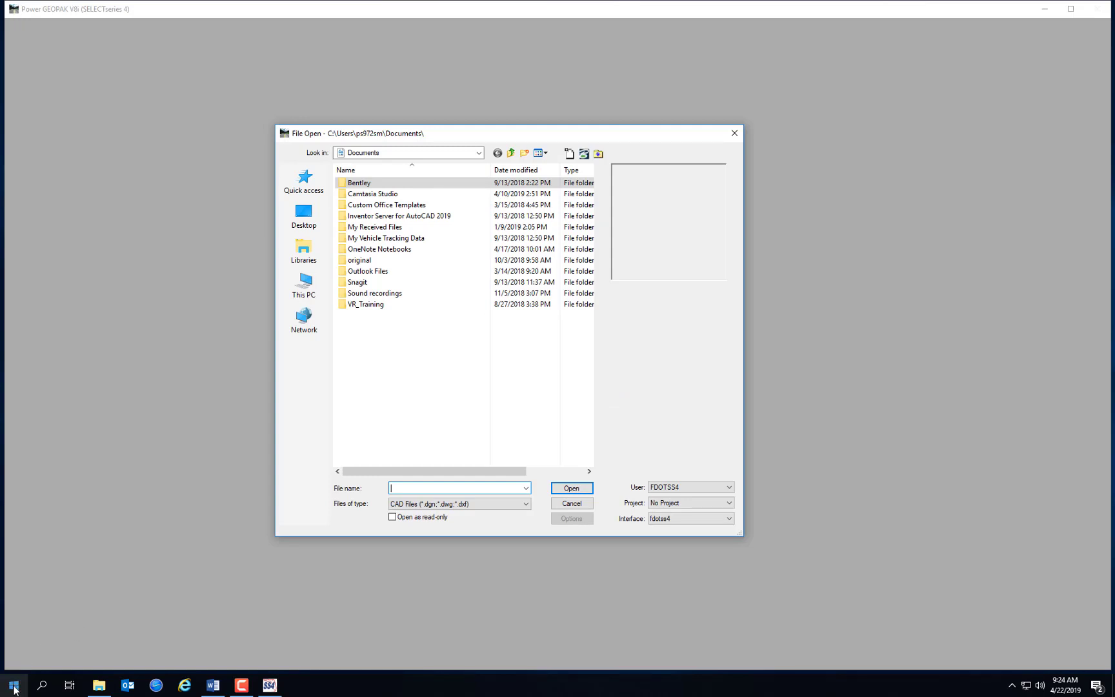
click(13, 685)
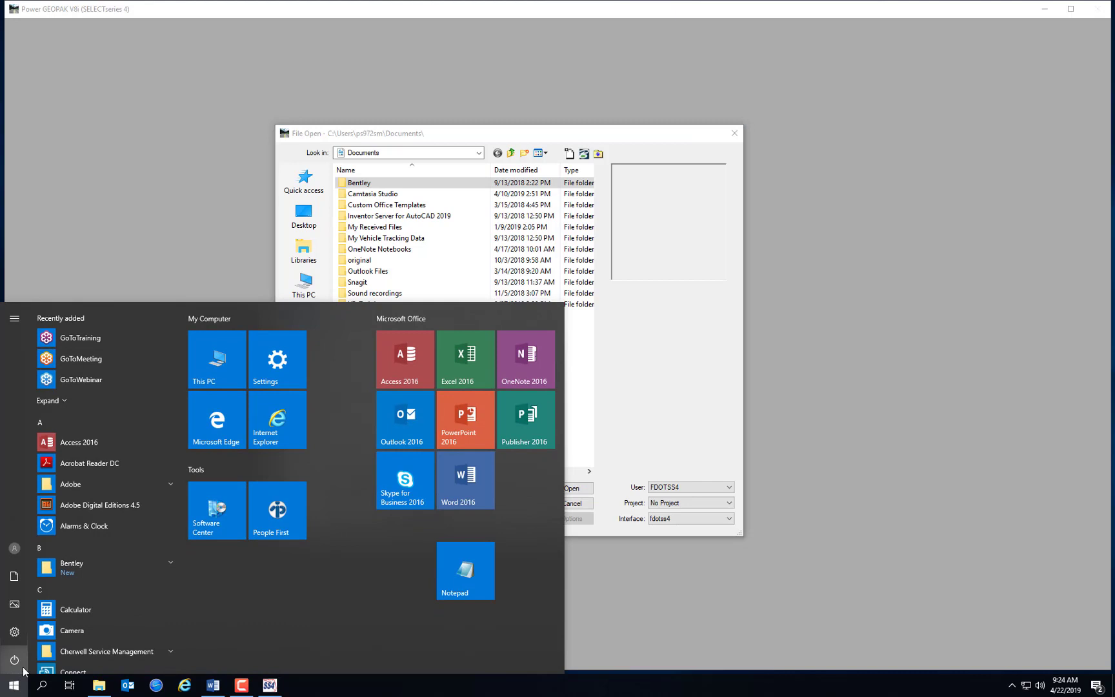
scroll(down, 3)
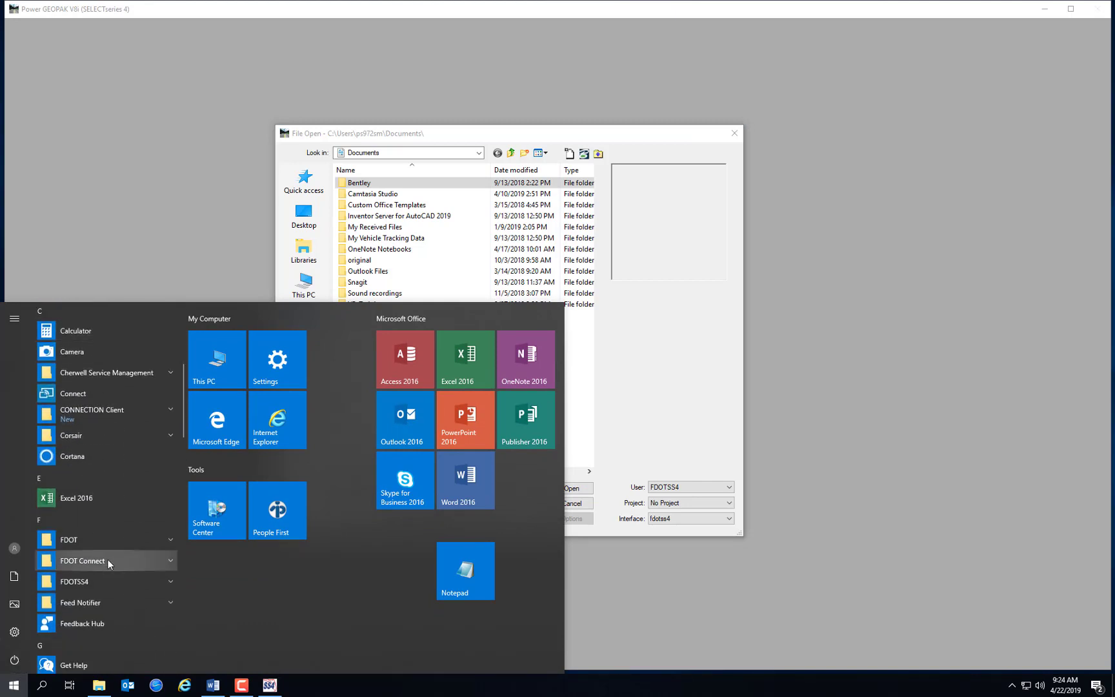
scroll(down, 3)
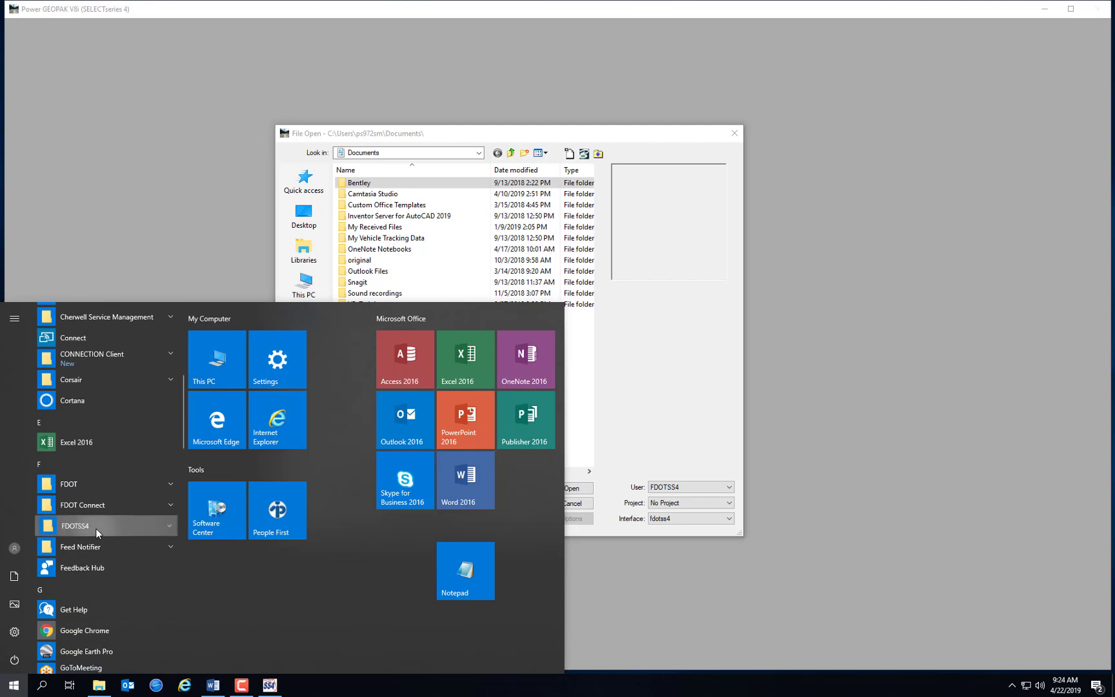
click(75, 527)
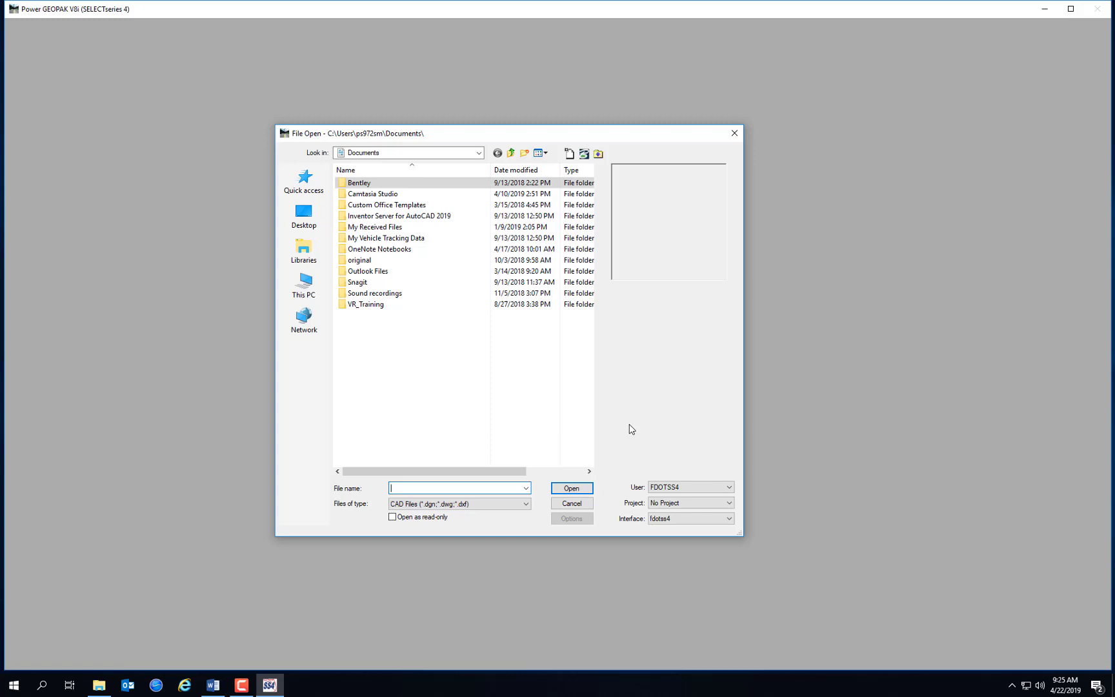
mouse_move(619, 423)
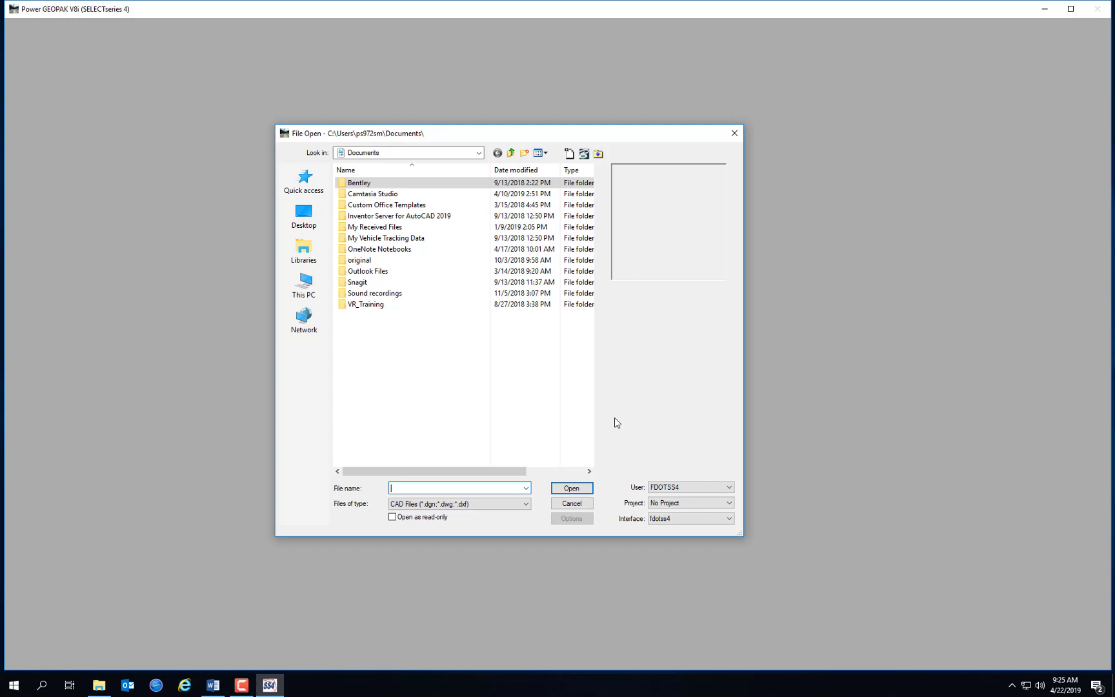
mouse_move(559, 367)
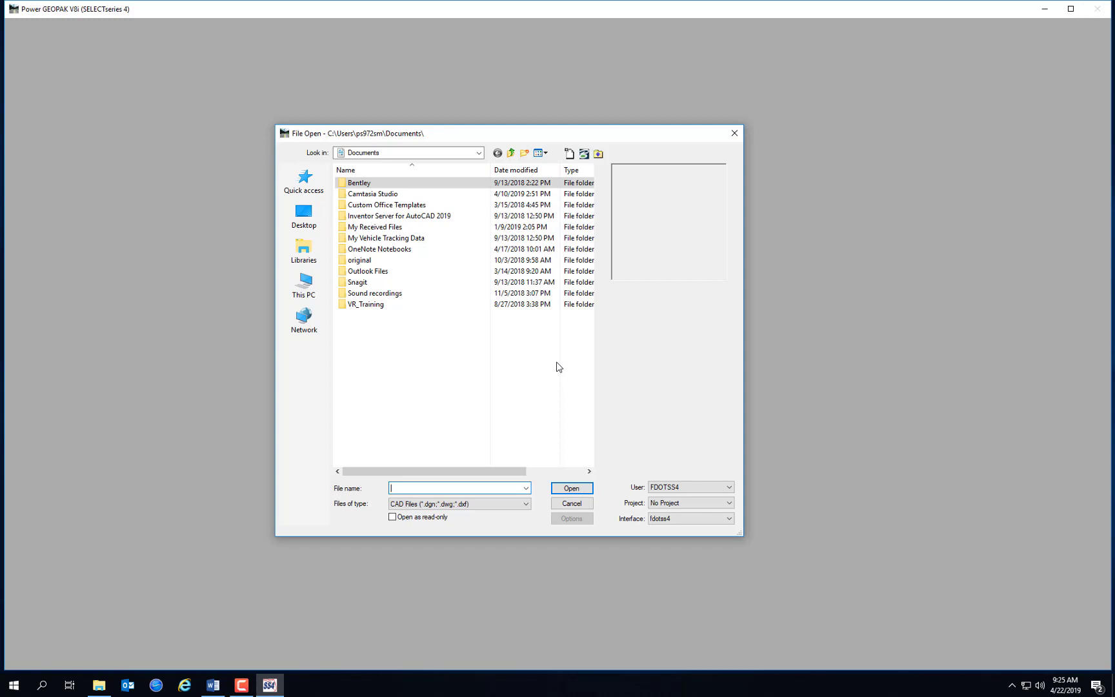
click(478, 152)
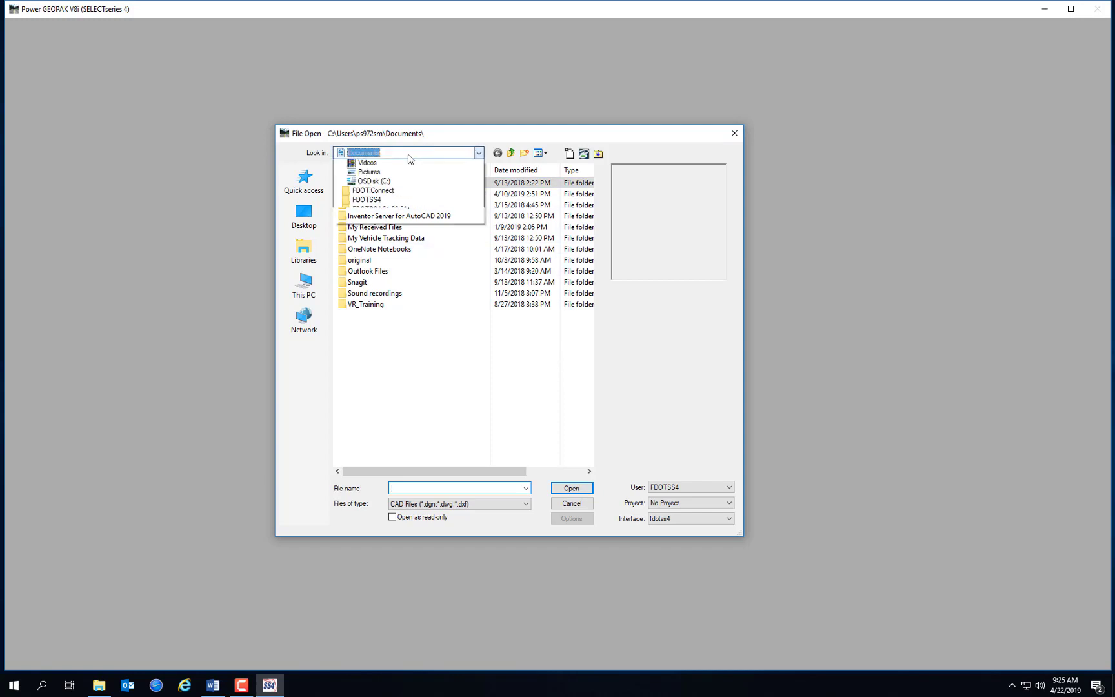
click(371, 181)
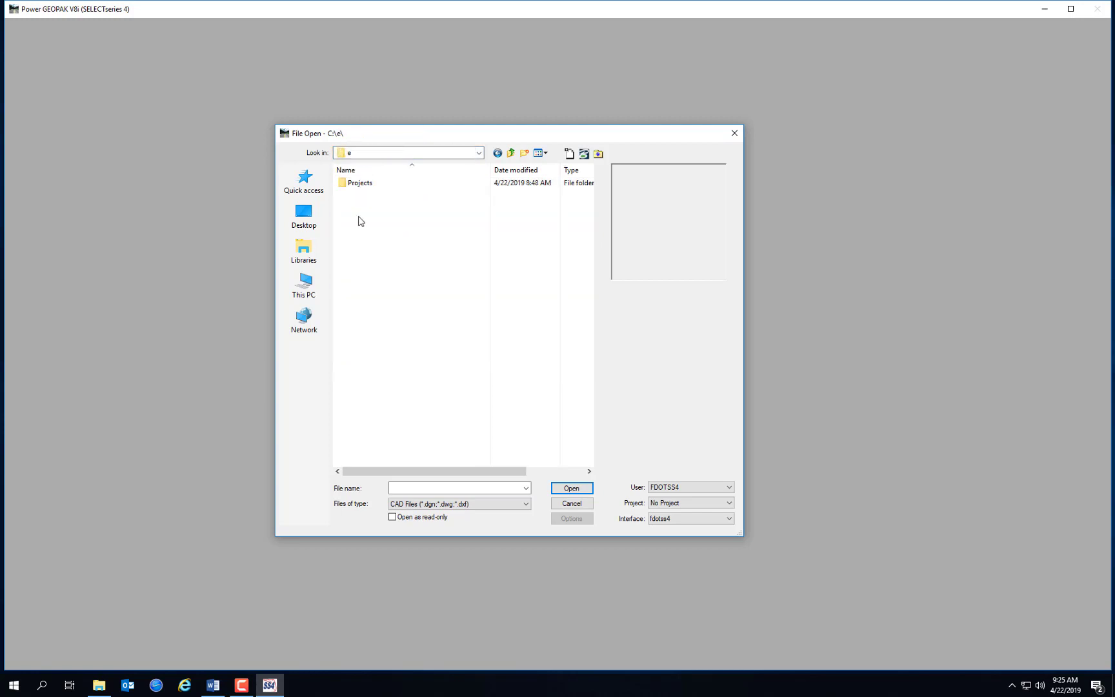
double_click(360, 182)
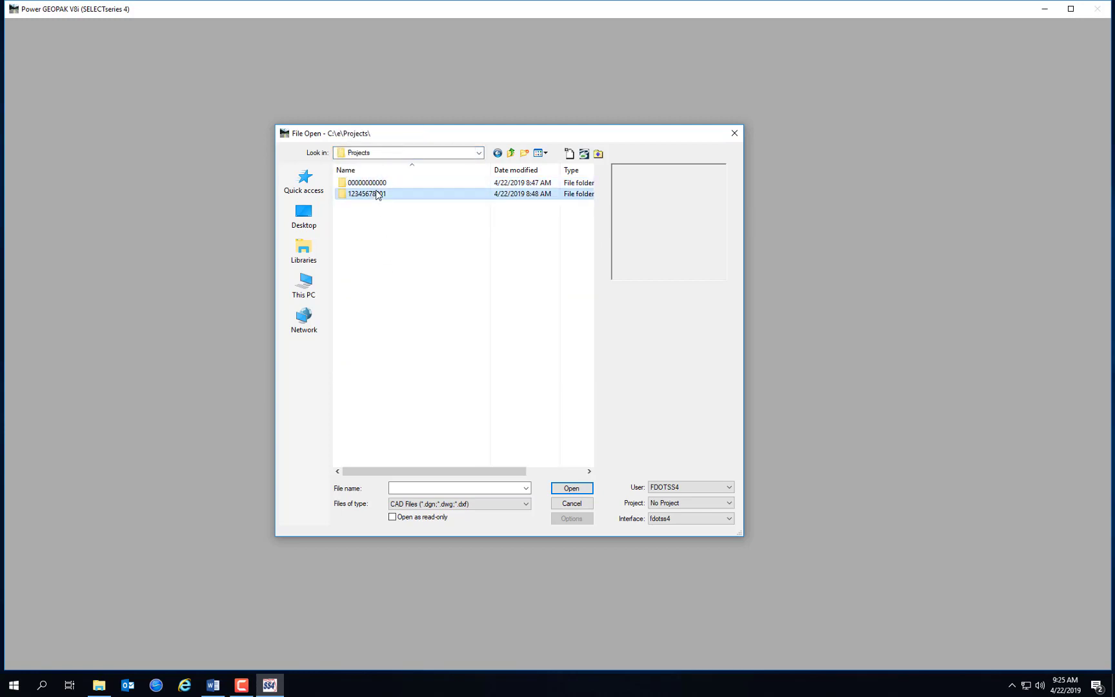
double_click(366, 194)
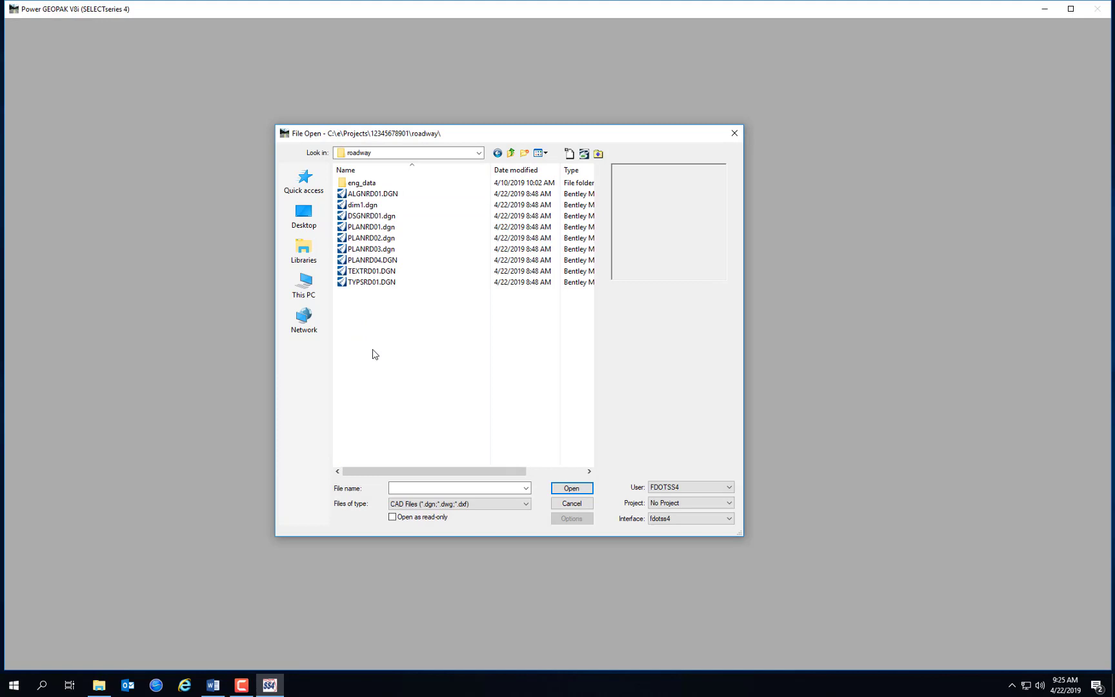
click(370, 193)
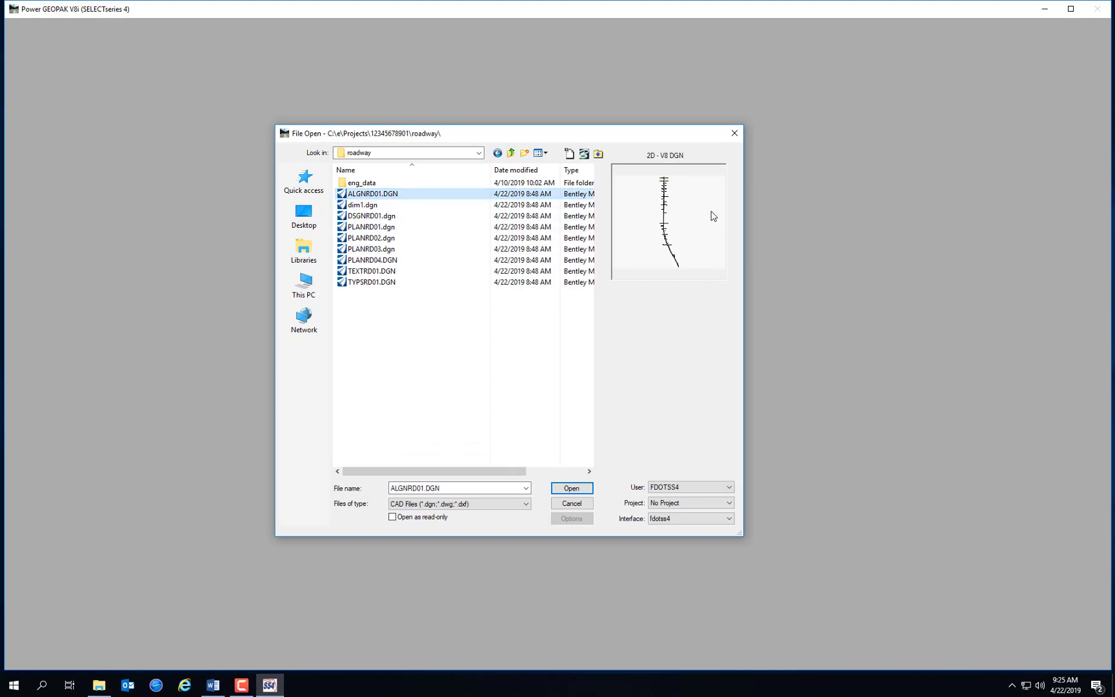
mouse_move(370, 204)
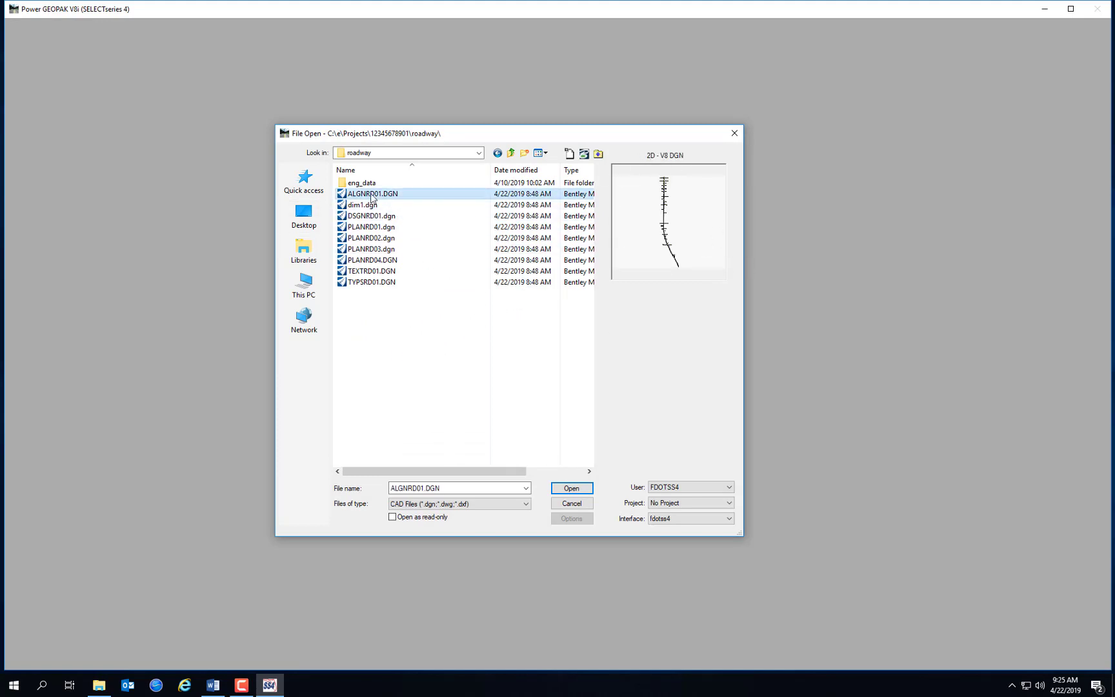
right_click(370, 194)
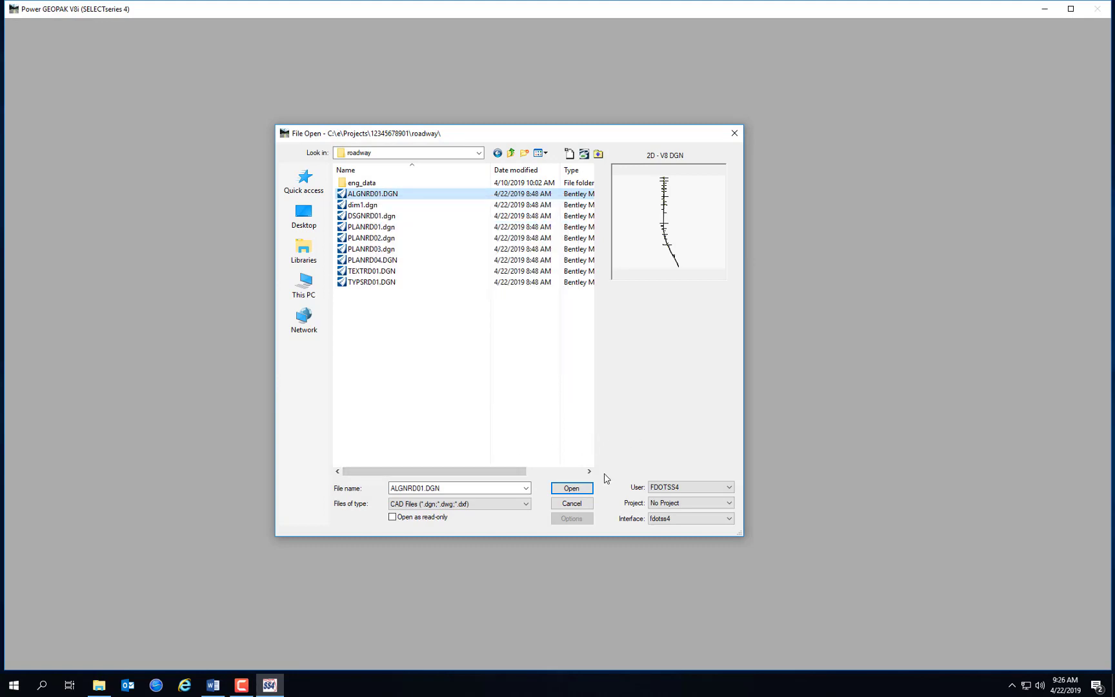
mouse_move(635, 508)
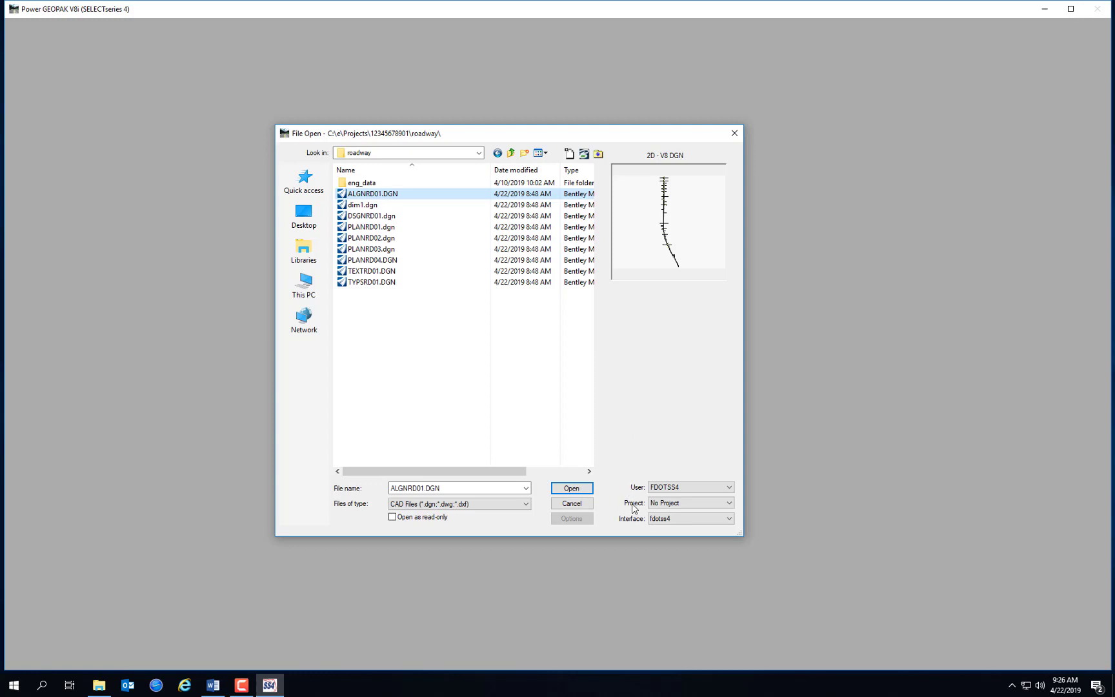
mouse_move(623, 495)
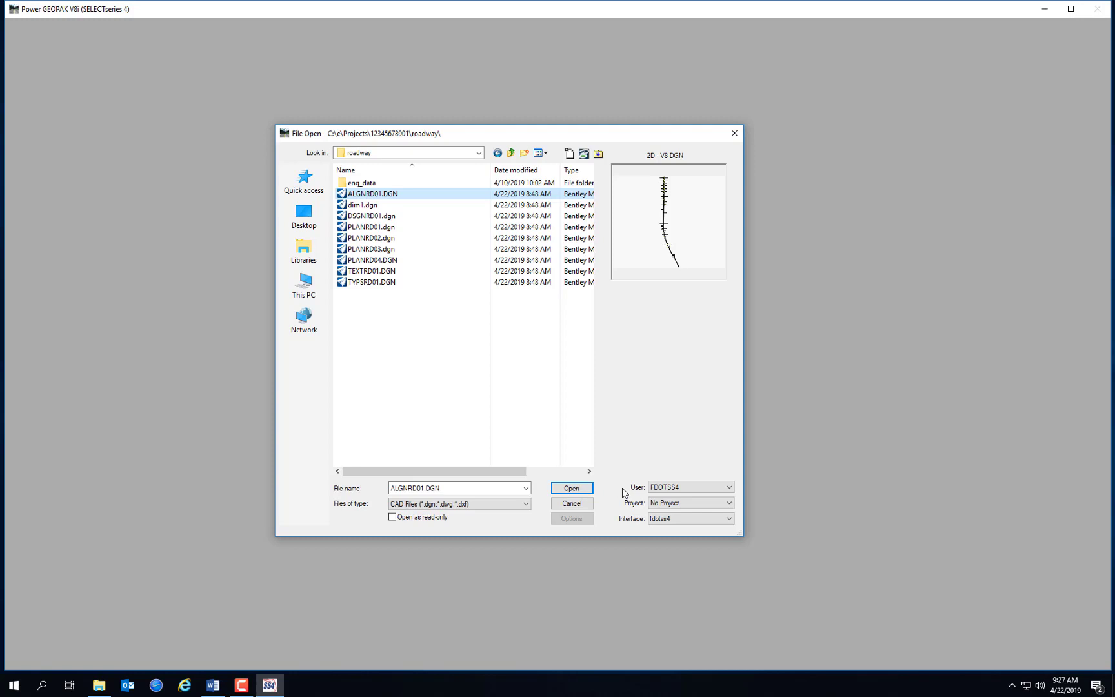
Open the roadway design file, then start opening another file from the File menu.
click(571, 488)
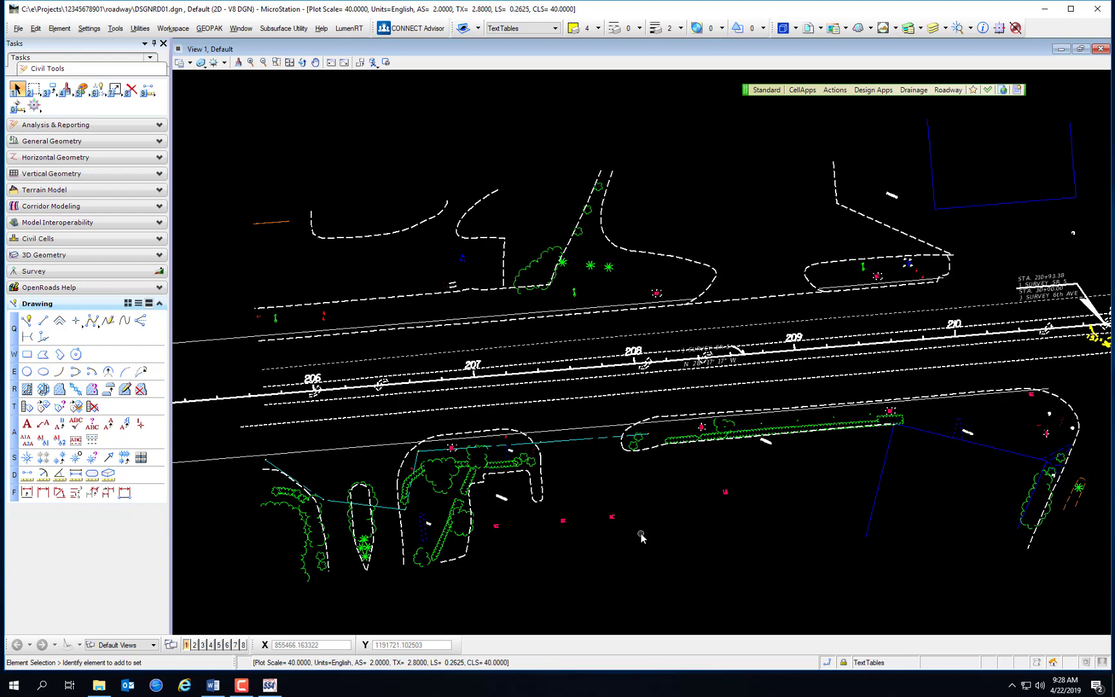
click(17, 27)
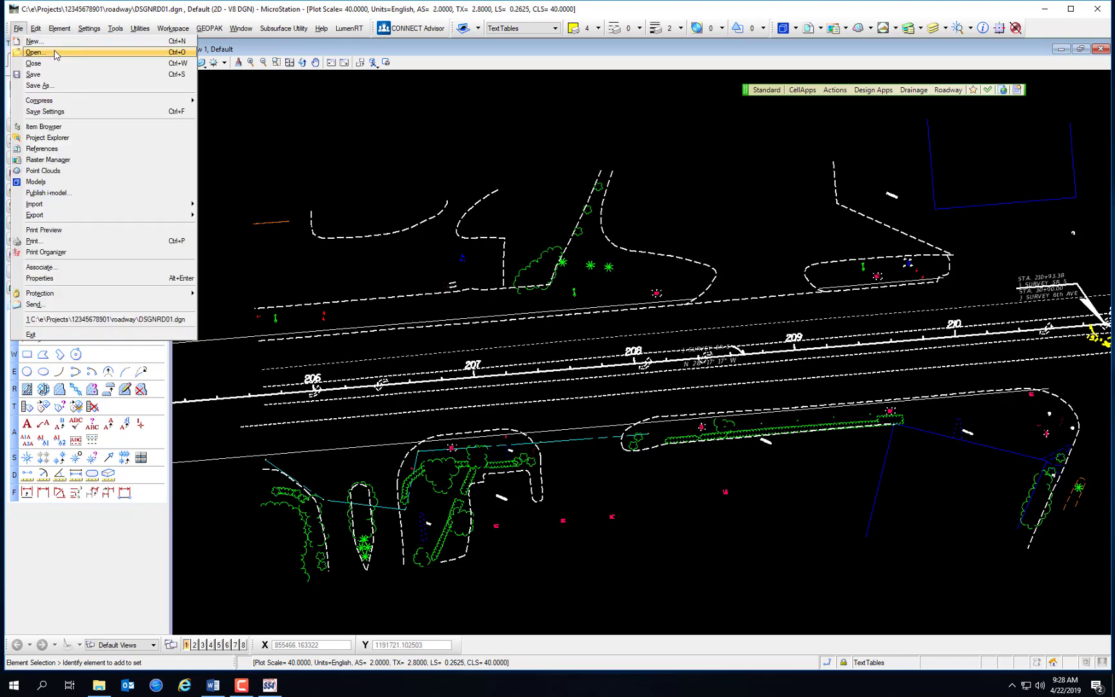
click(36, 51)
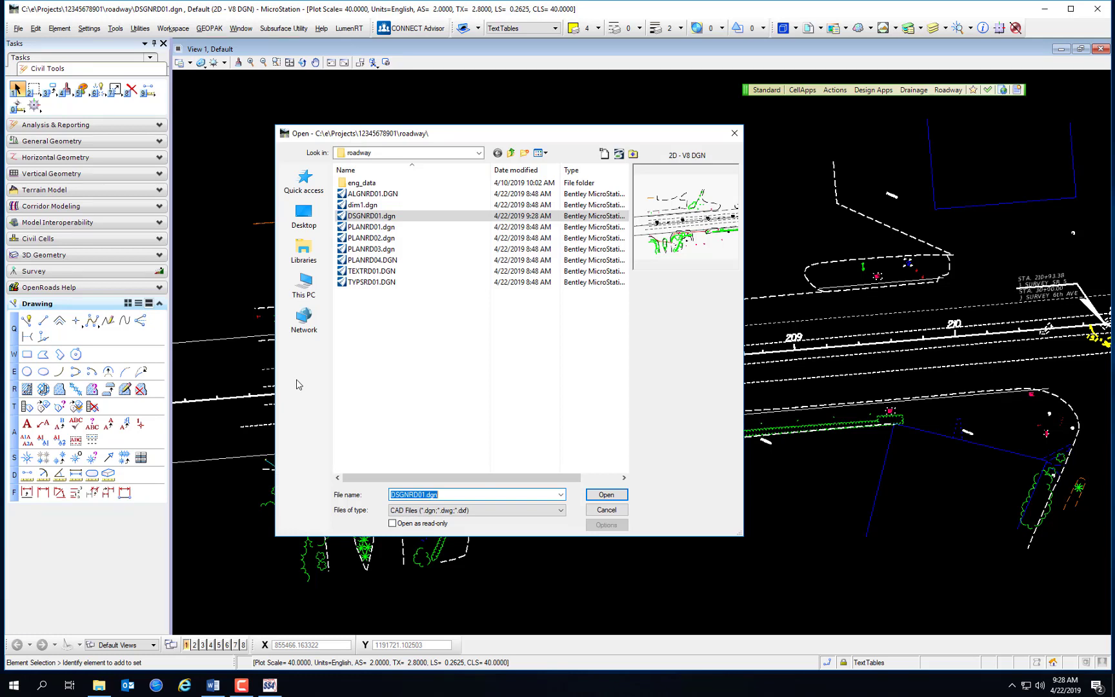
mouse_move(477, 369)
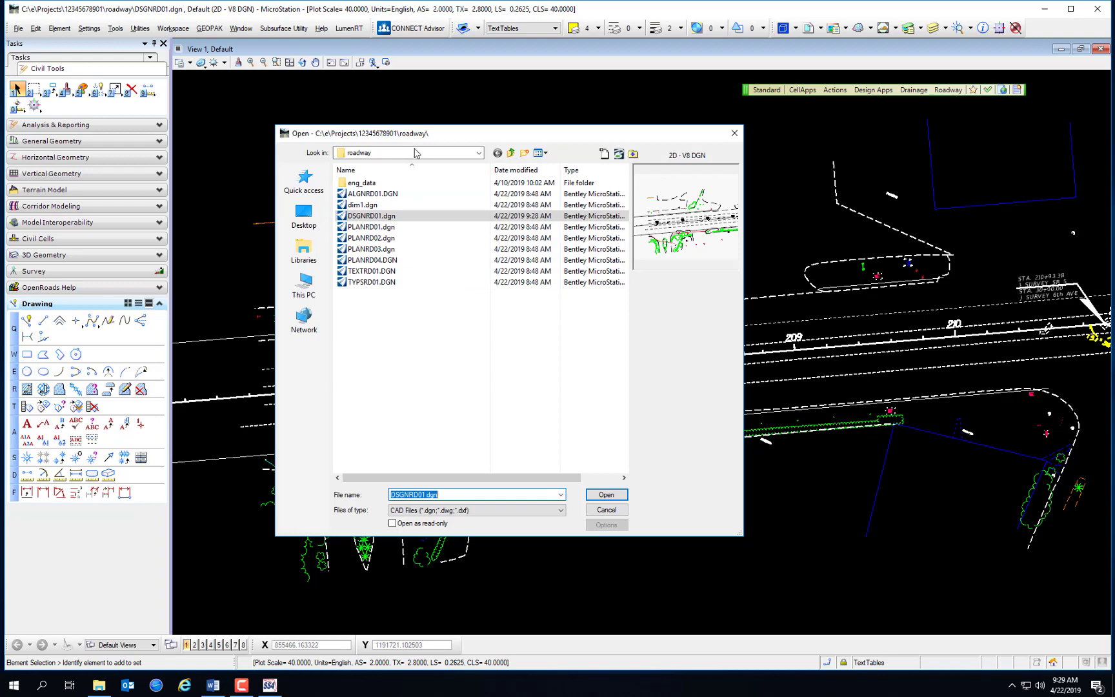
click(478, 152)
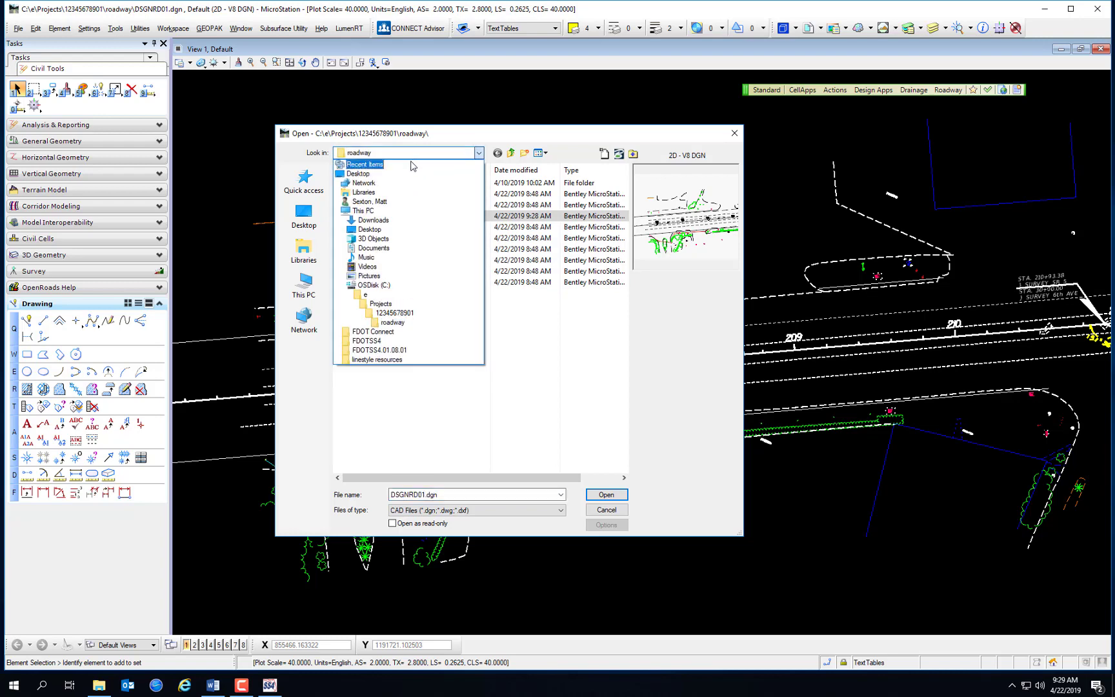
click(393, 312)
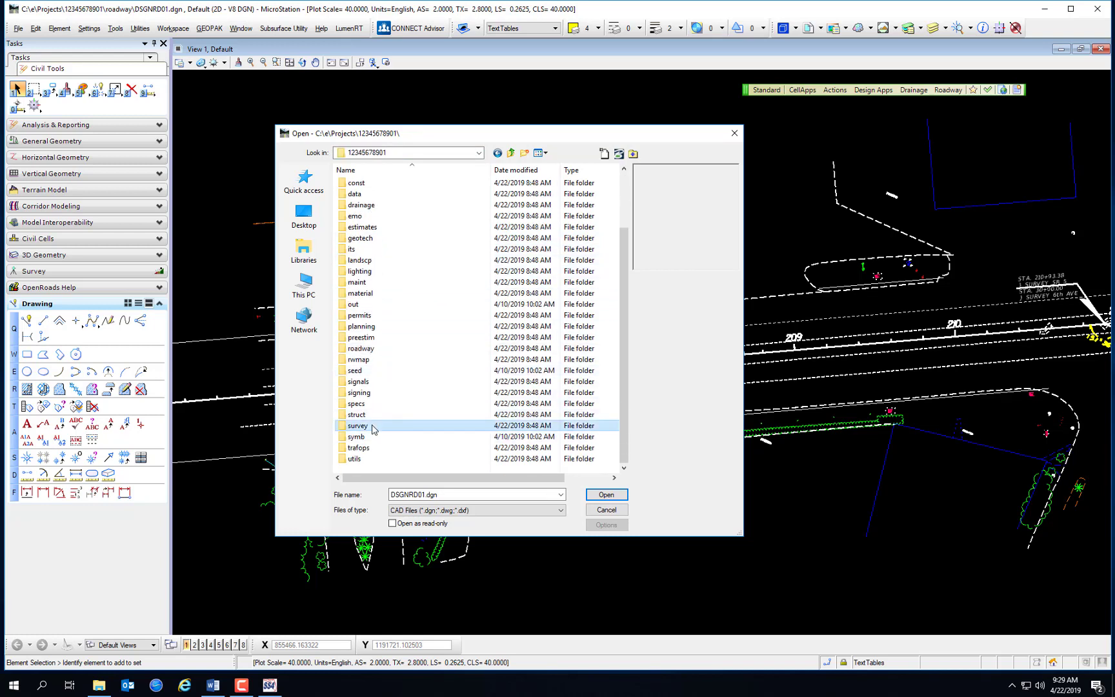
double_click(358, 425)
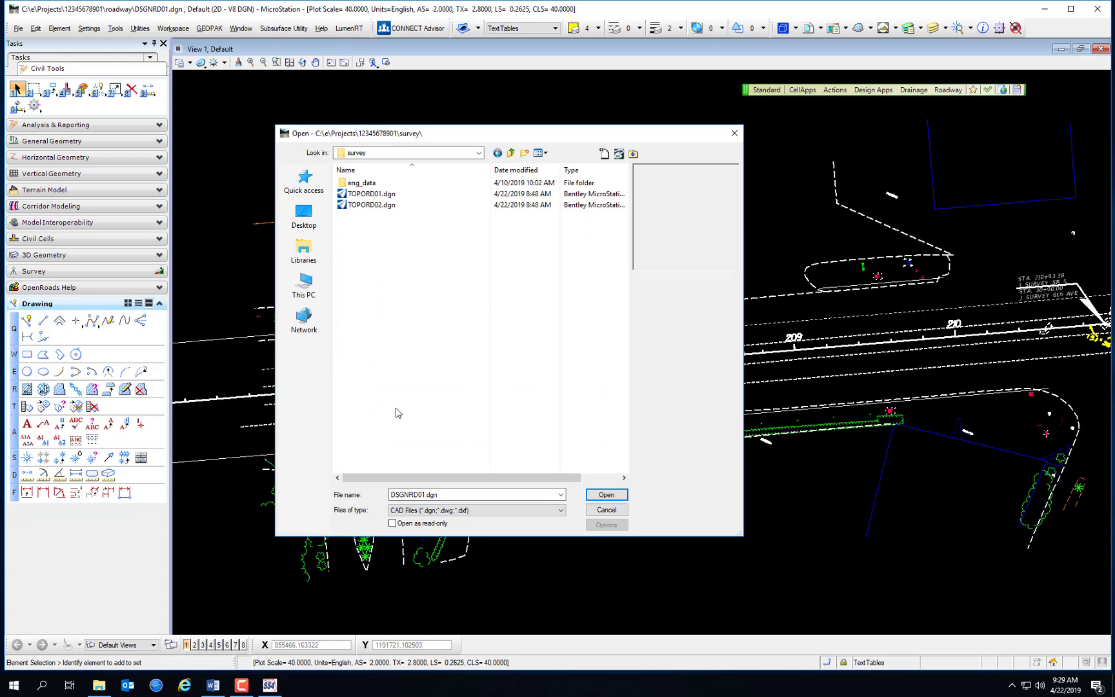
click(605, 494)
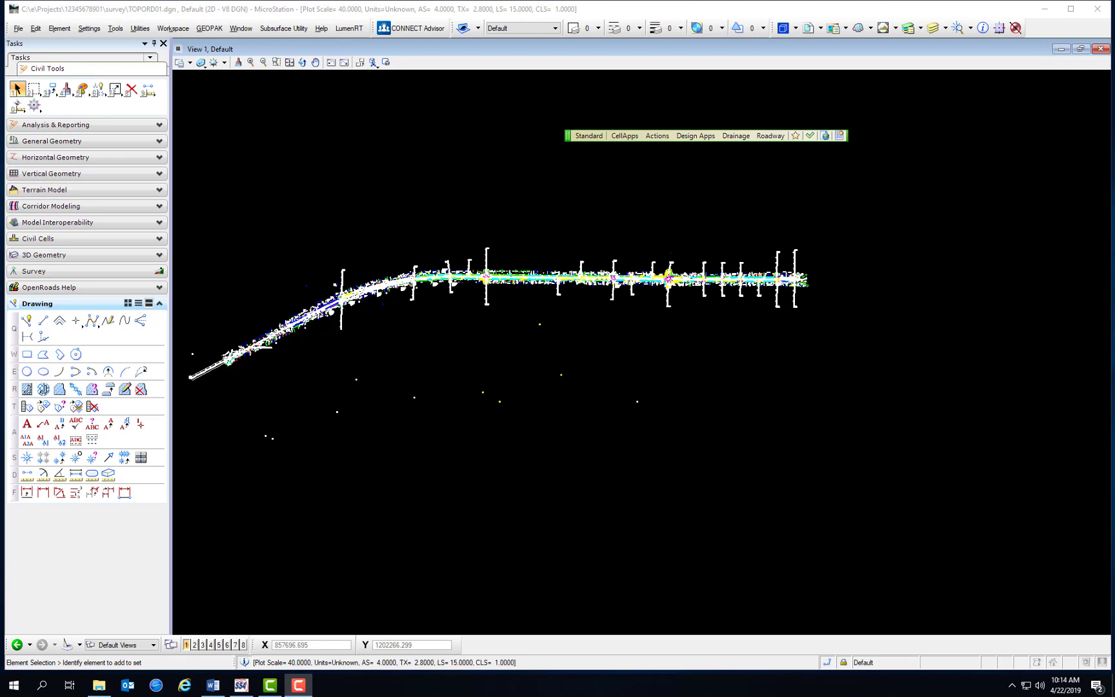
mouse_move(566, 164)
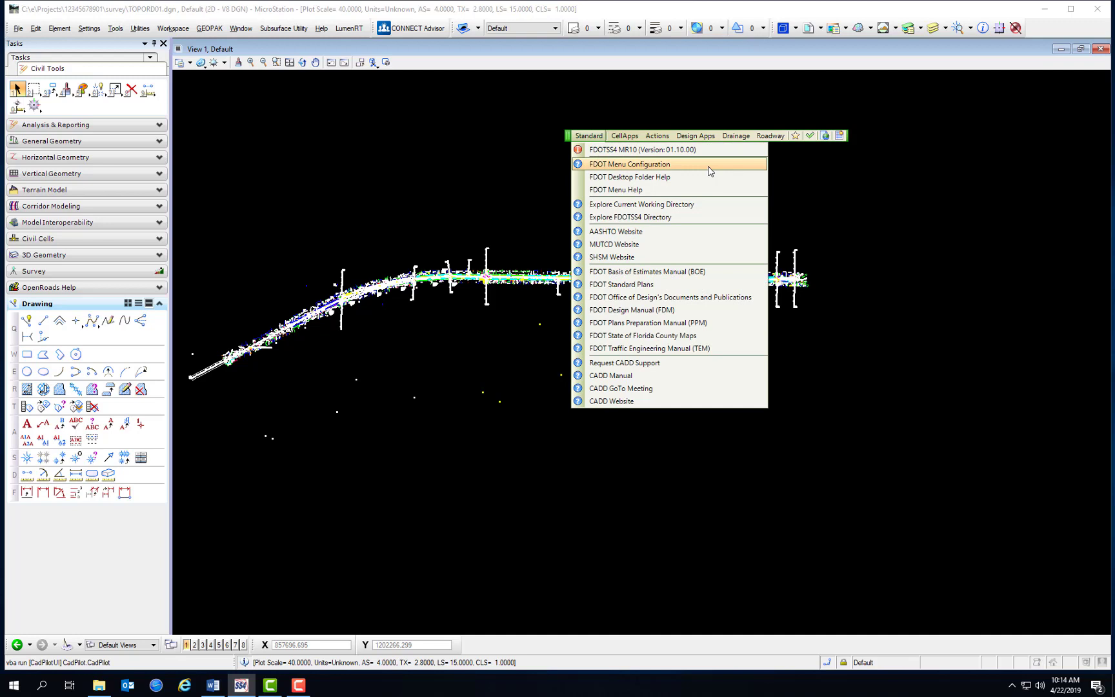
In FDOT Menu Configuration, try Standard, Standard Plus Structures, Right-of-Way and Photogrammetry menus and the Geotechnical option.
click(628, 164)
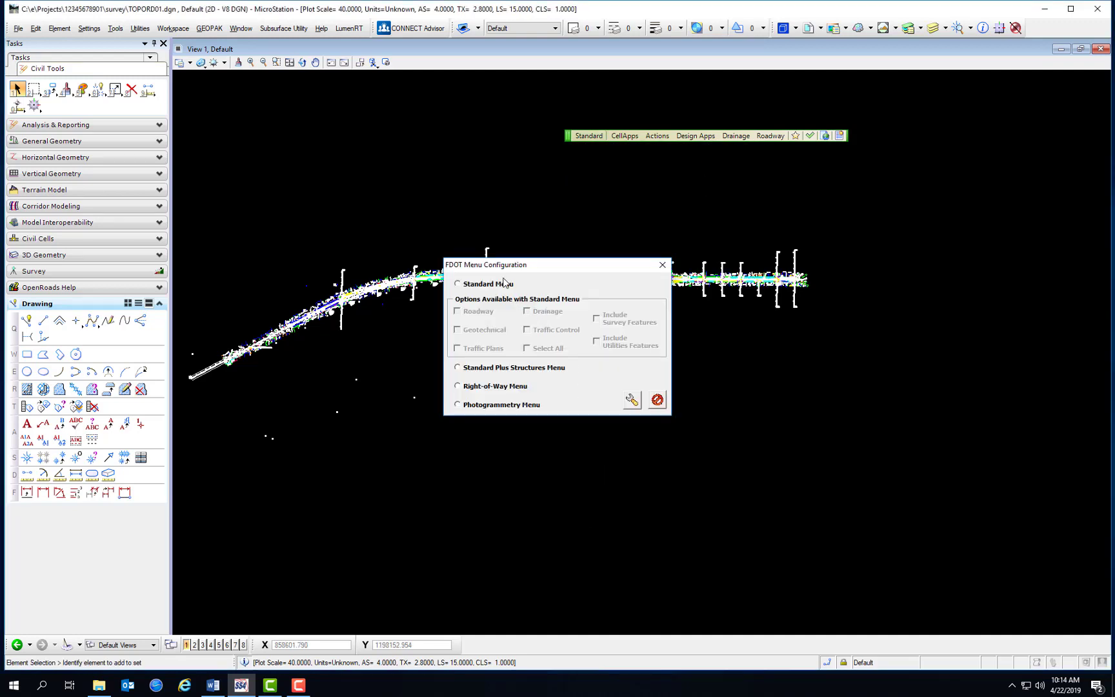
mouse_move(494, 287)
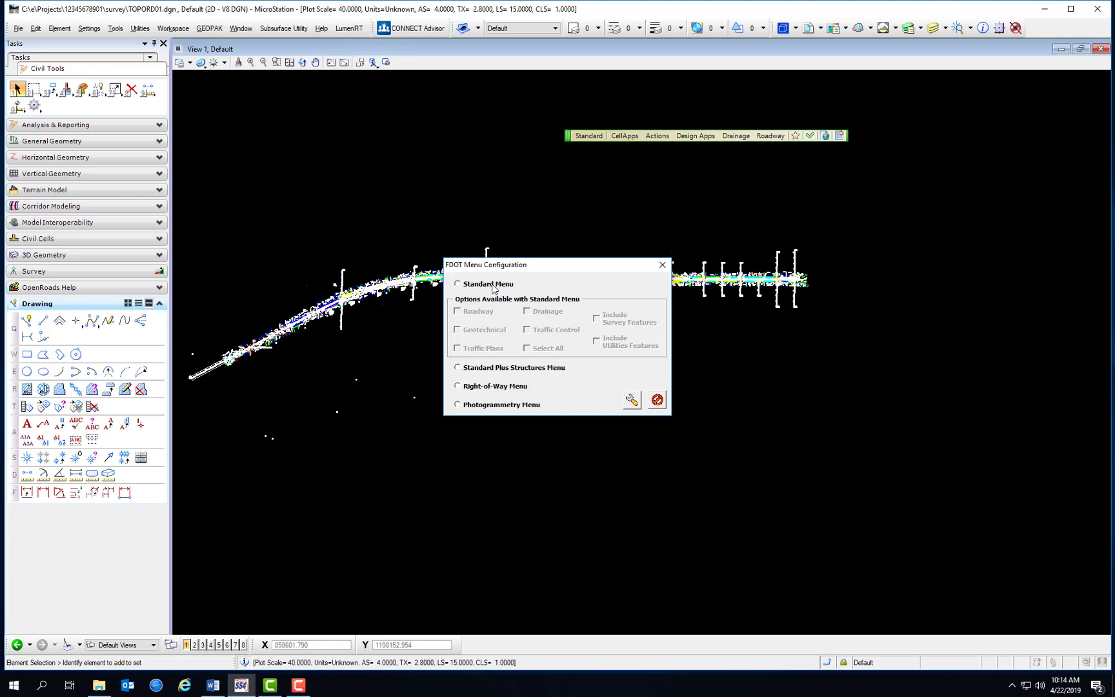
click(457, 284)
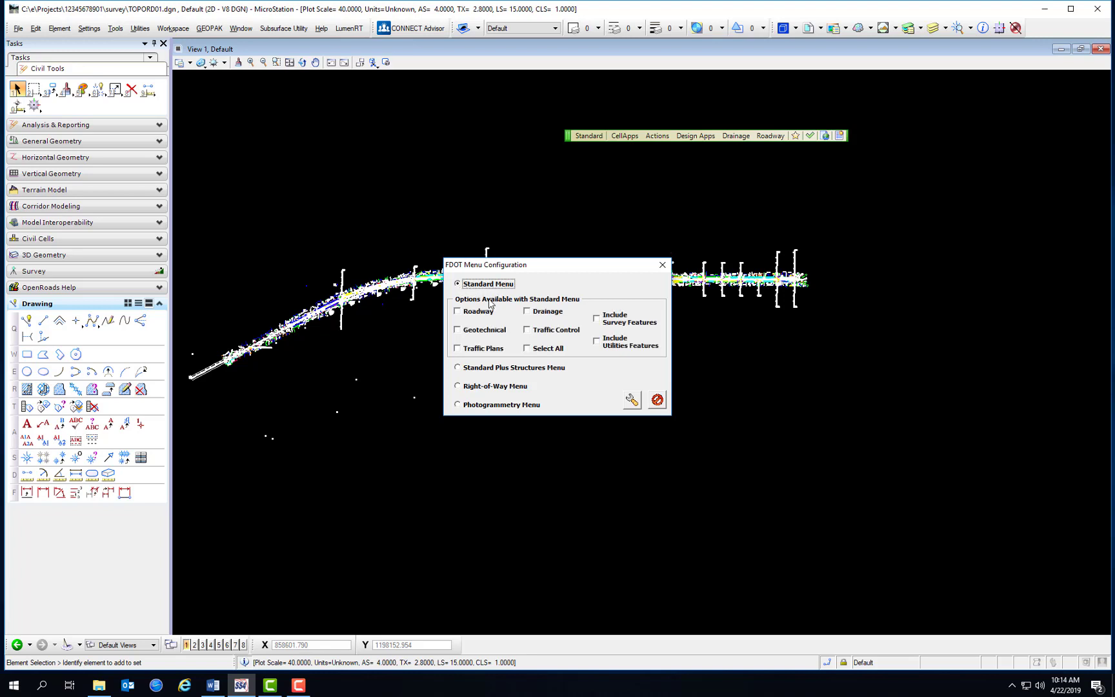
mouse_move(476, 336)
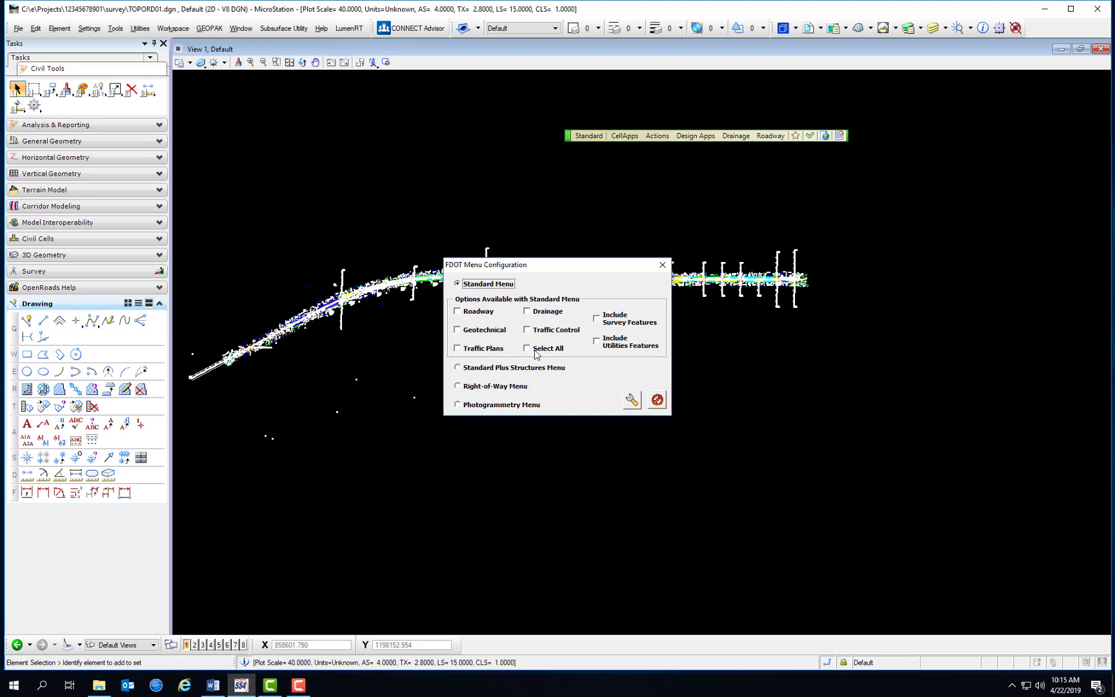
mouse_move(618, 348)
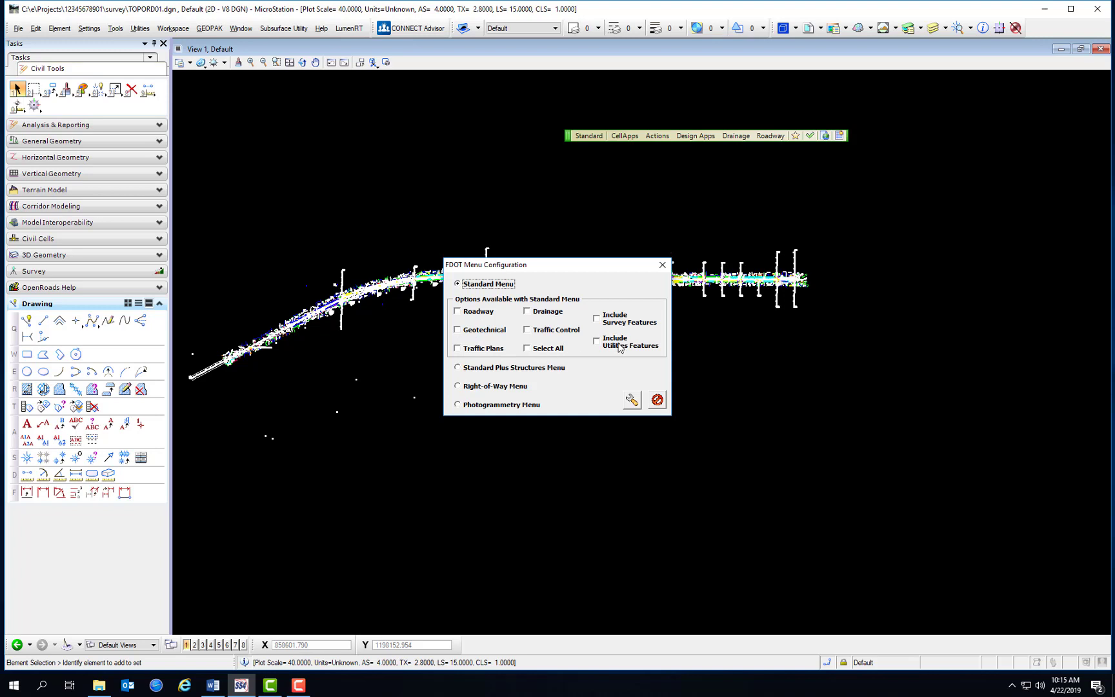
mouse_move(456, 358)
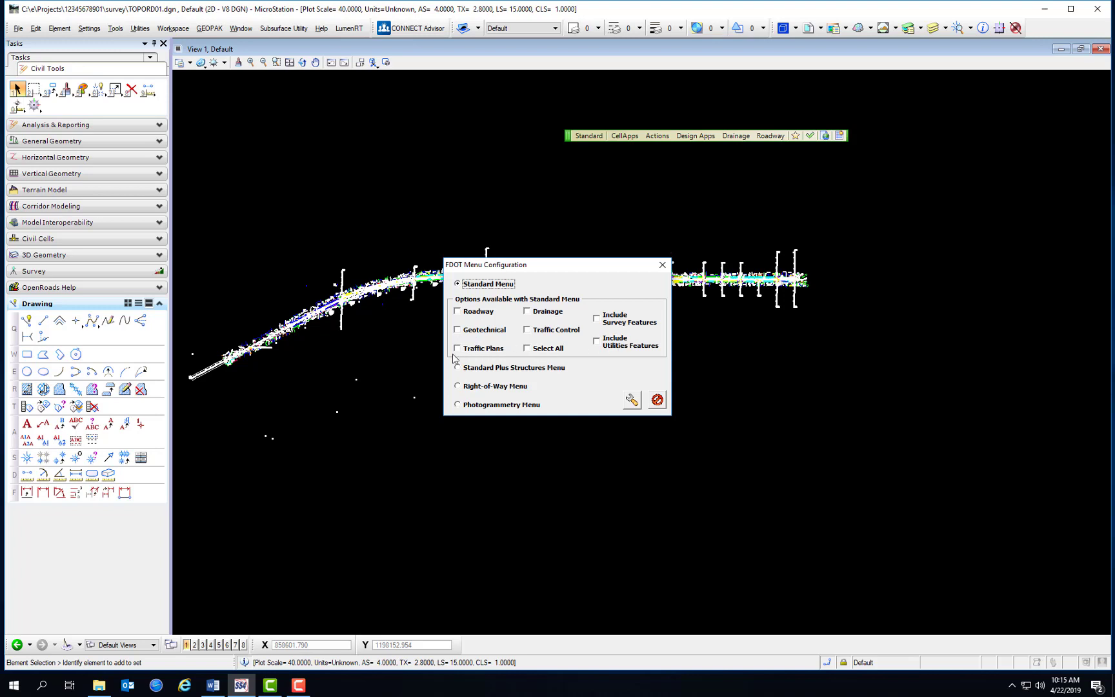
click(458, 367)
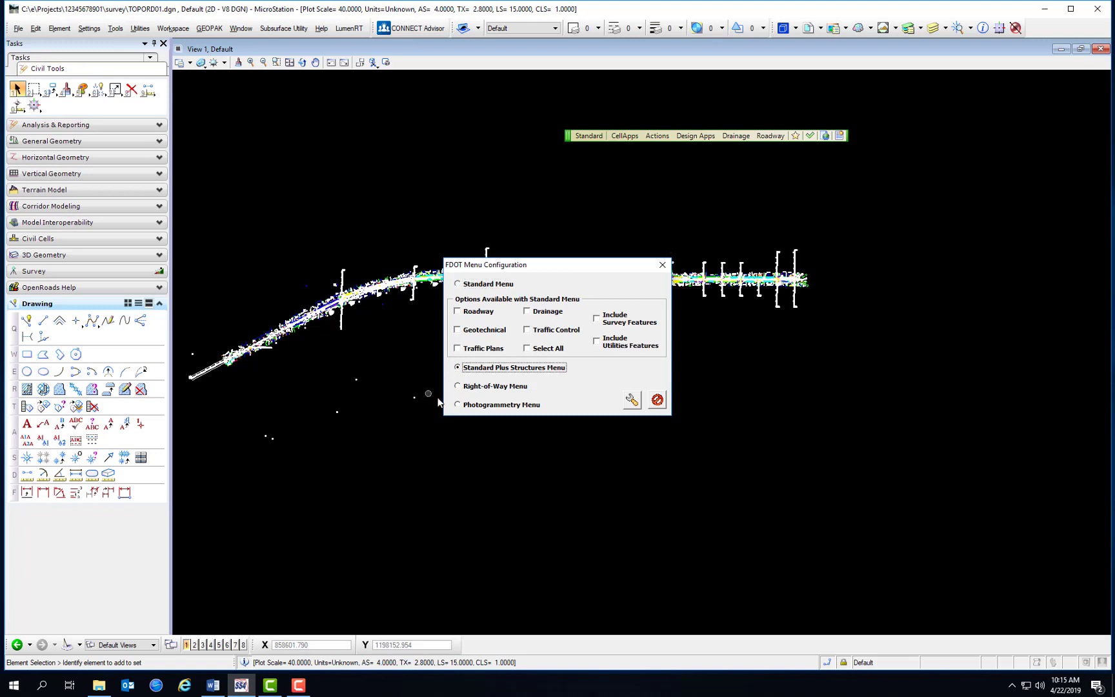
mouse_move(564, 336)
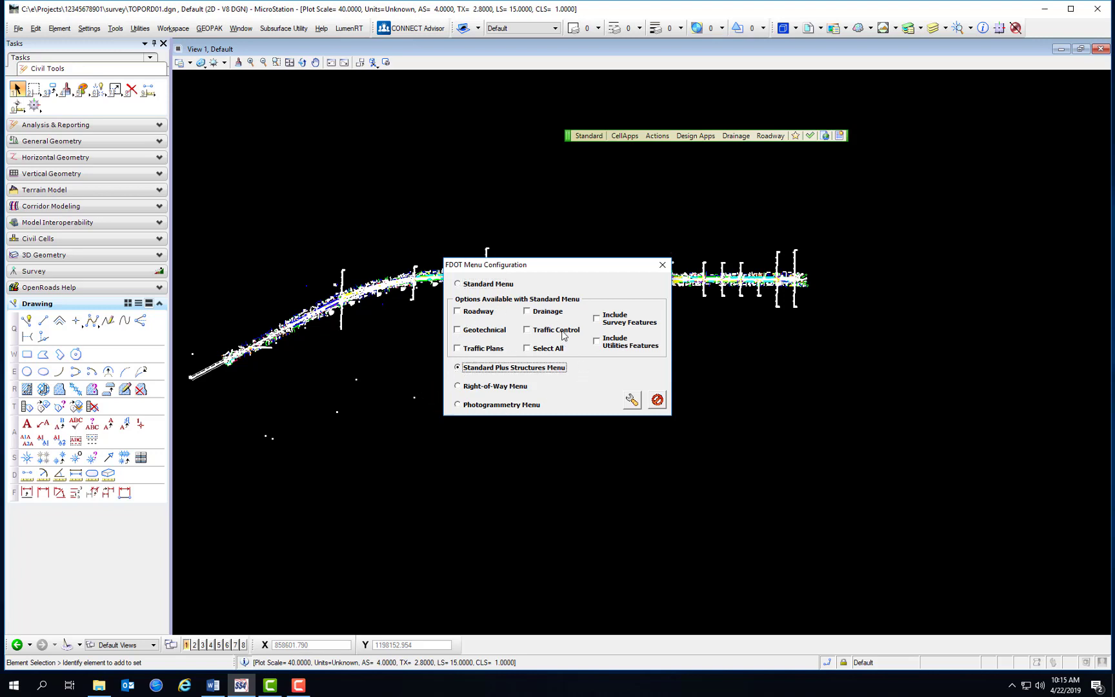
click(456, 329)
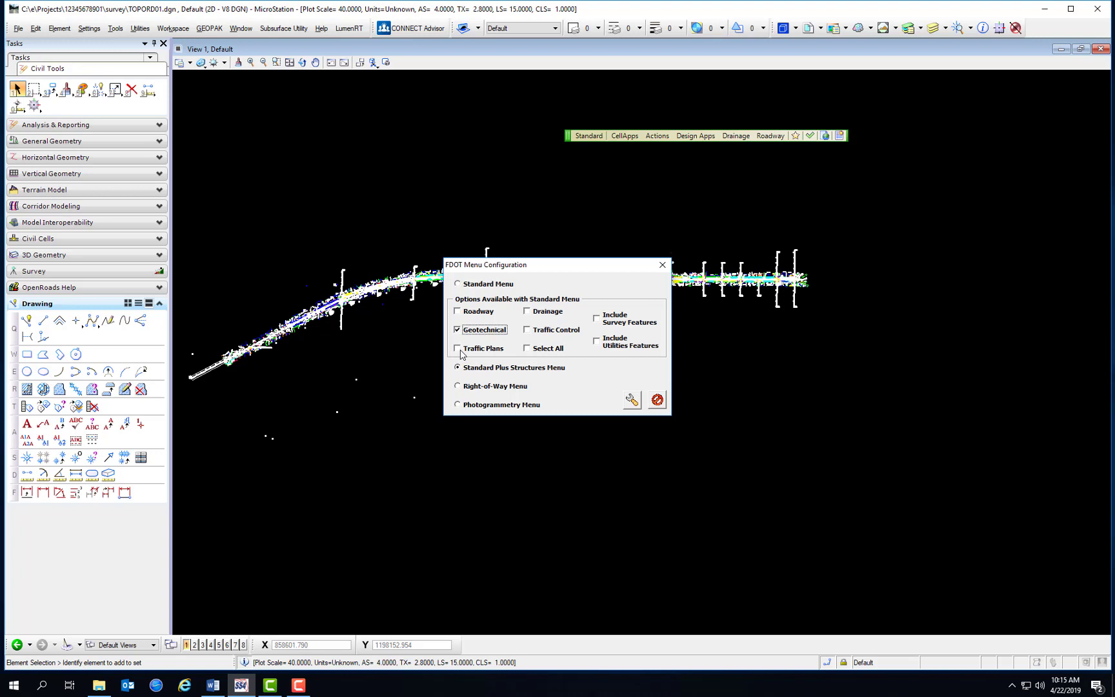
mouse_move(484, 334)
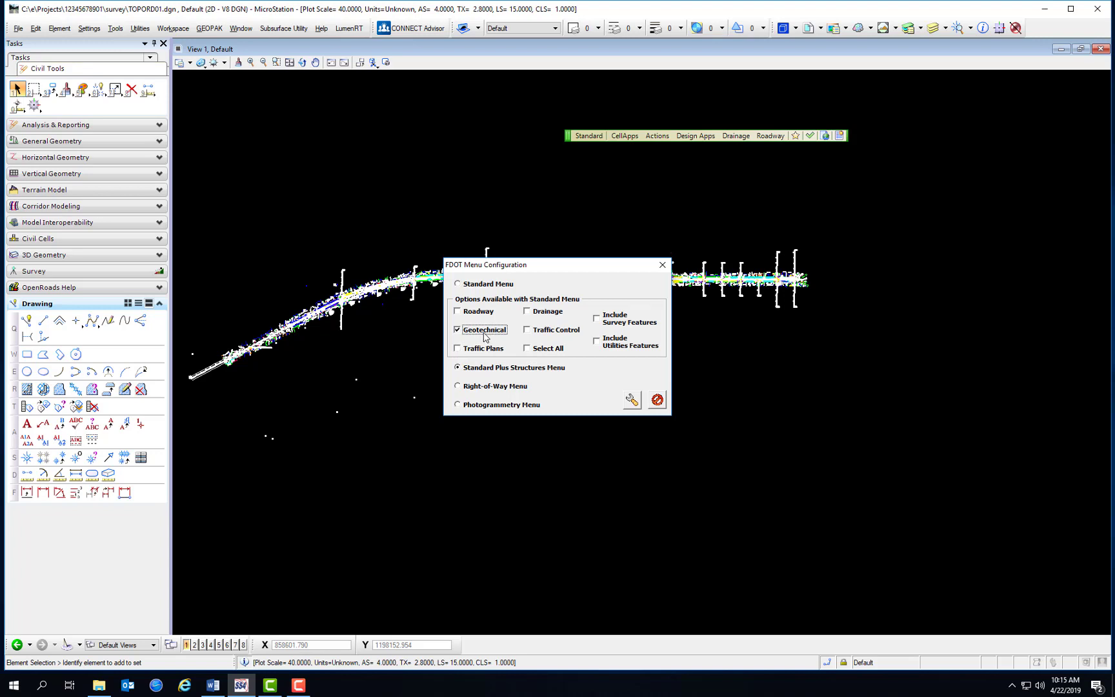
click(455, 329)
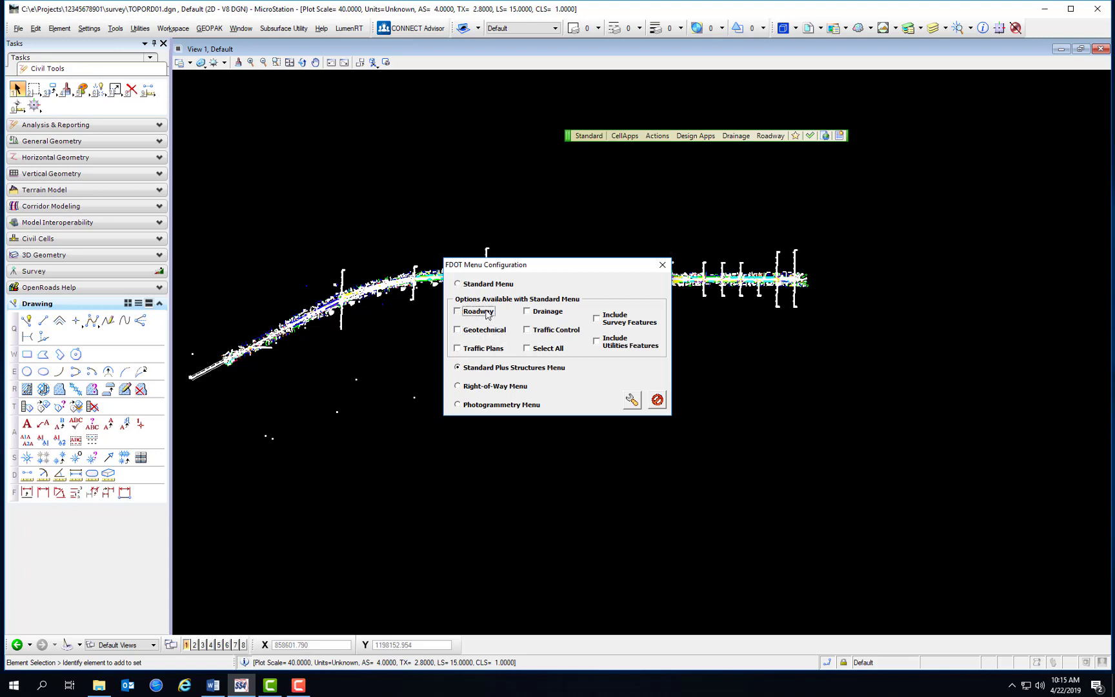
mouse_move(461, 391)
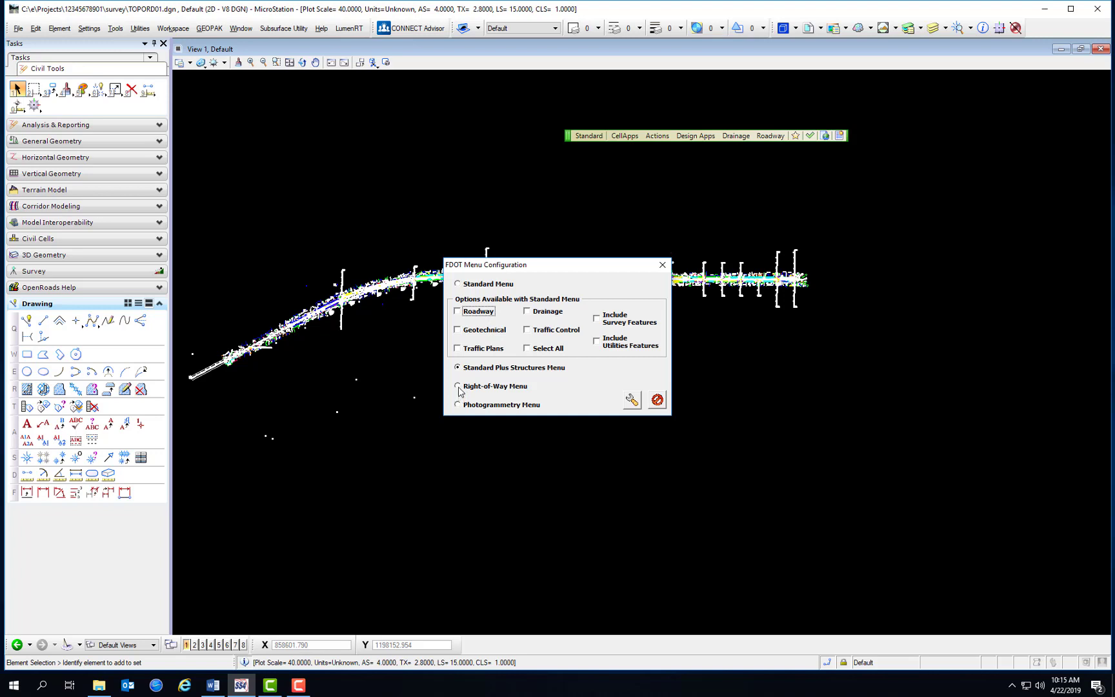
click(456, 386)
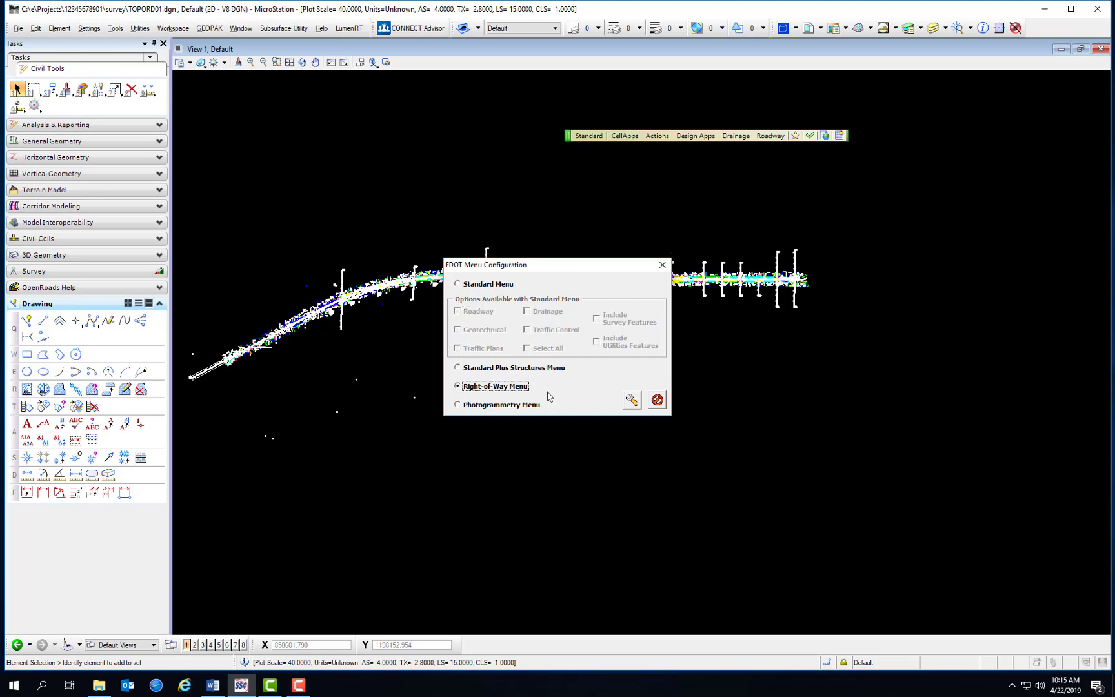
click(457, 404)
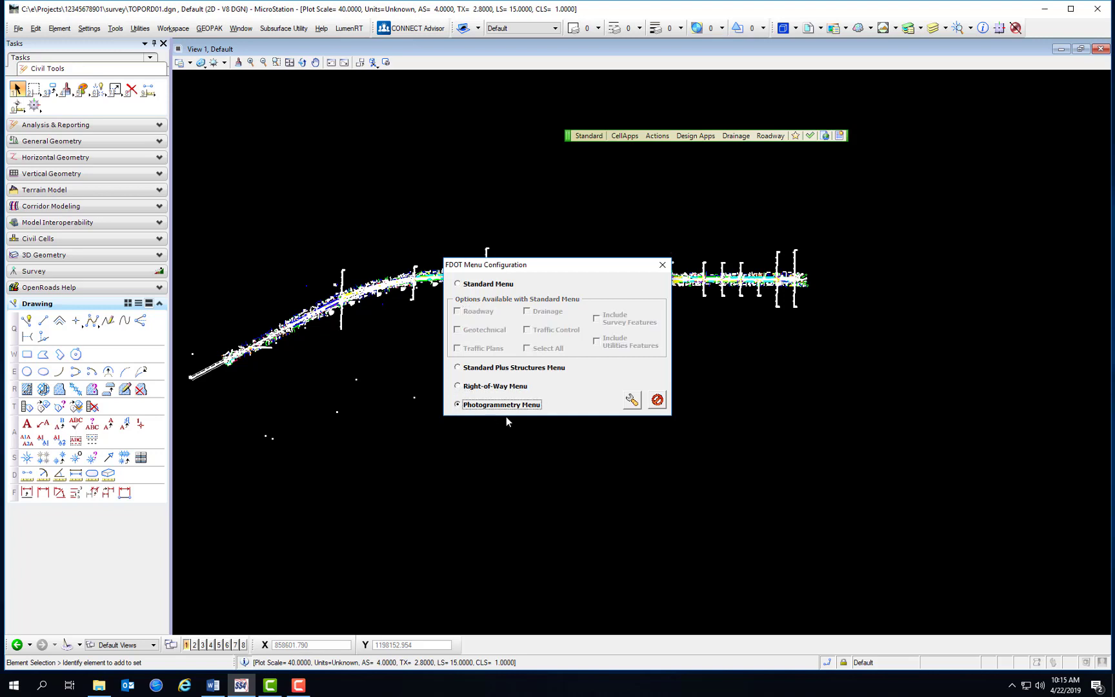
mouse_move(486, 286)
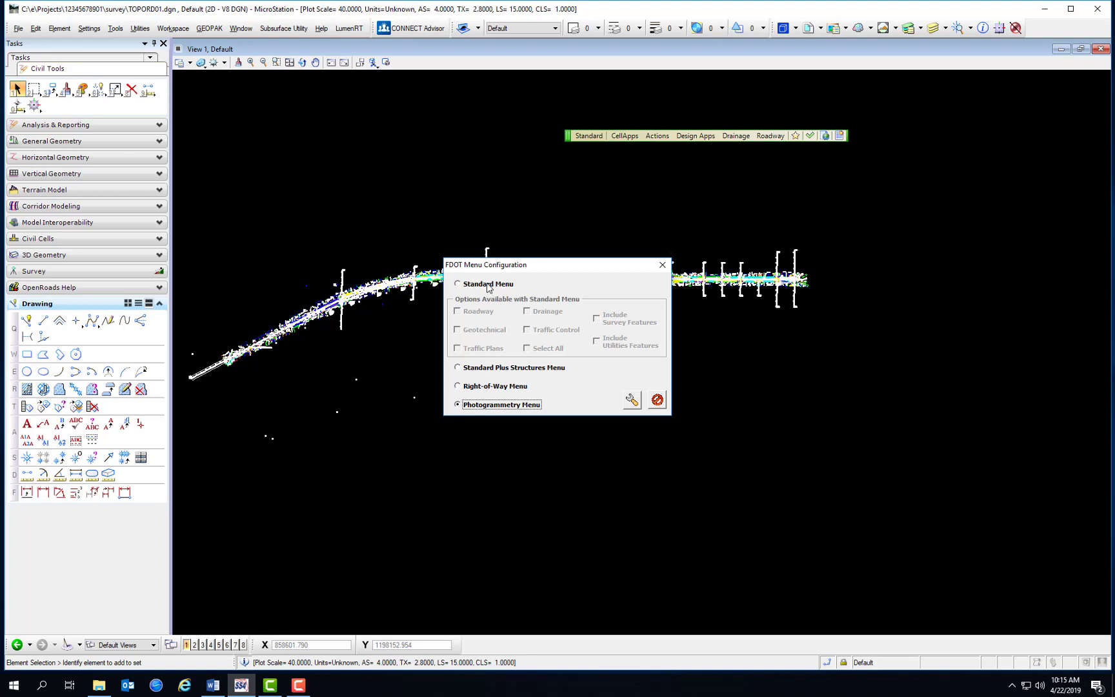
Settle on the Standard Menu with the Roadway option turned on.
click(457, 284)
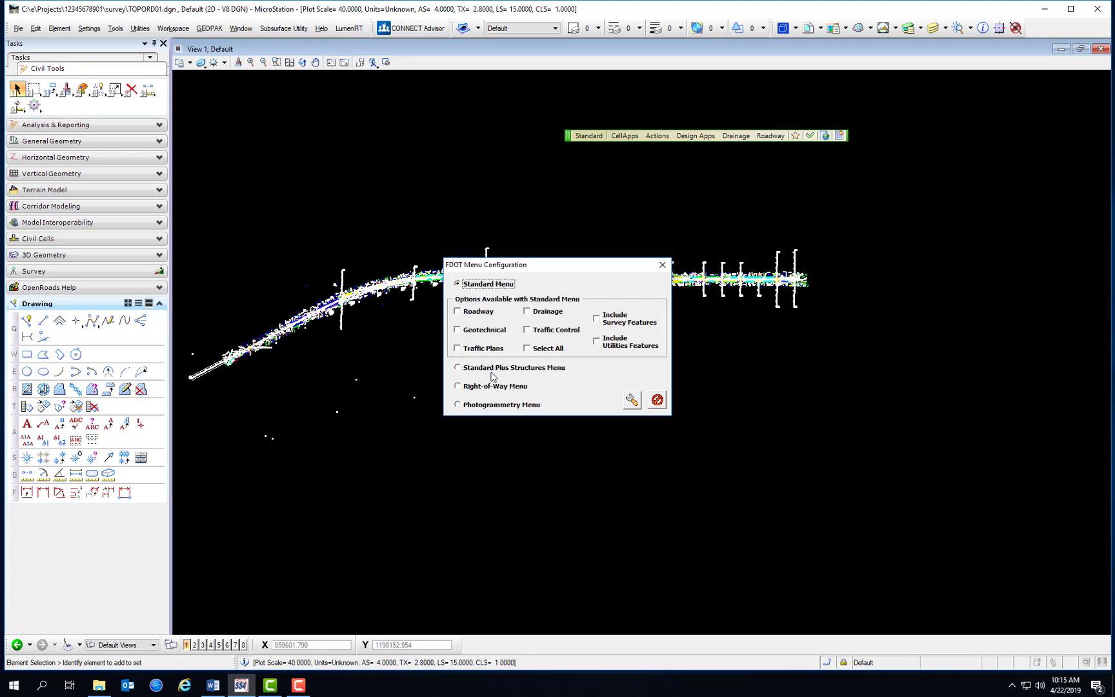
click(457, 329)
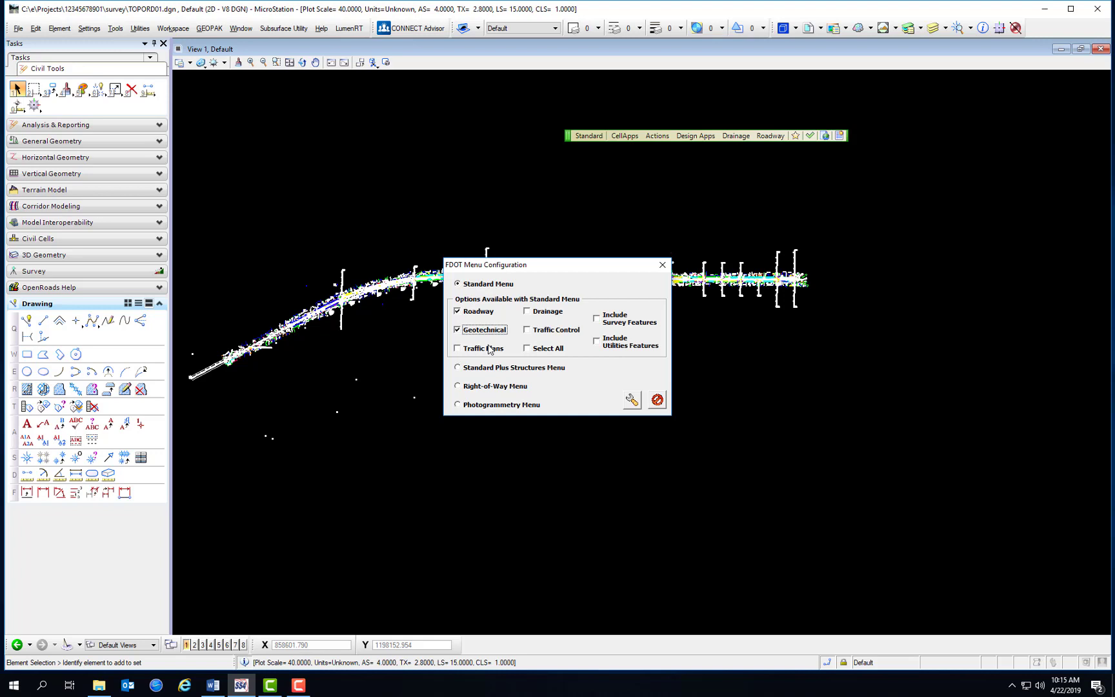
mouse_move(612, 408)
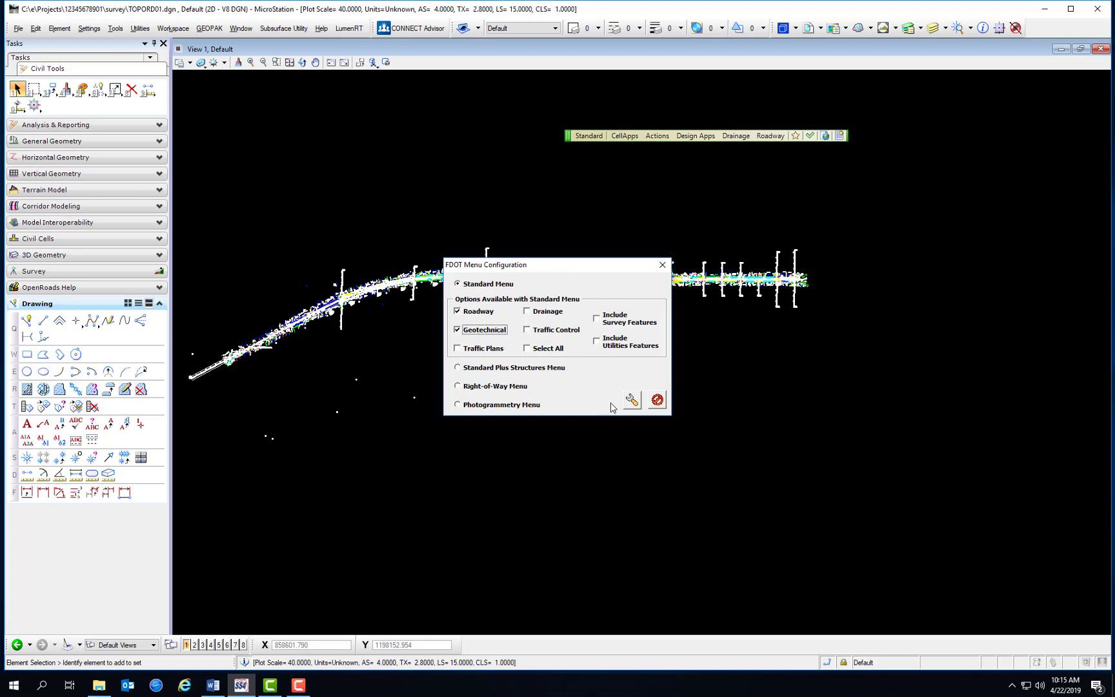
mouse_move(631, 401)
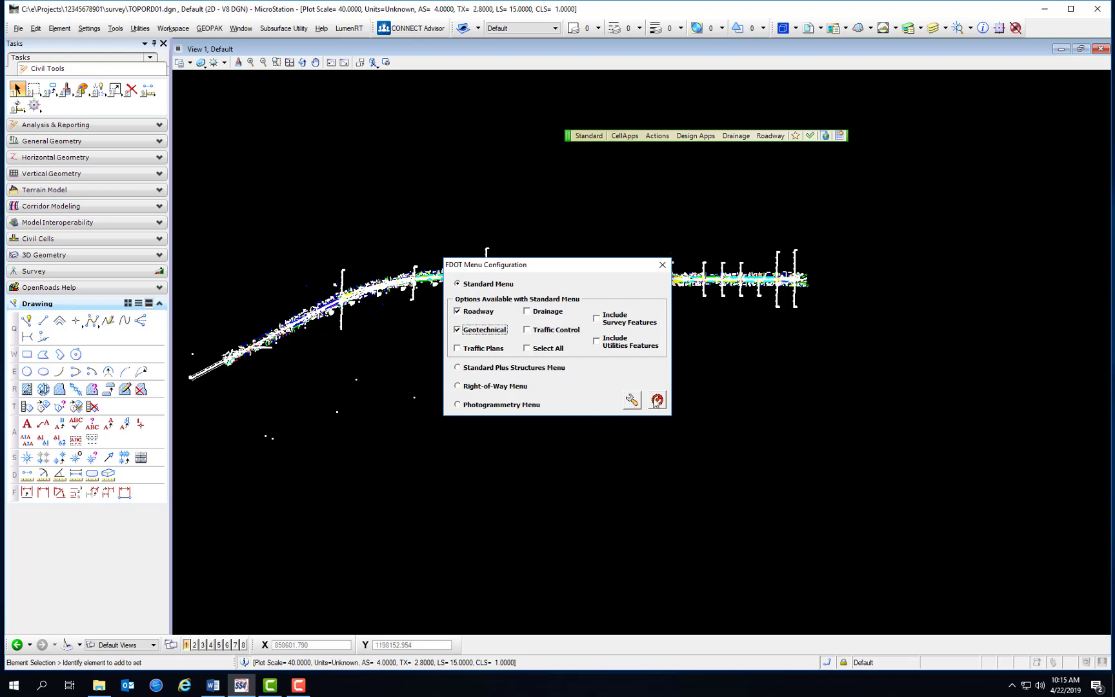
mouse_move(656, 399)
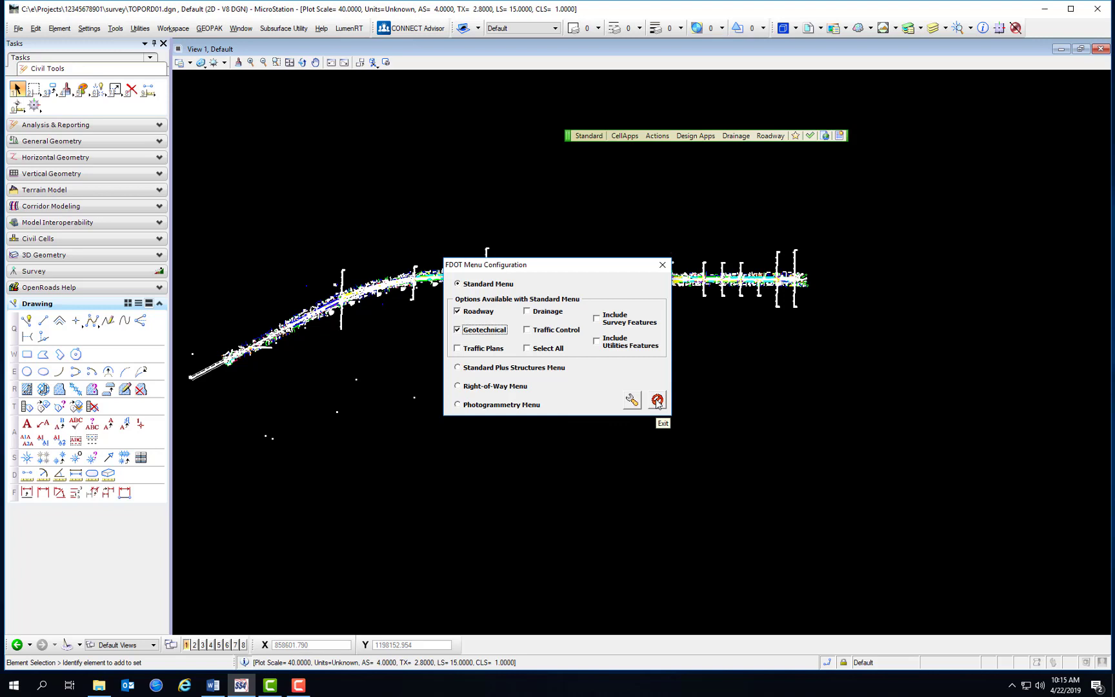
mouse_move(631, 400)
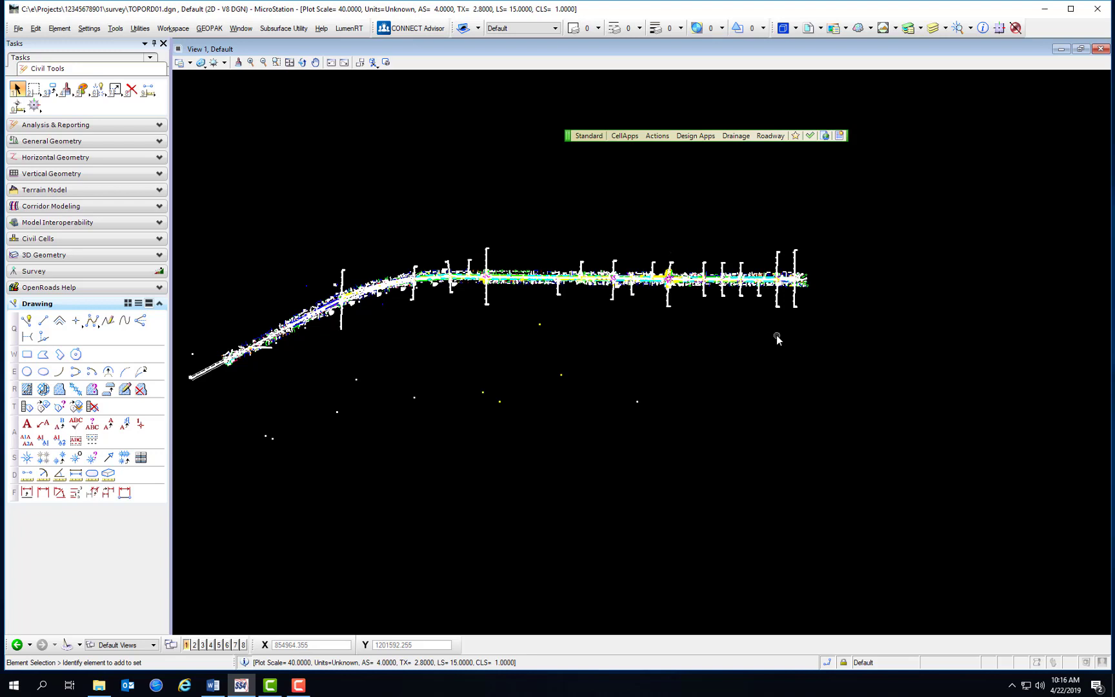
mouse_move(656, 136)
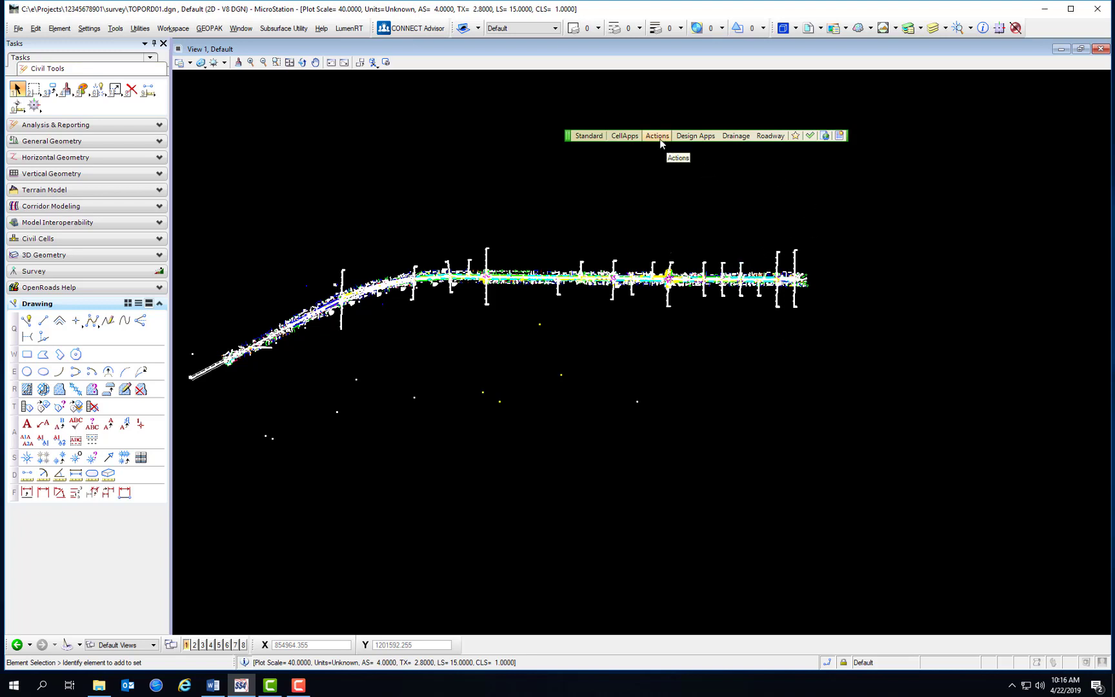
Choose Create File from the FDOT Actions menu.
click(657, 136)
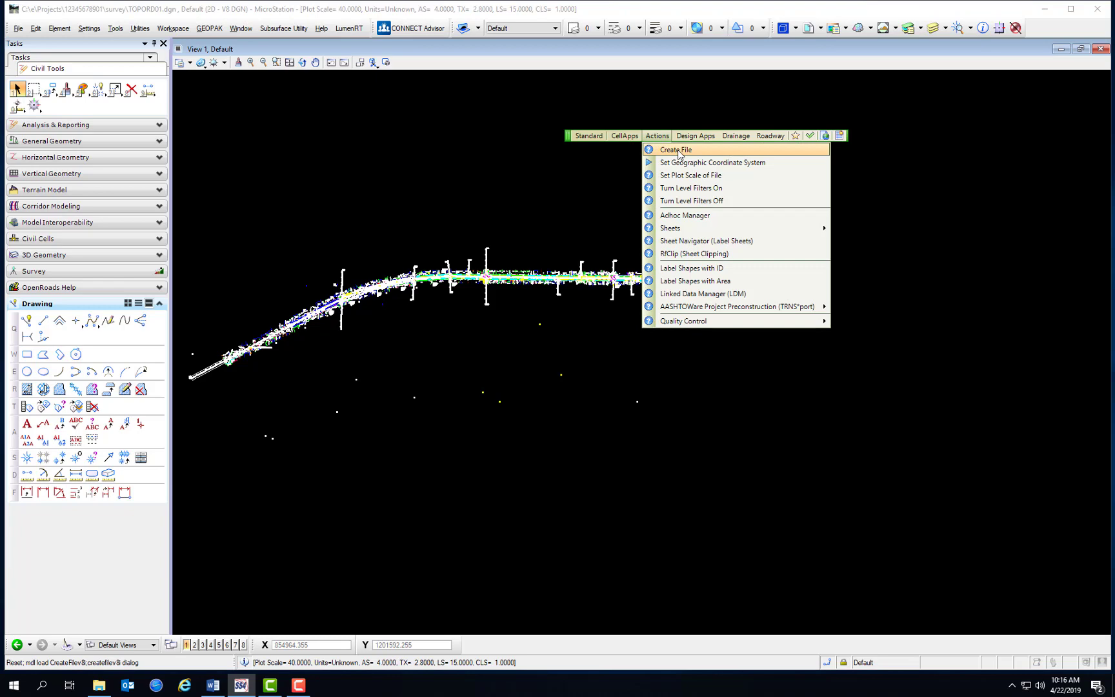
click(675, 150)
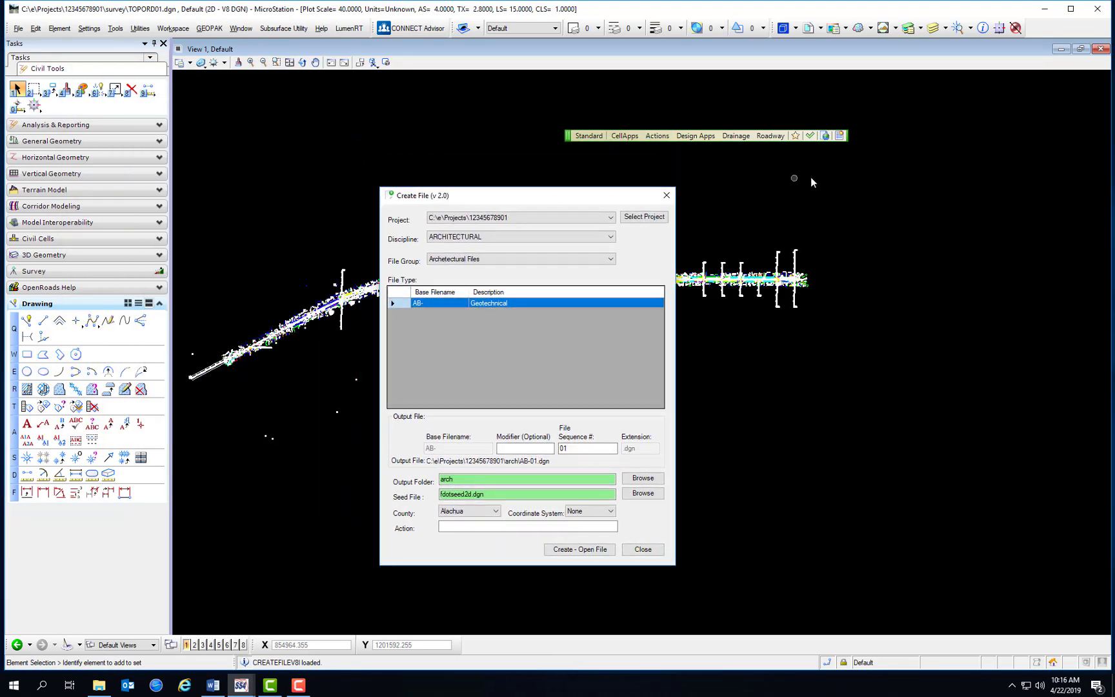
mouse_move(805, 169)
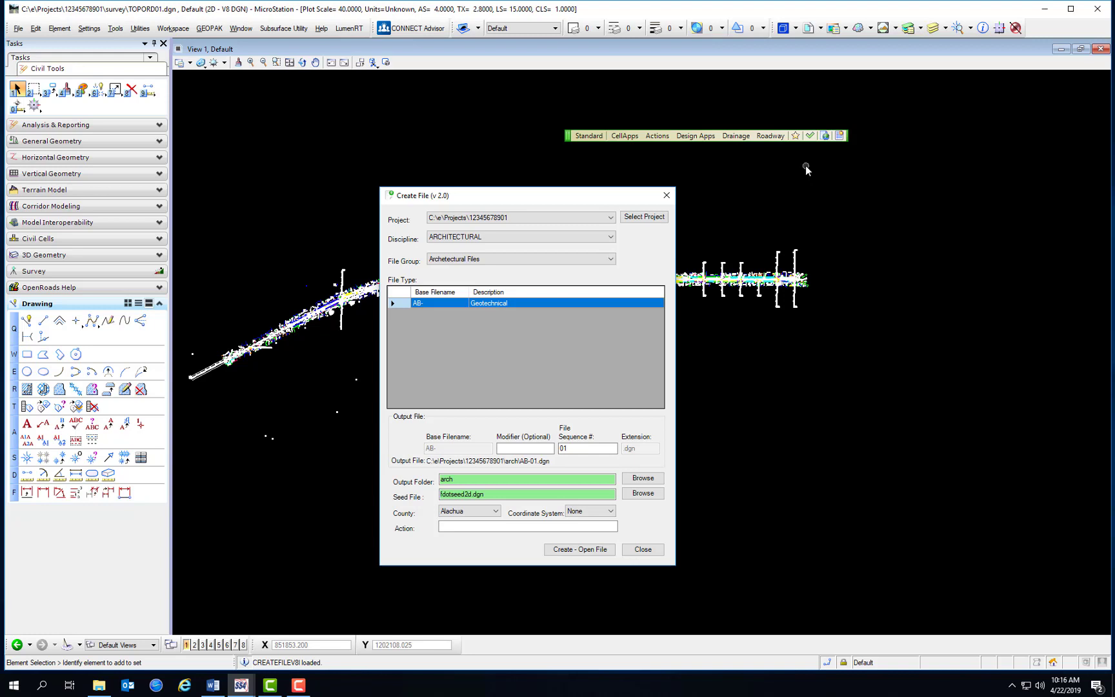
mouse_move(389, 222)
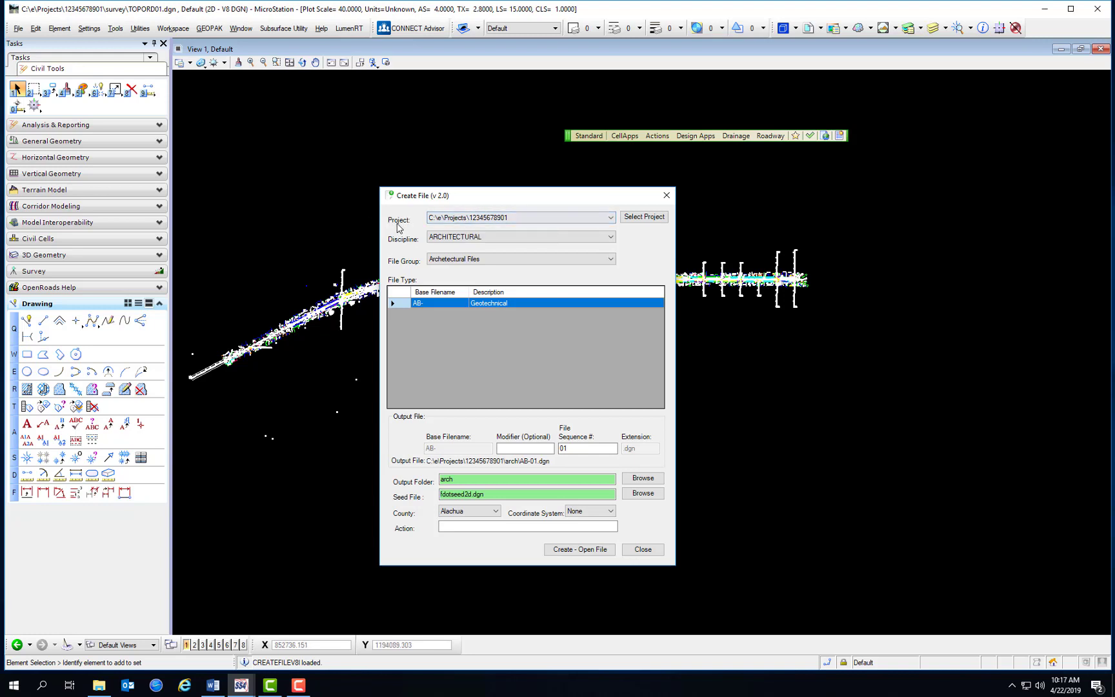
click(609, 218)
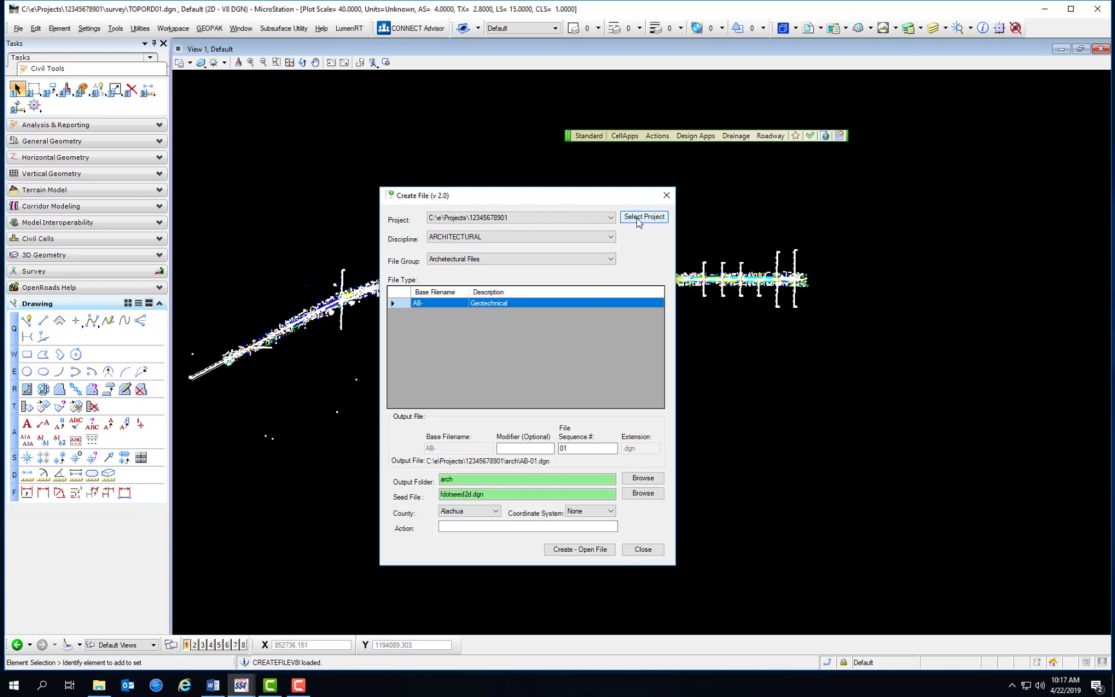
click(643, 216)
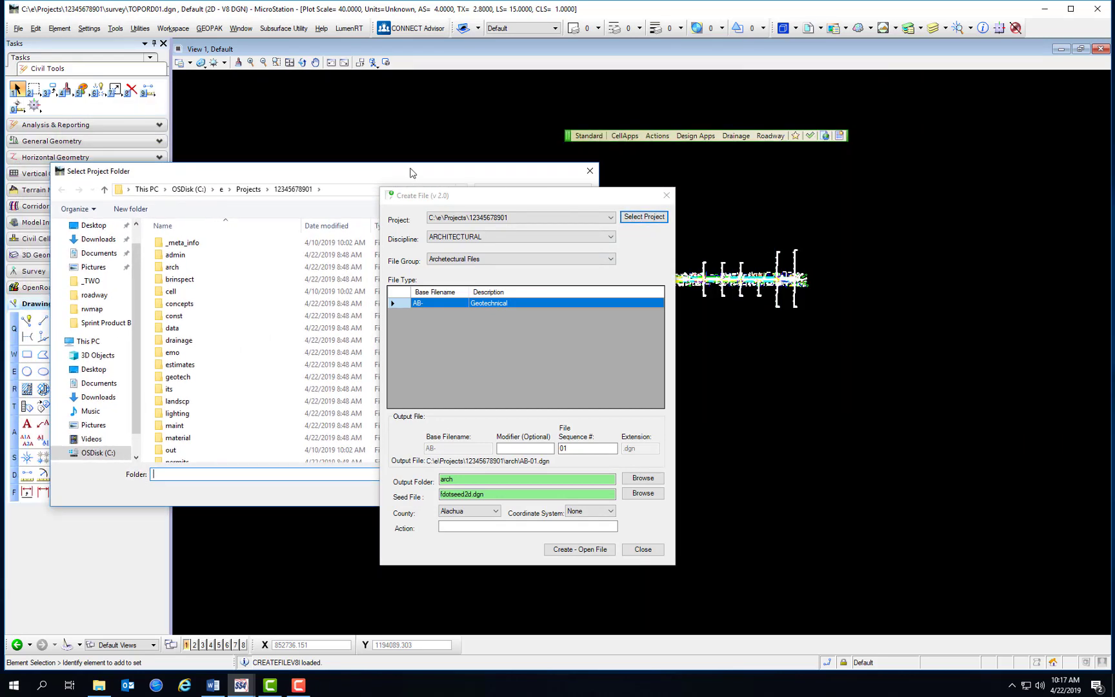
click(589, 170)
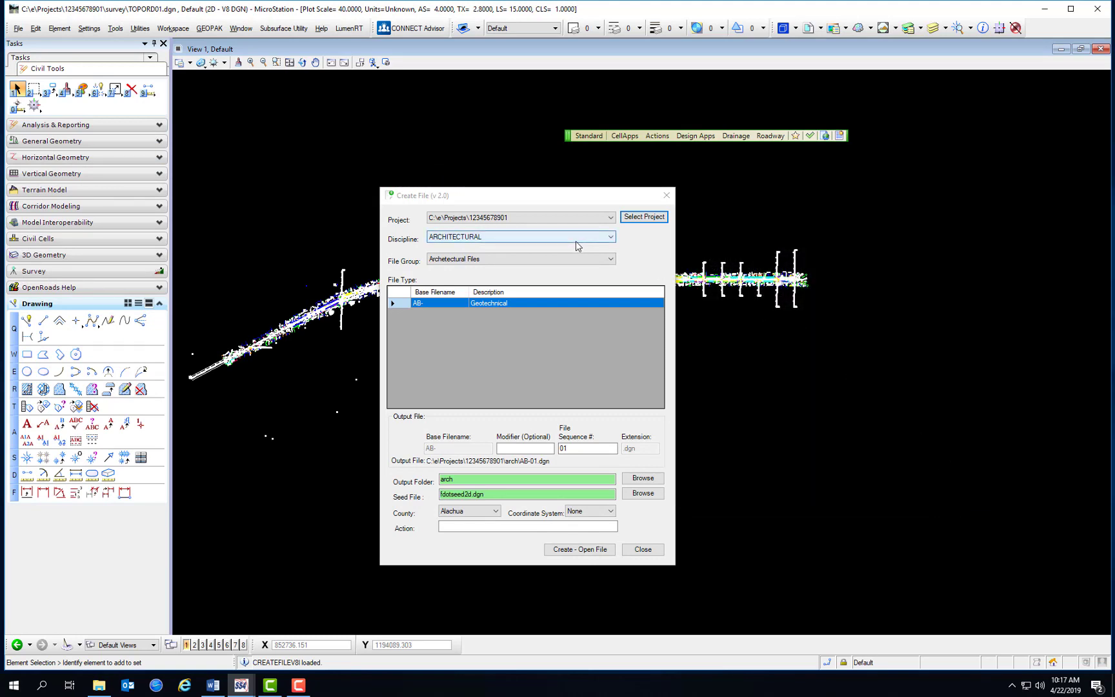
Set Discipline to ROADWAY and File Group to Roadway Files for the new file.
click(608, 236)
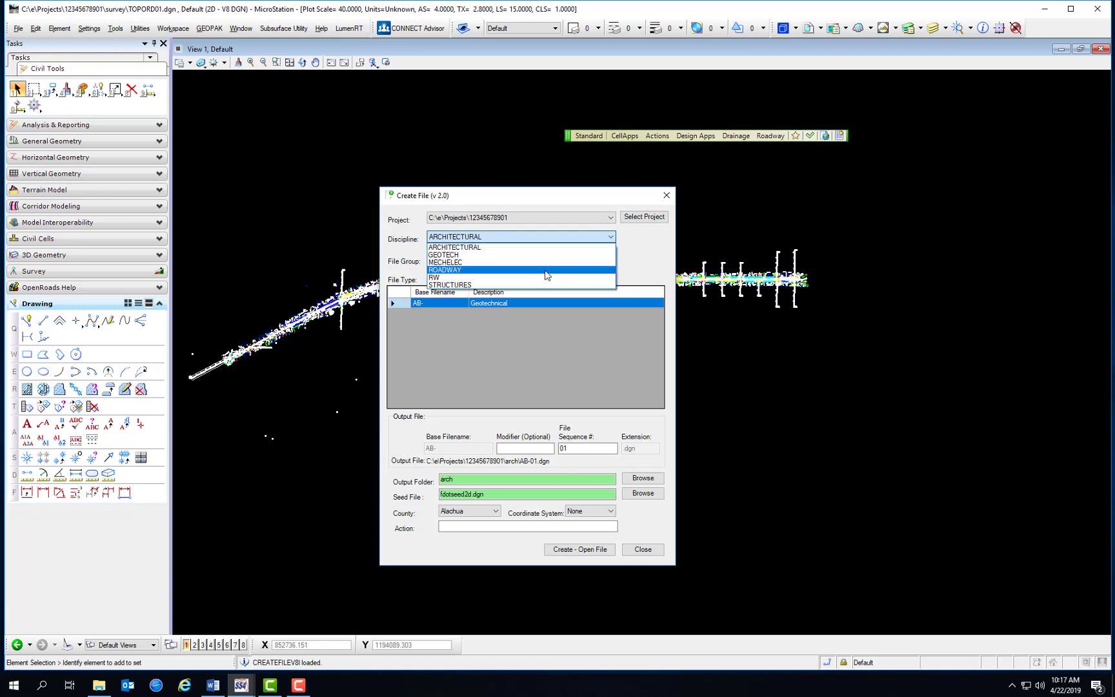
click(444, 269)
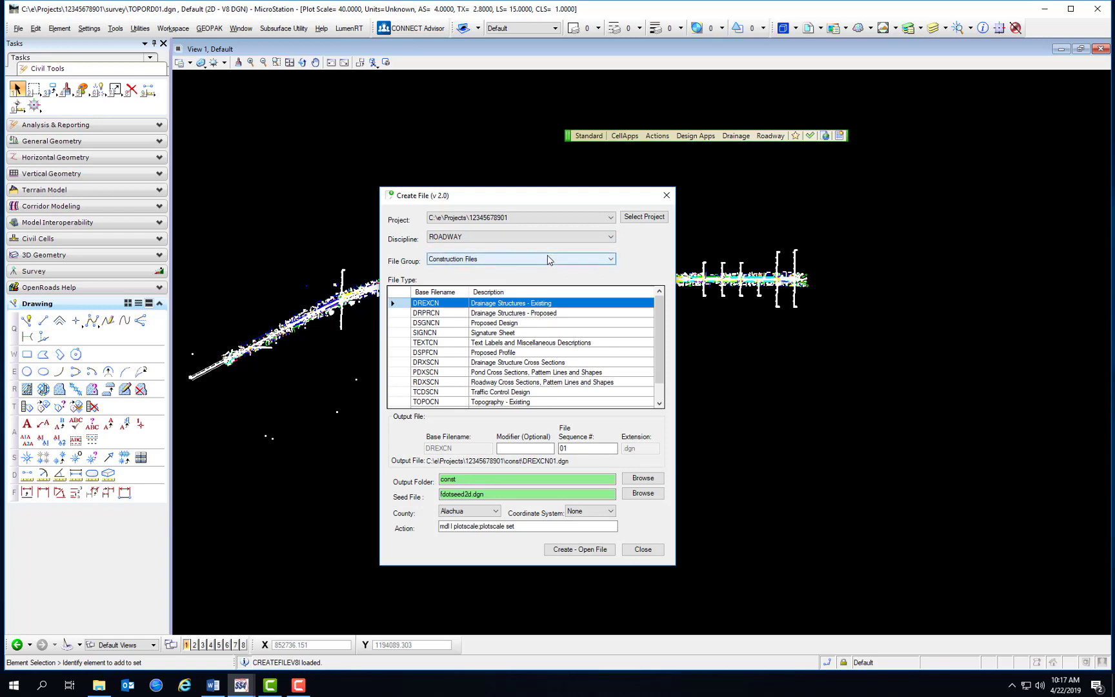
click(609, 260)
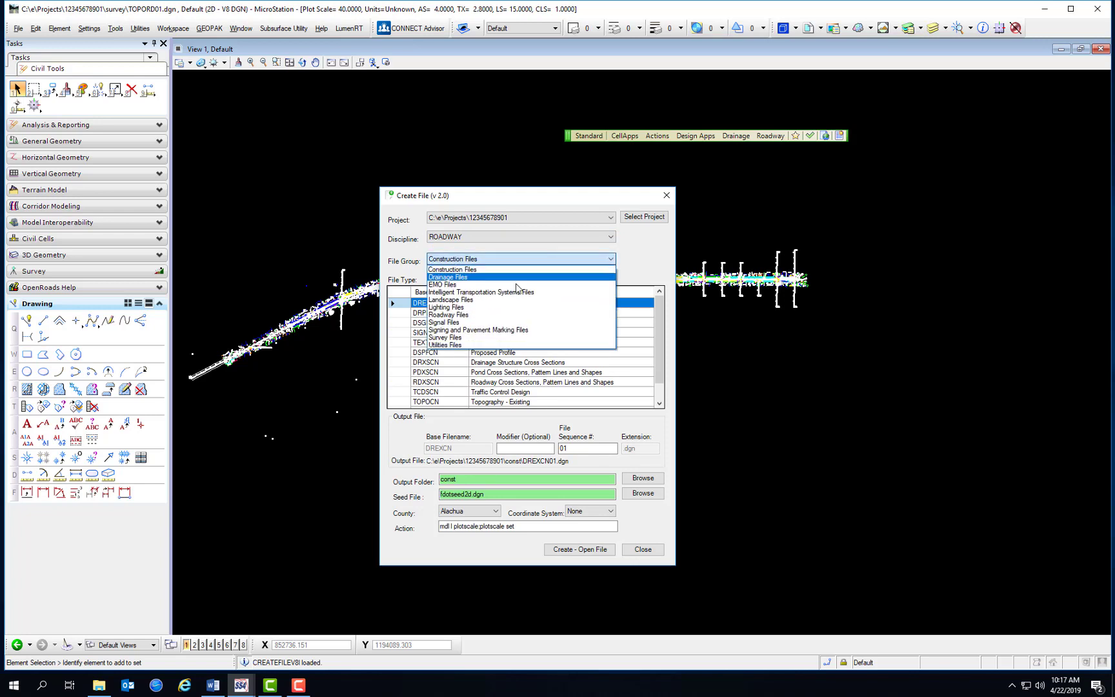
mouse_move(553, 297)
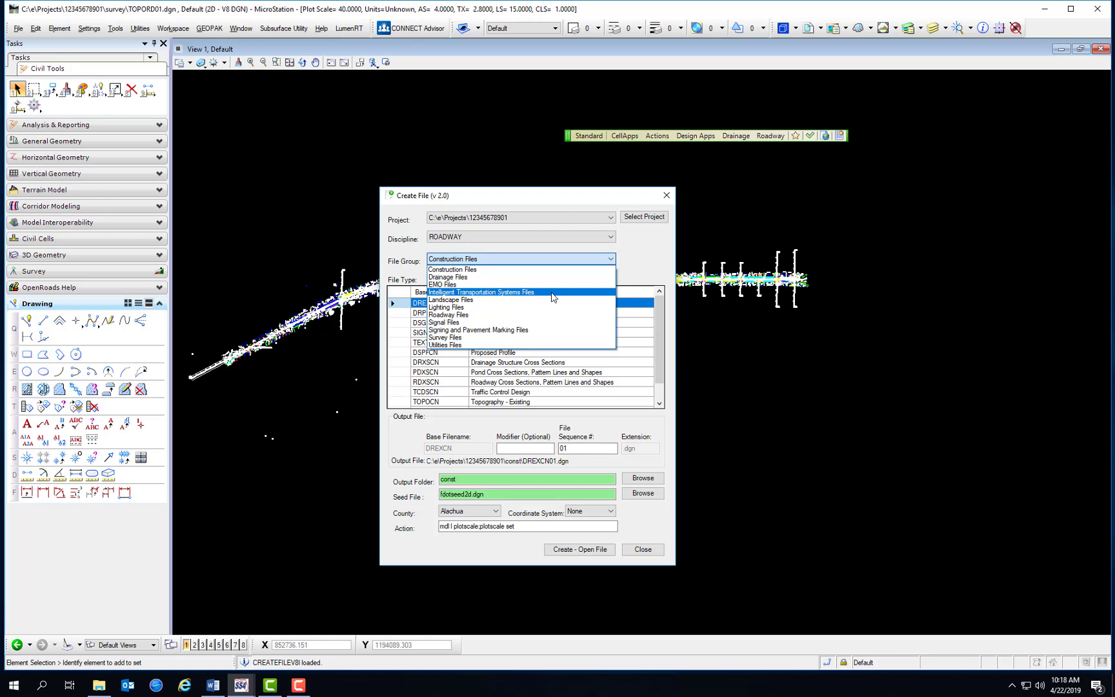
click(451, 315)
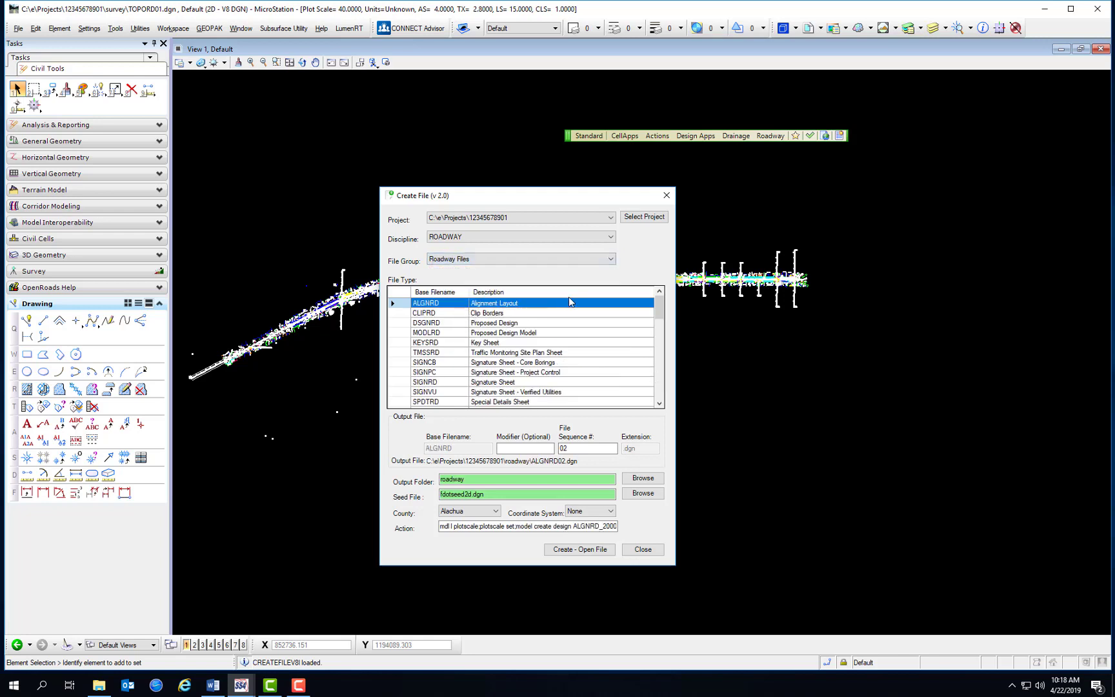
mouse_move(596, 281)
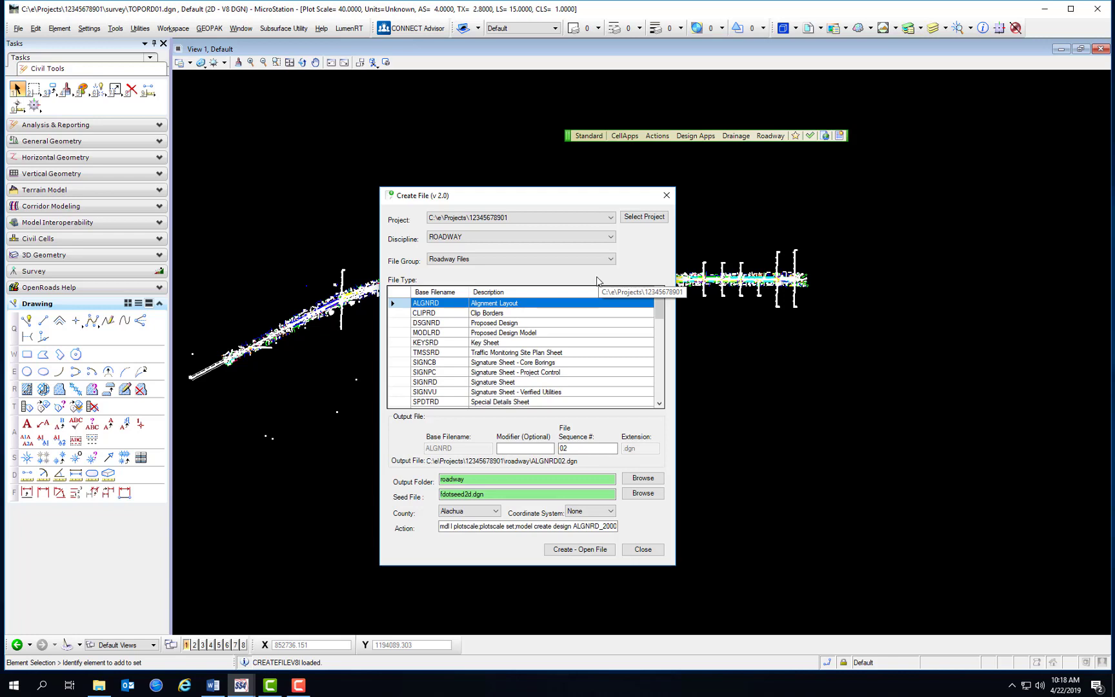
mouse_move(437, 401)
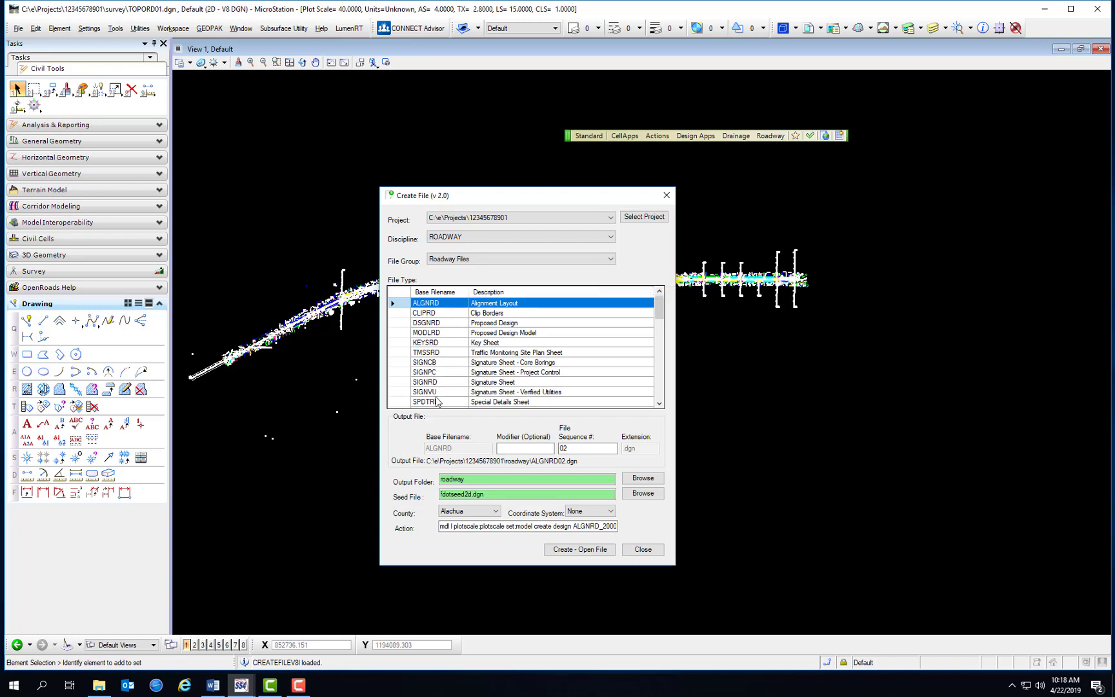
mouse_move(422, 314)
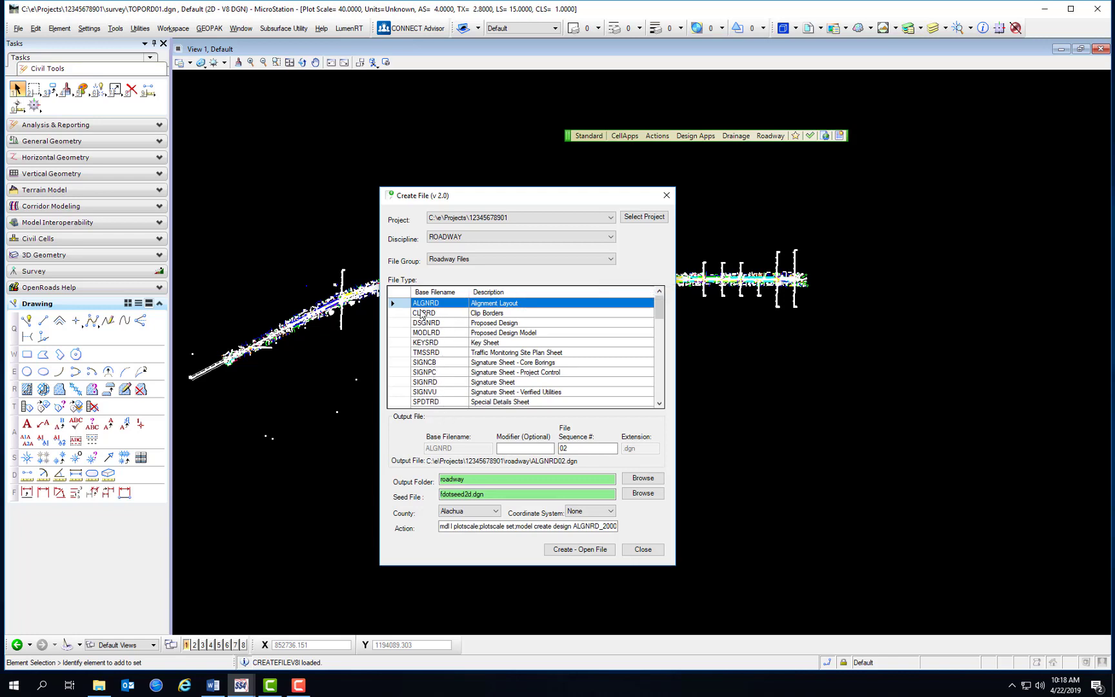
mouse_move(551, 385)
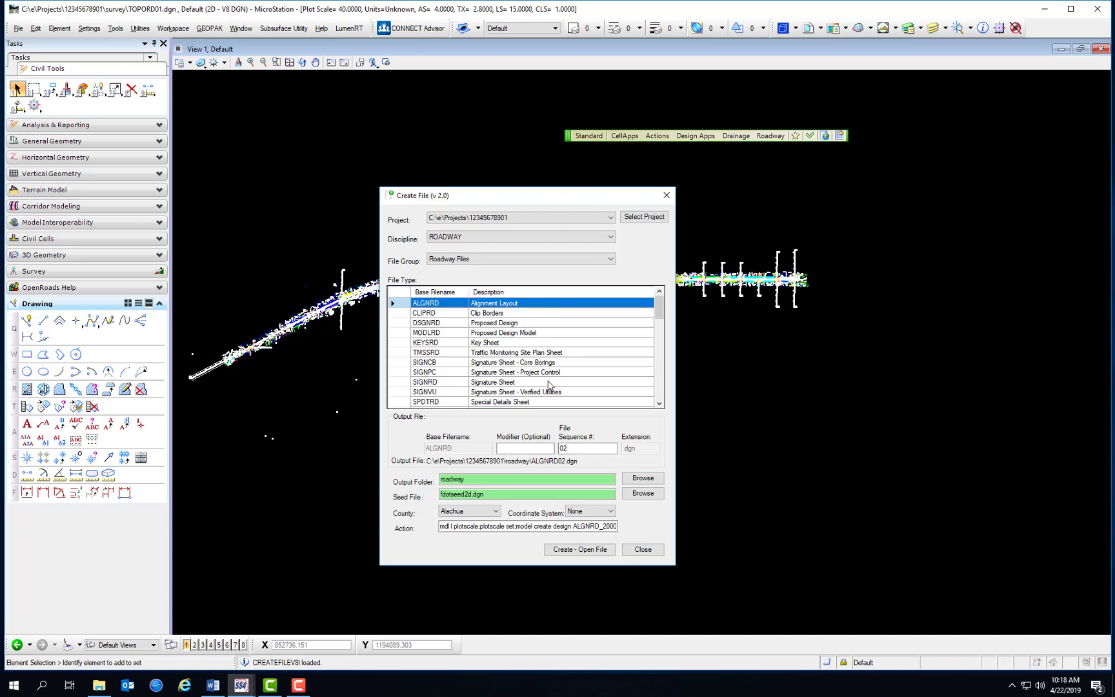
mouse_move(451, 435)
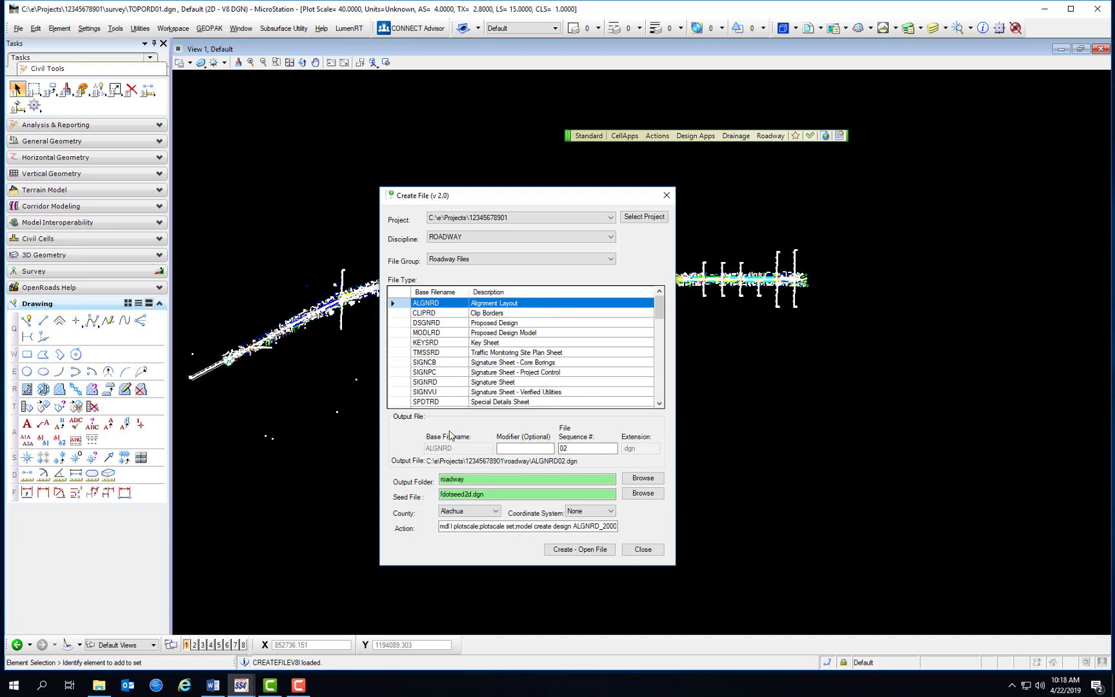
mouse_move(447, 423)
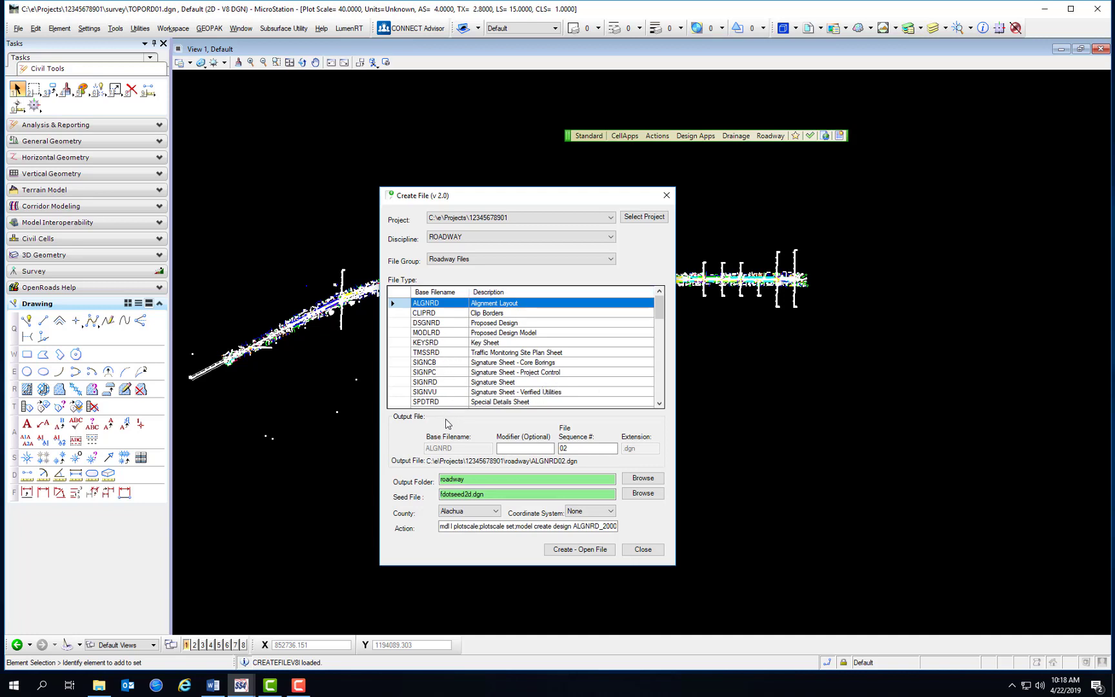
mouse_move(547, 443)
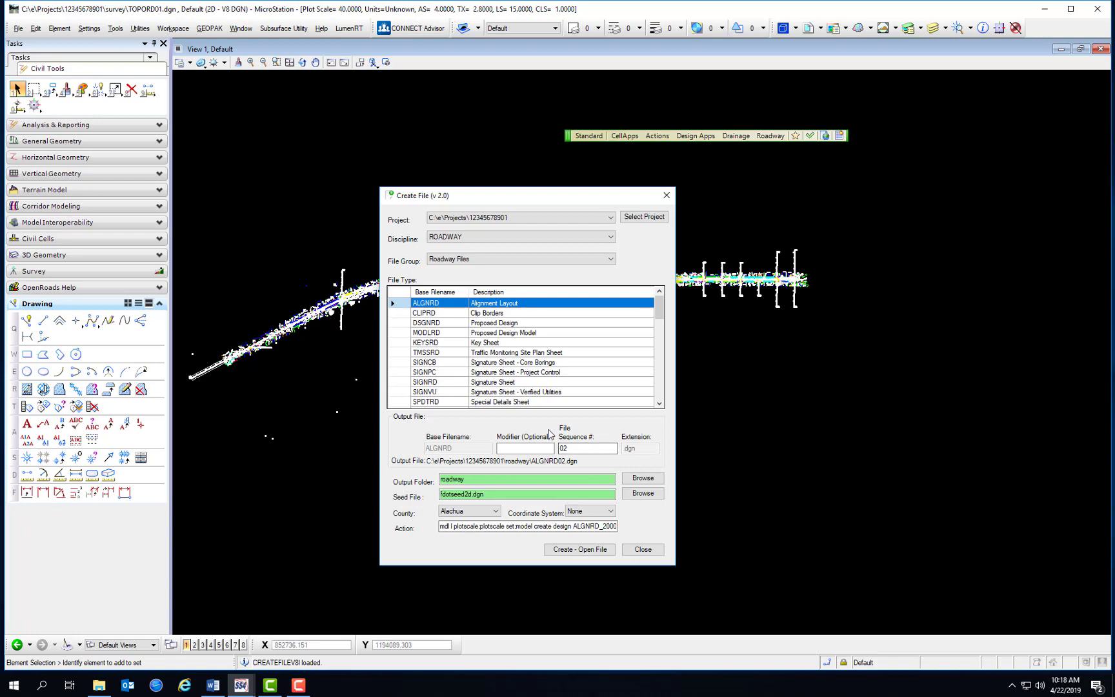
mouse_move(435, 320)
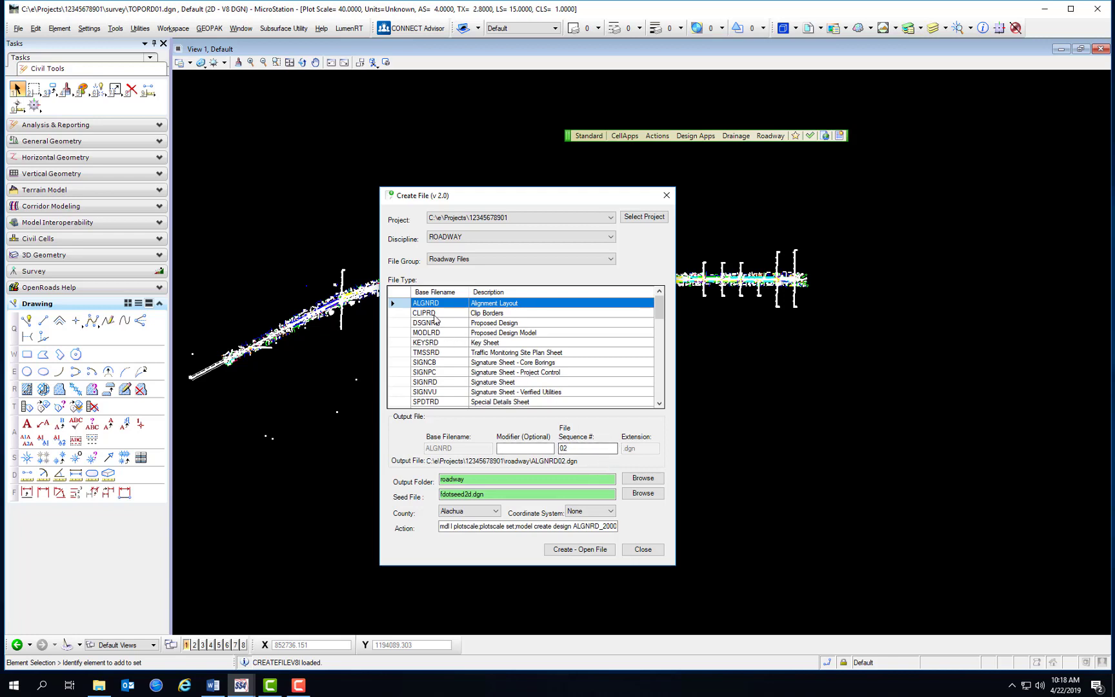
mouse_move(427, 312)
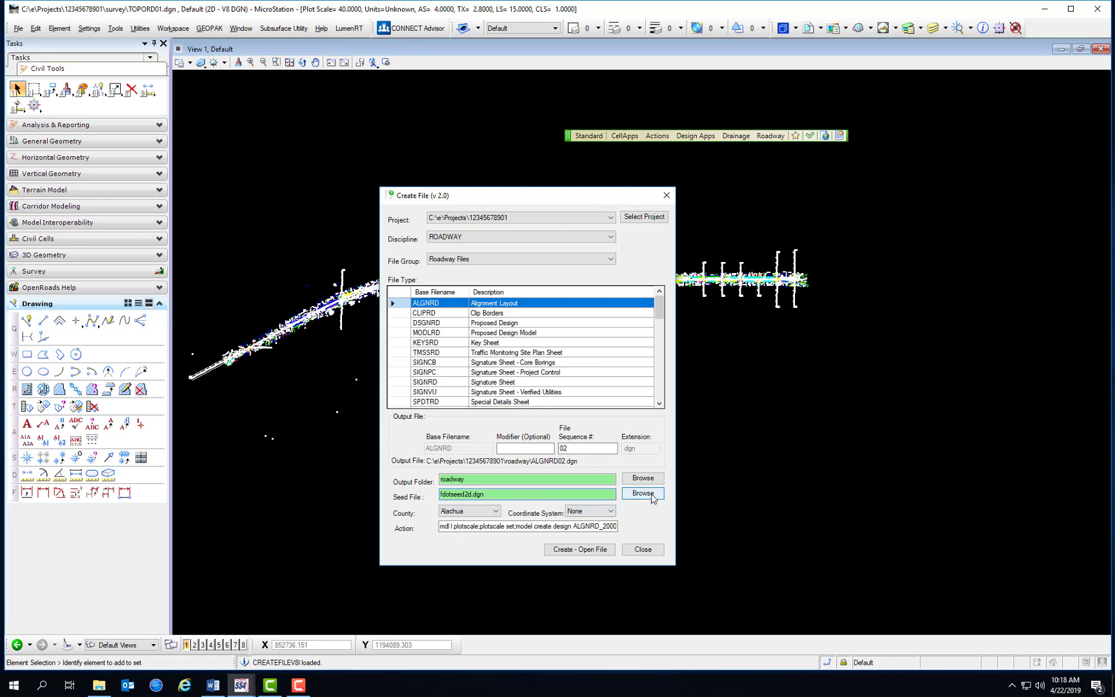
mouse_move(644, 494)
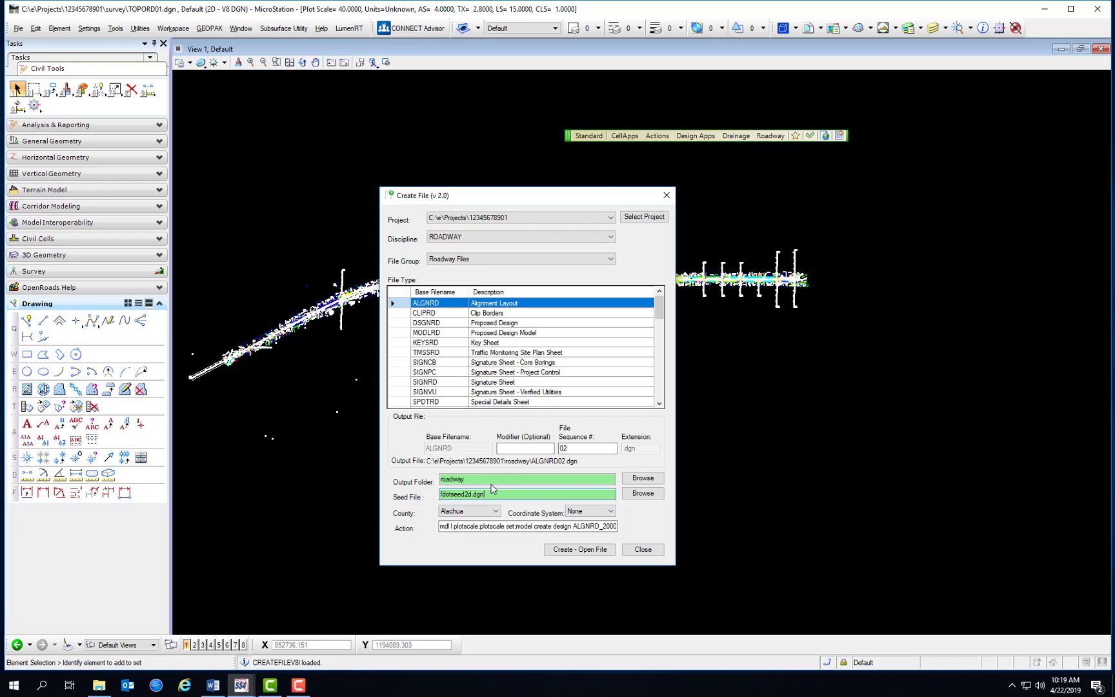
Set County to Leon, filling in coordinate system FL83-NF.
click(495, 511)
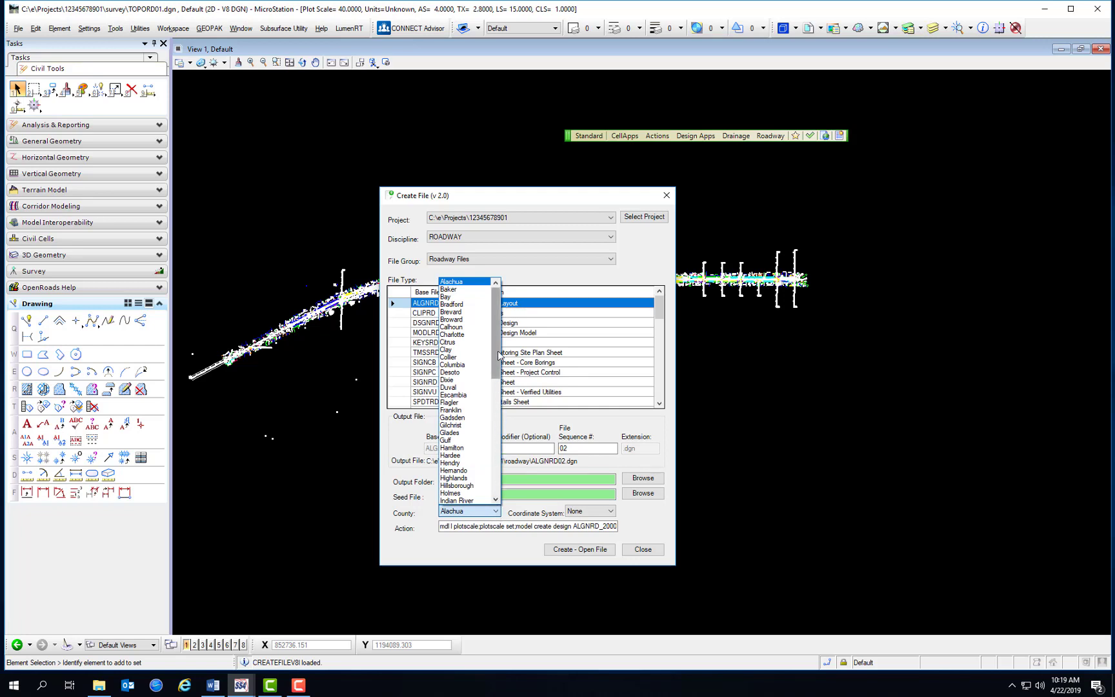
scroll(down, 3)
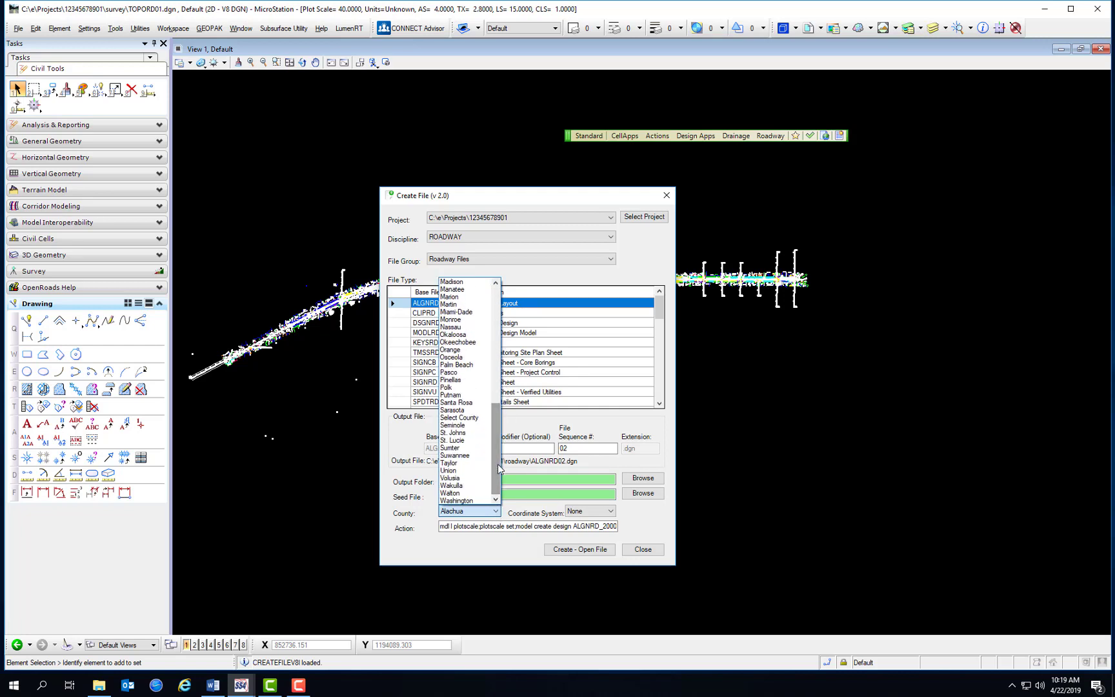
scroll(up, 3)
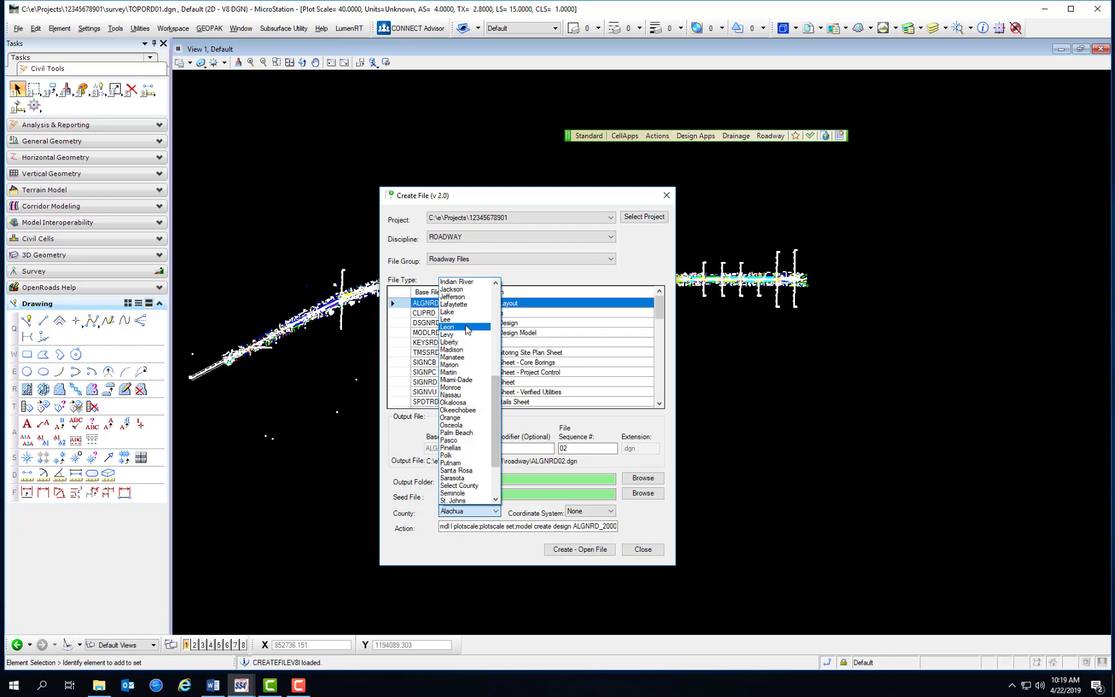
click(446, 326)
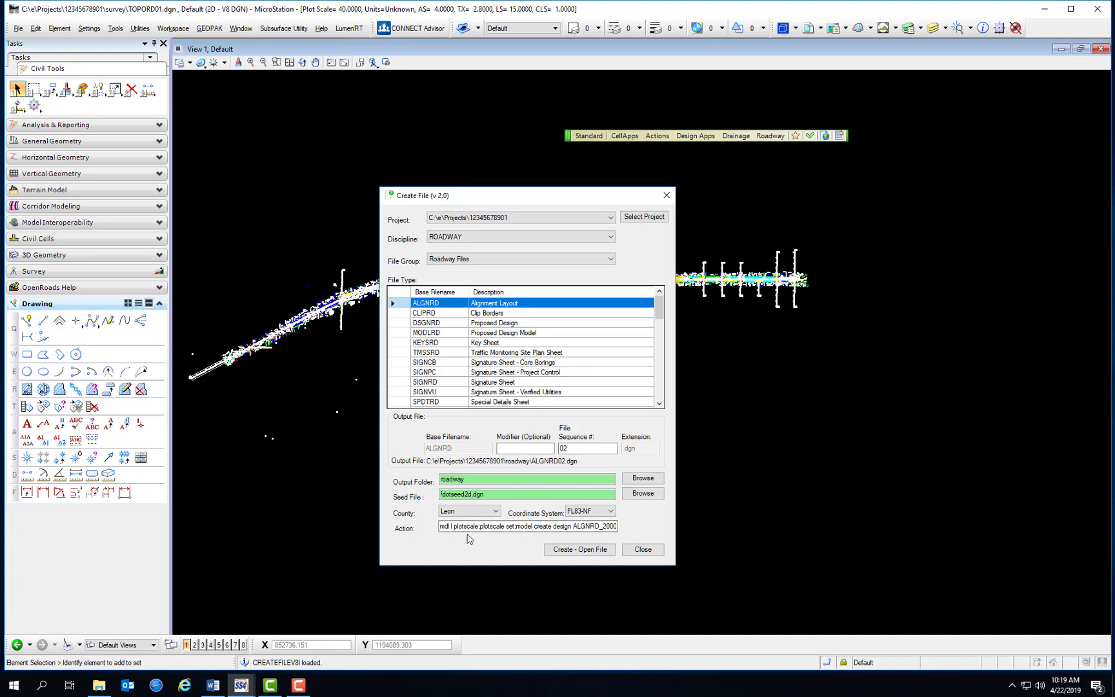
mouse_move(505, 550)
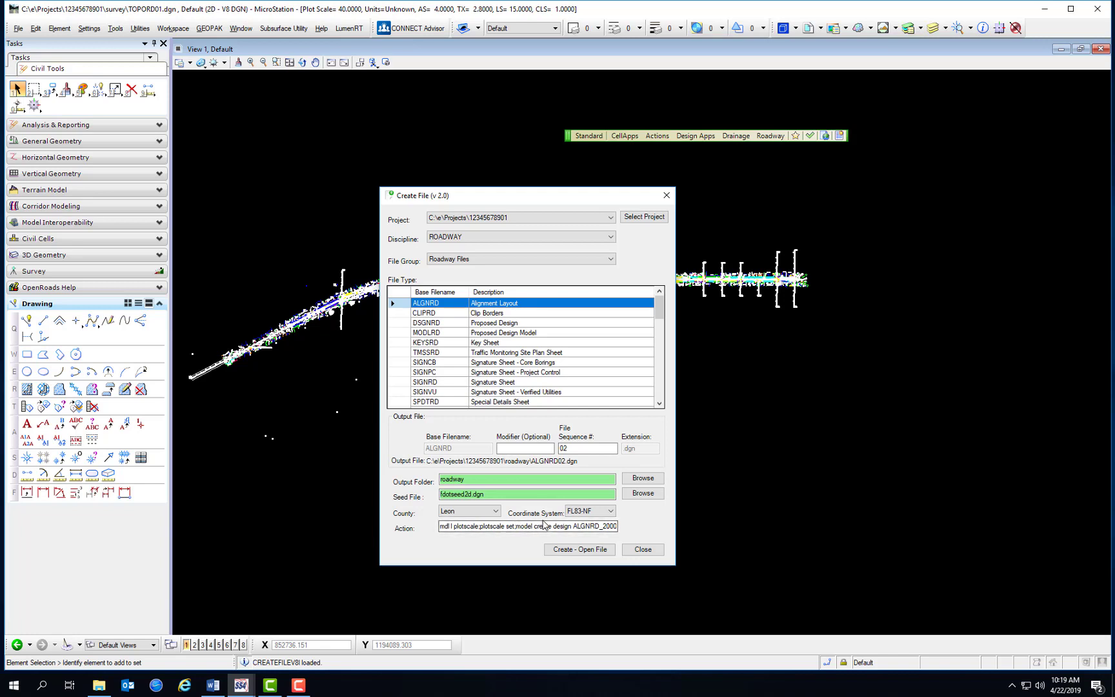
mouse_move(427, 312)
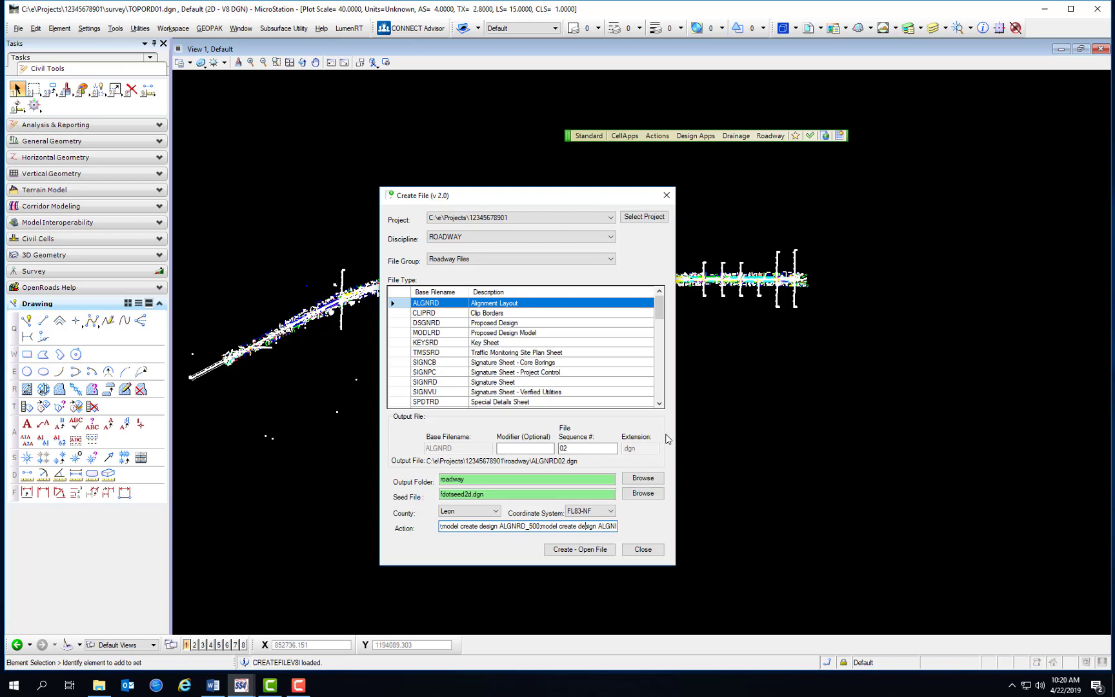
Create and open the new ALGNRD02.dgn file at its ALGNRD_50 model.
click(578, 548)
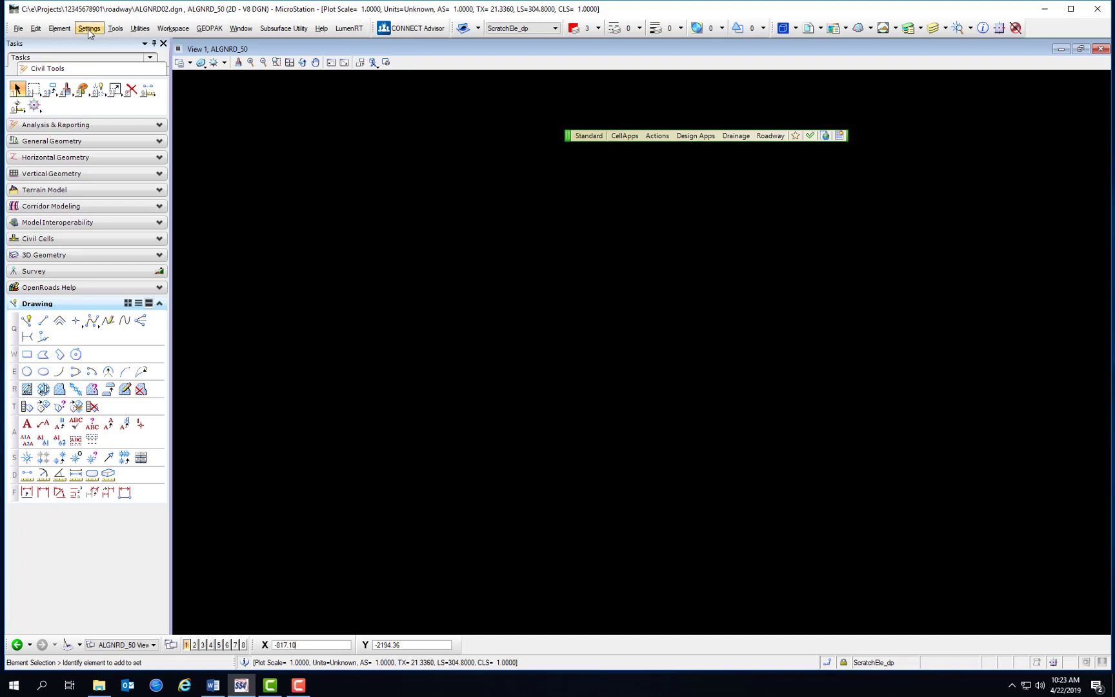
Bring up the Design File Settings dialog for ALGNRD02.dgn via Settings > Design File.
click(89, 28)
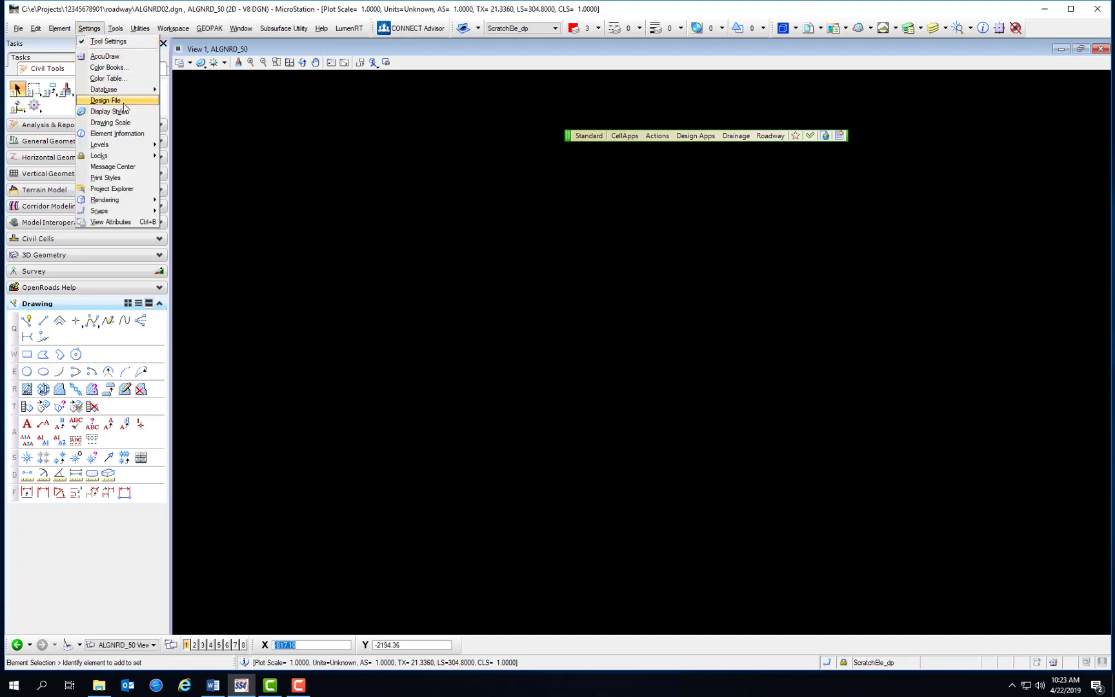
click(106, 99)
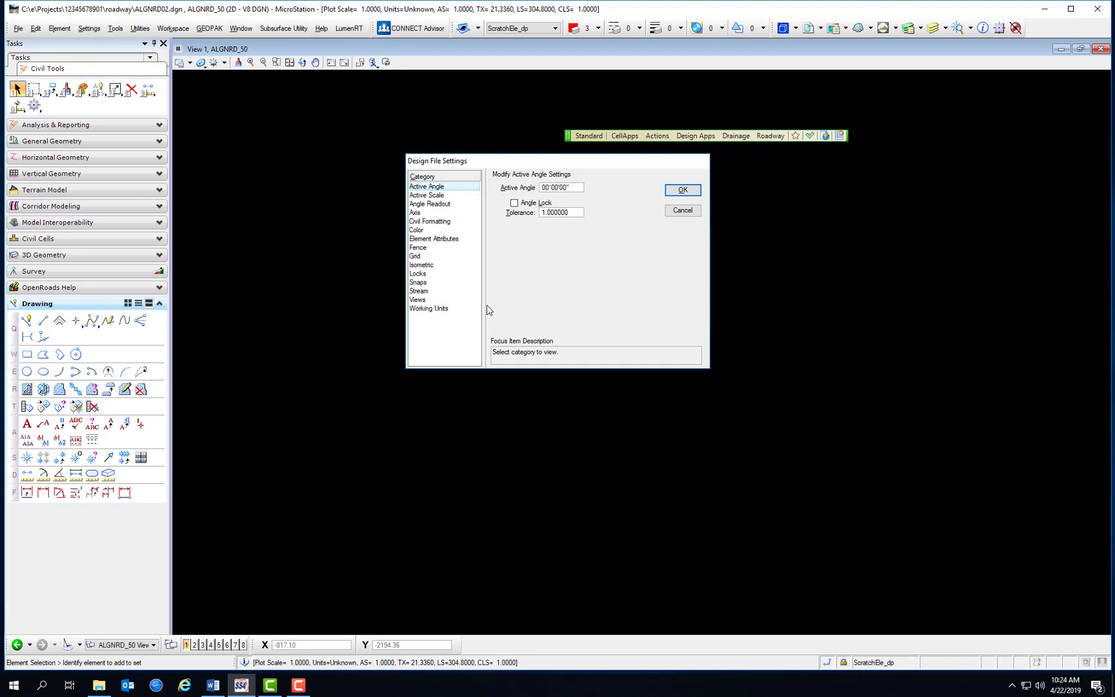
mouse_move(453, 436)
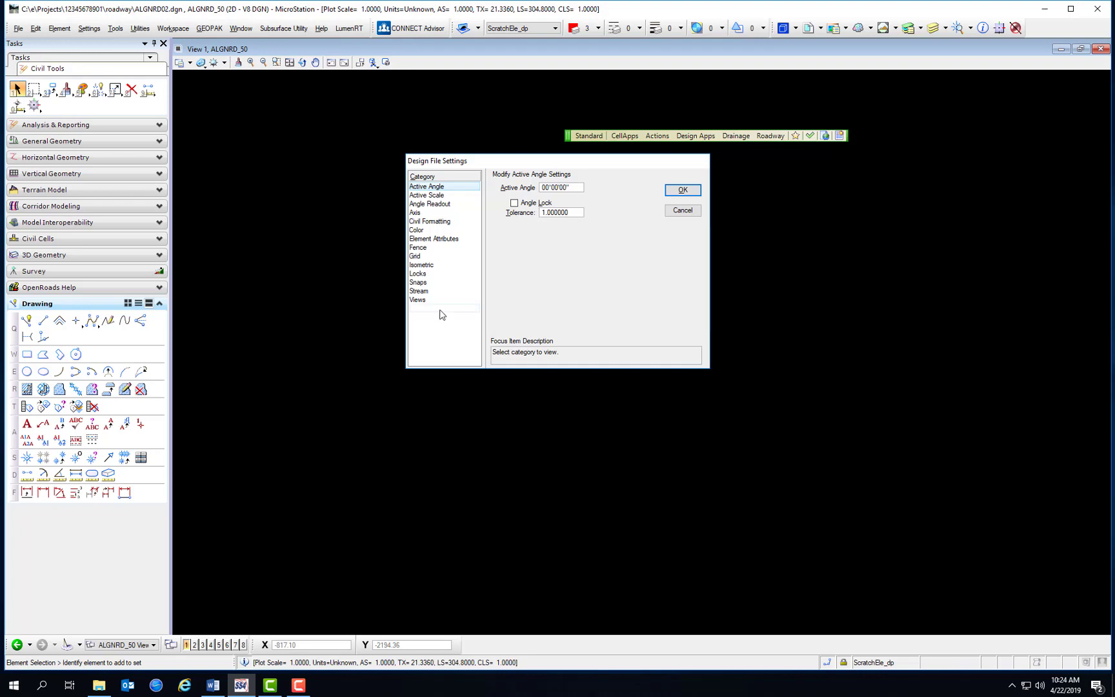
Check Working Units show Survey Feet and Survey Inches, then close the settings with OK.
click(428, 309)
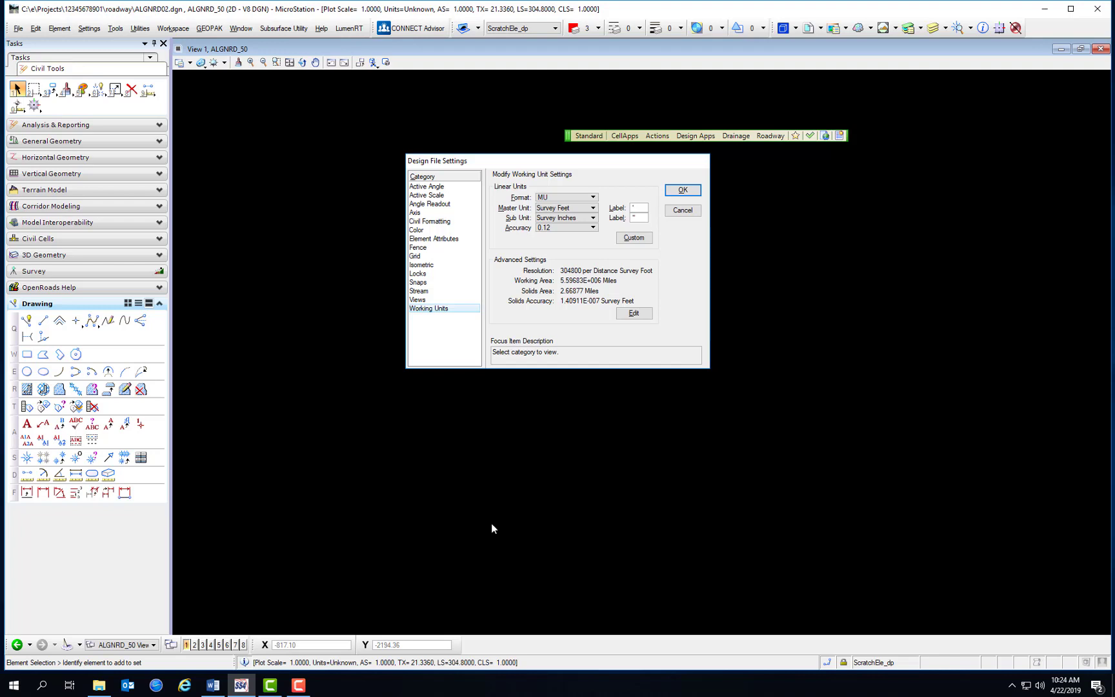
mouse_move(568, 302)
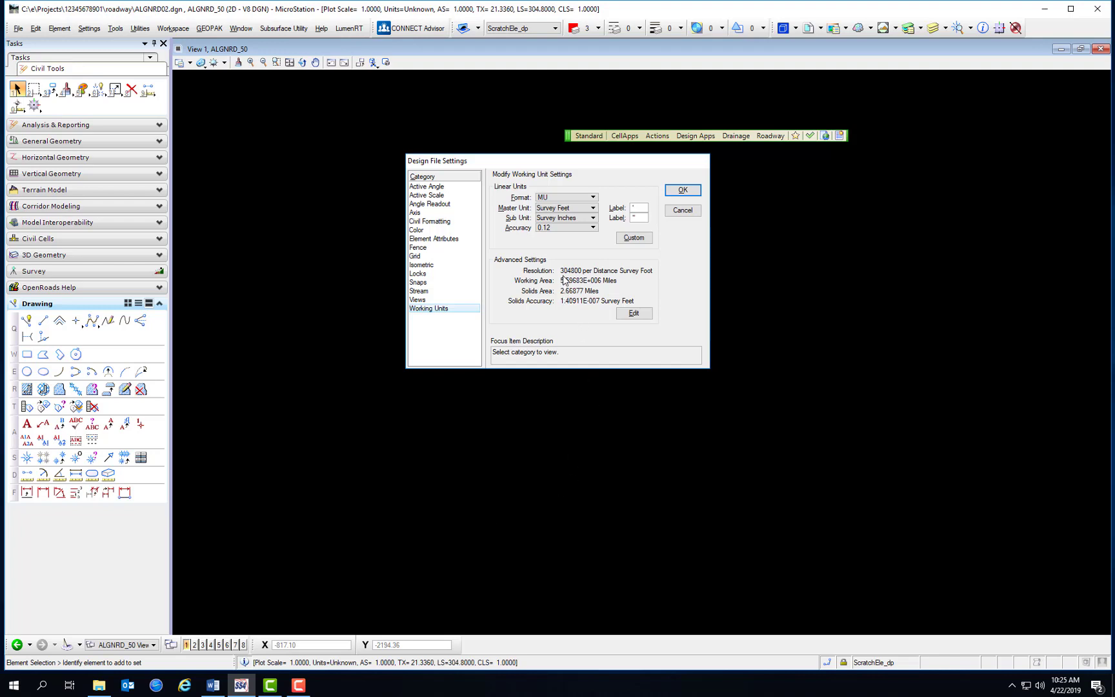
mouse_move(593, 284)
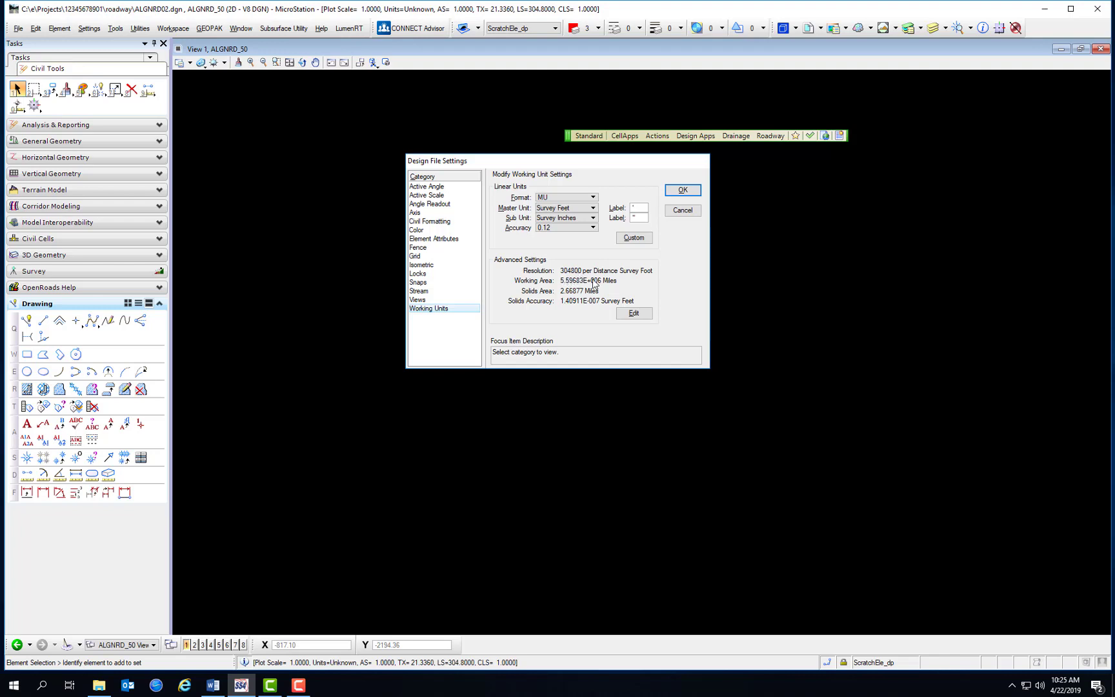
mouse_move(645, 305)
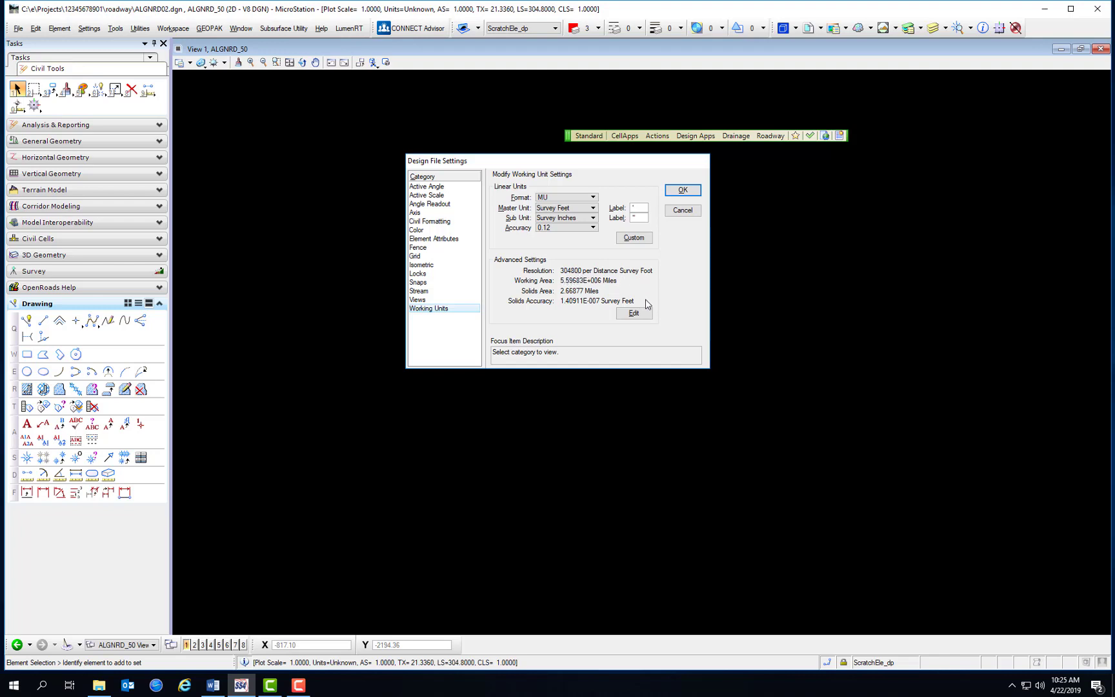
click(680, 189)
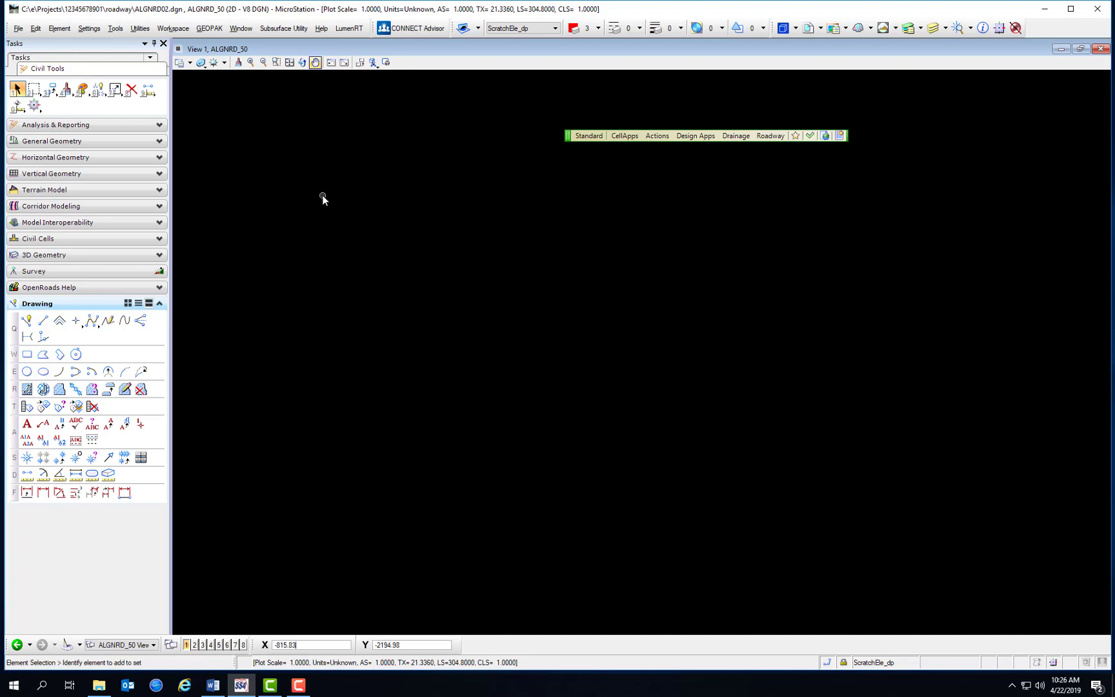
mouse_move(172, 27)
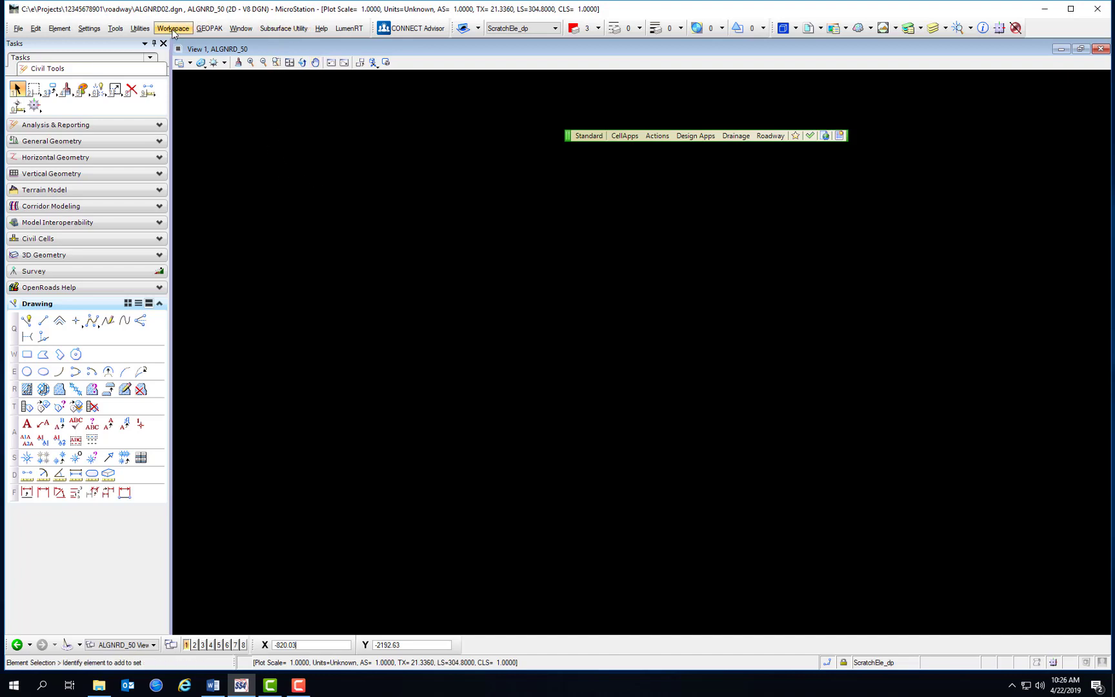
Show the Workspace menu listing Preferences and Configuration.
click(173, 27)
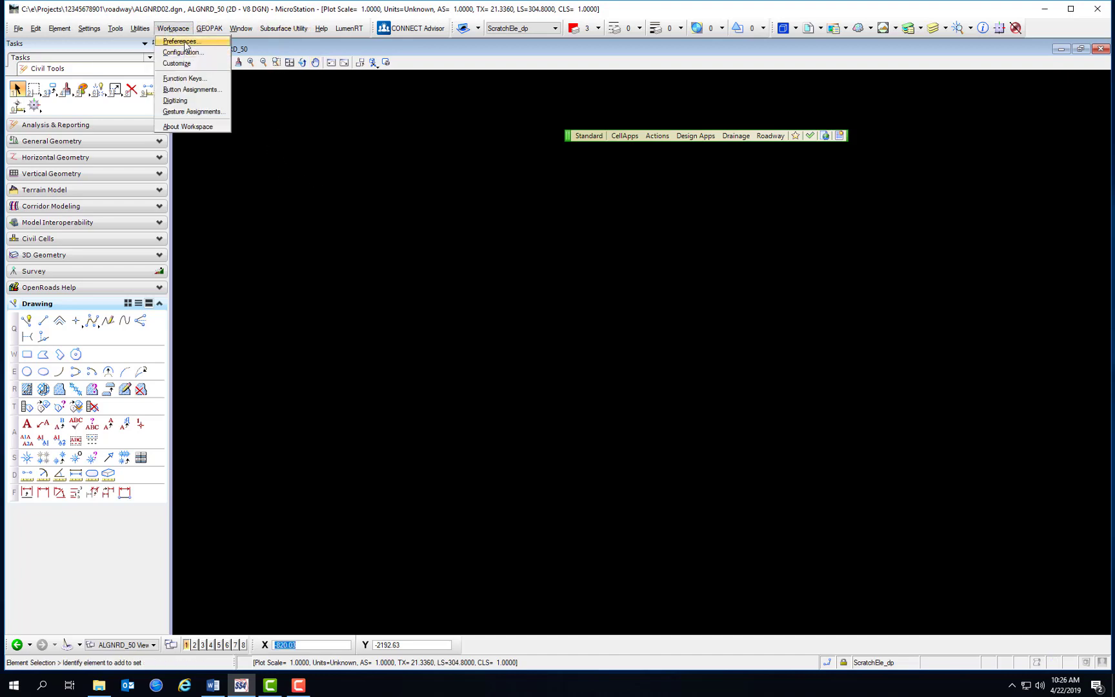
Enable Compress File On Exit under Operation in Preferences and save with OK.
click(180, 40)
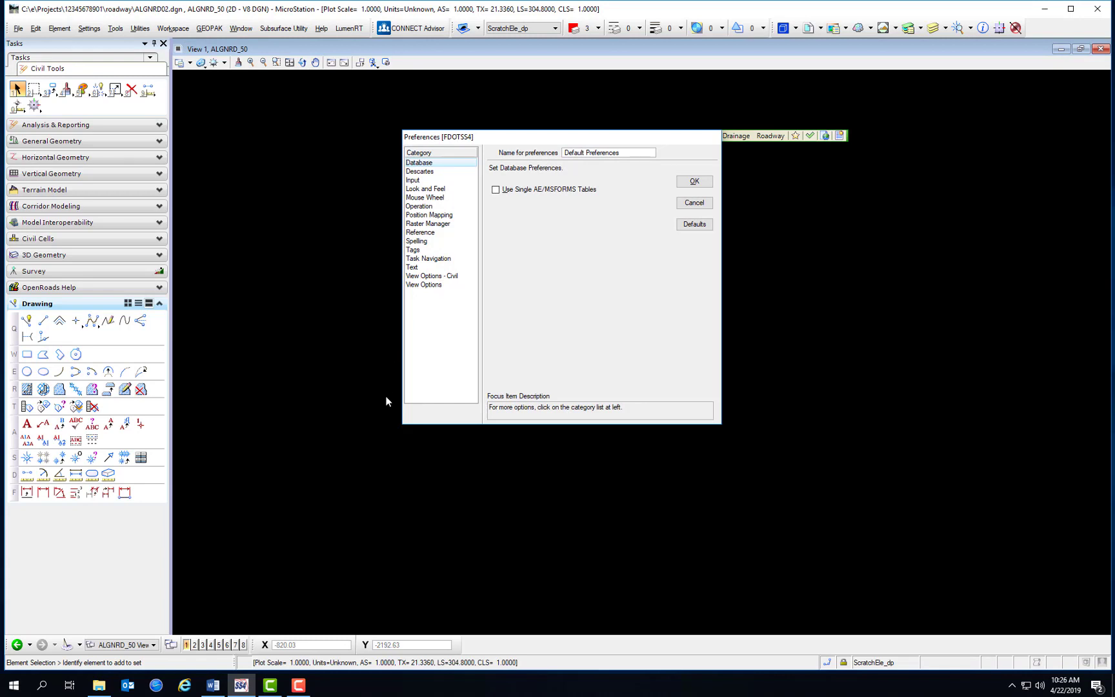
click(419, 206)
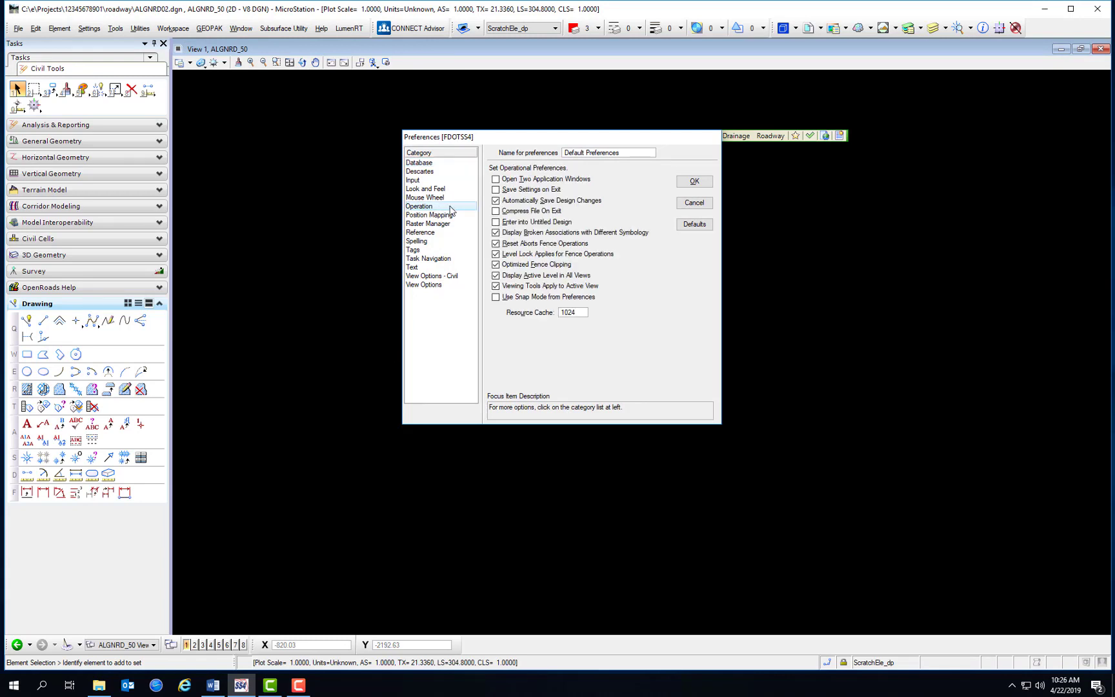
mouse_move(468, 246)
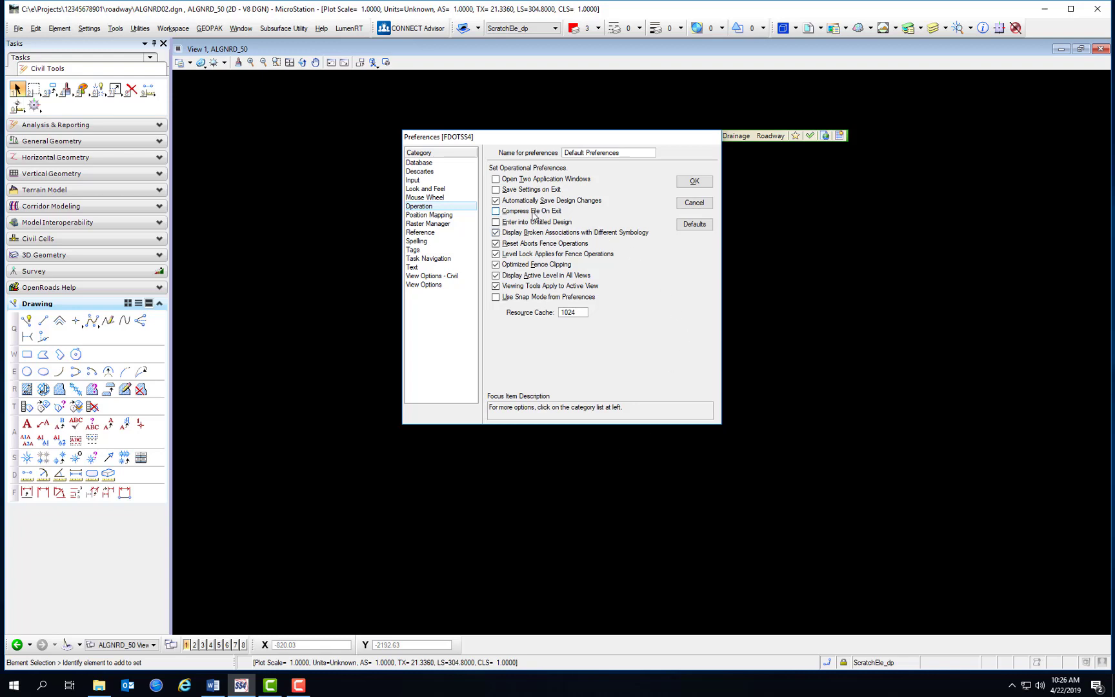
click(495, 210)
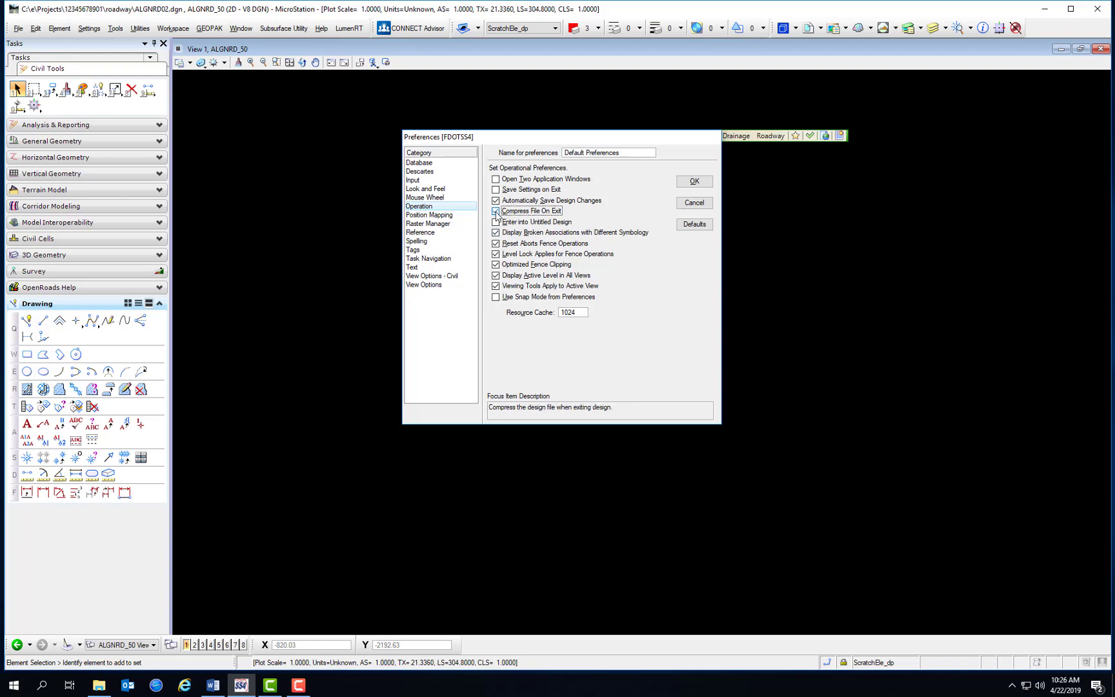
click(495, 210)
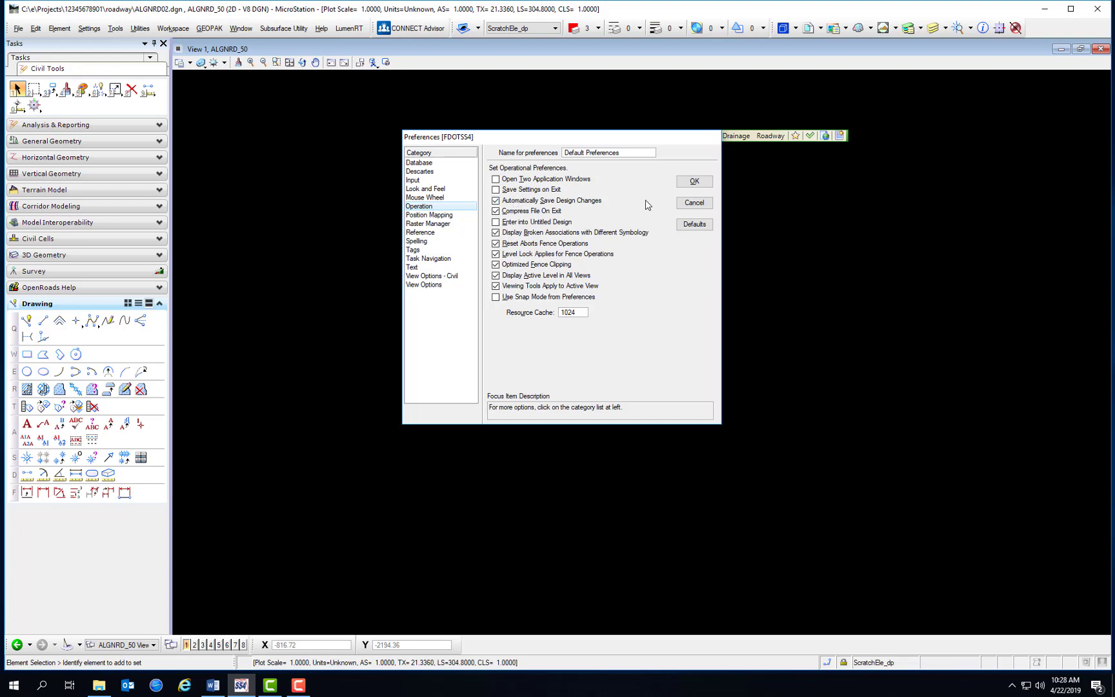
click(691, 182)
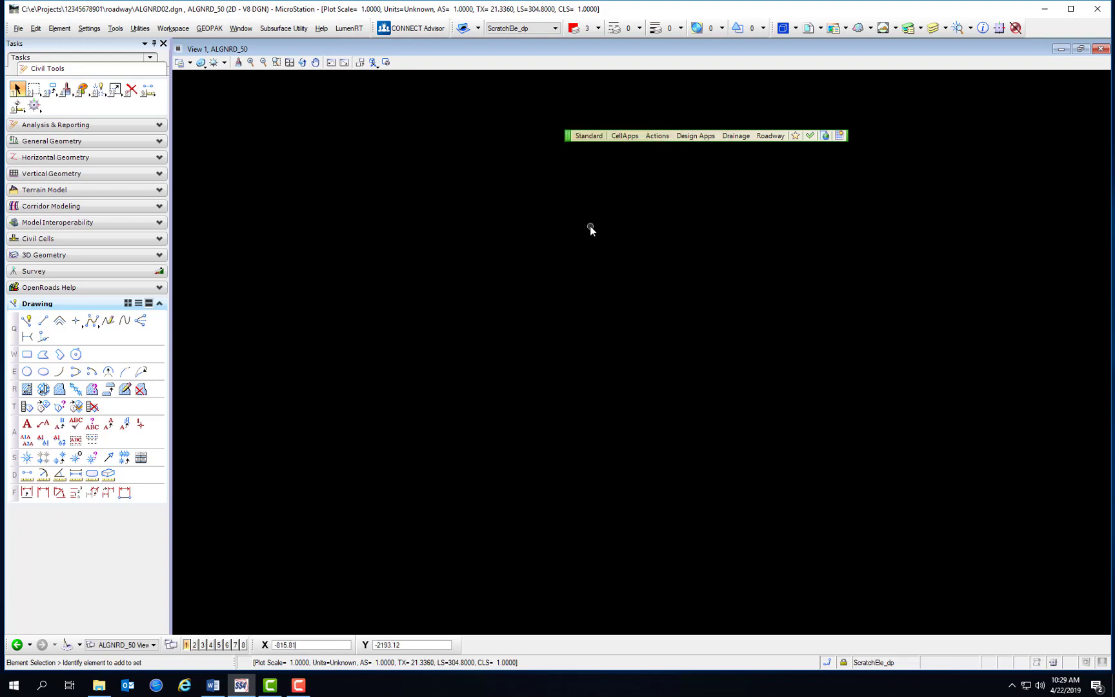
mouse_move(579, 226)
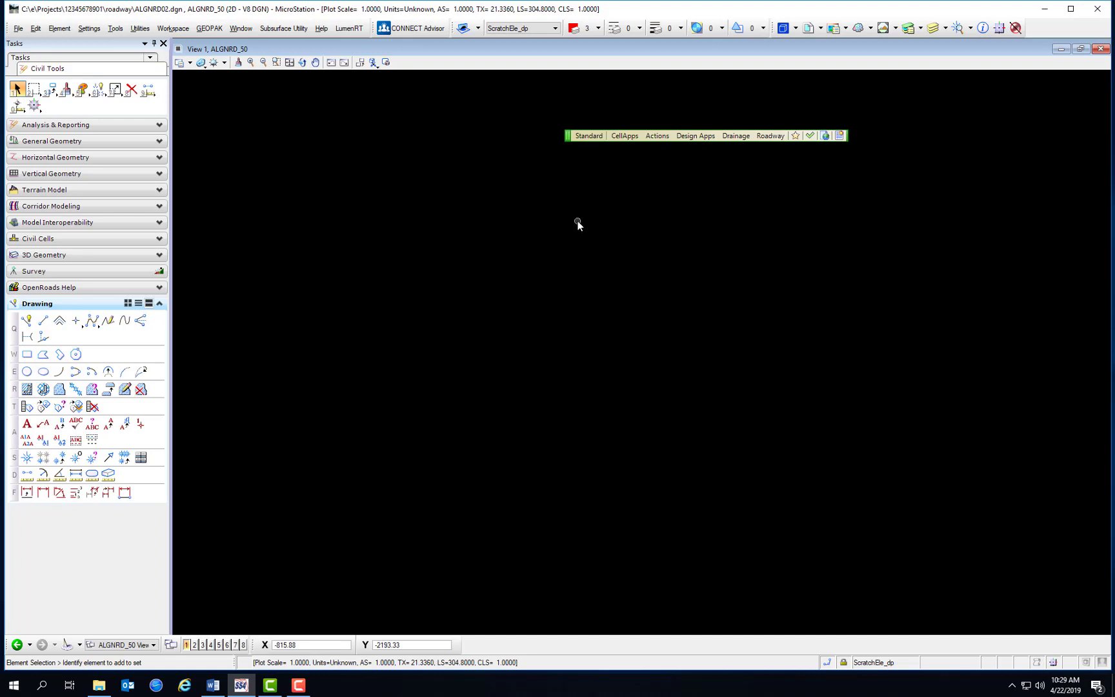
mouse_move(470, 187)
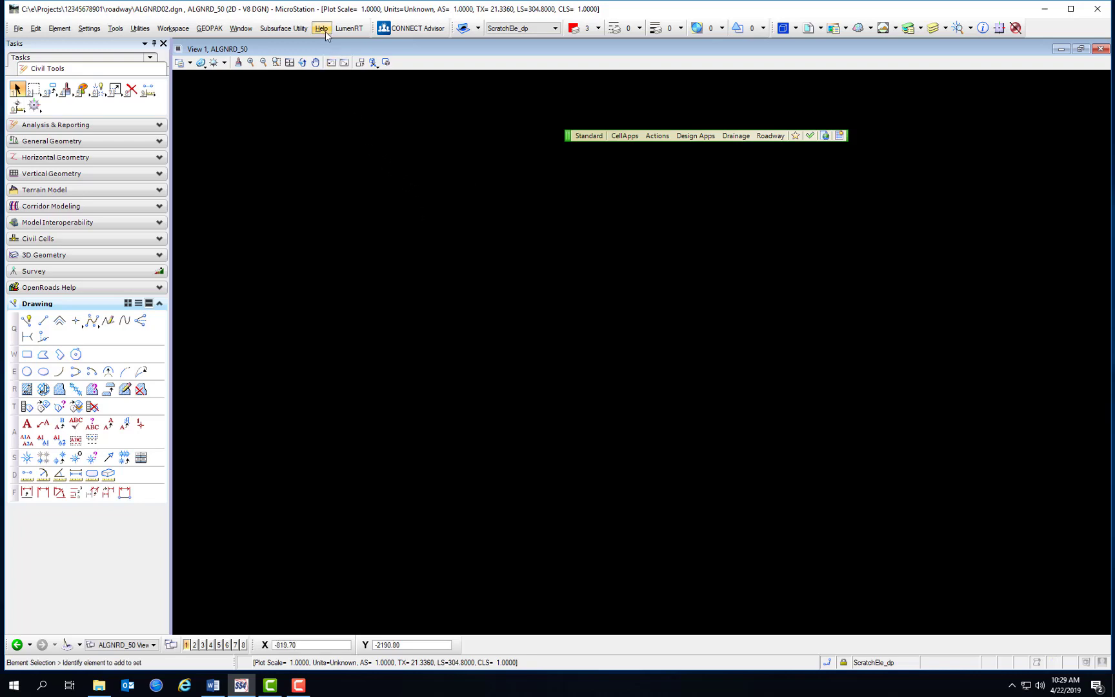
Browse the MicroStation V8i Help contents, then close the help window.
click(321, 28)
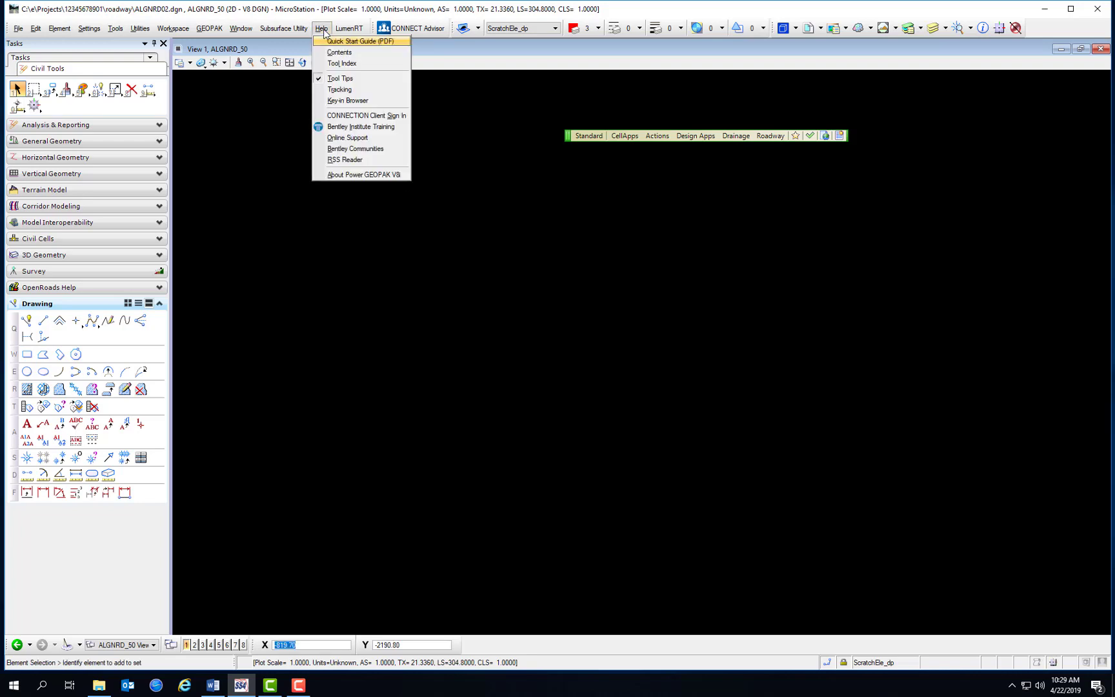
mouse_move(342, 64)
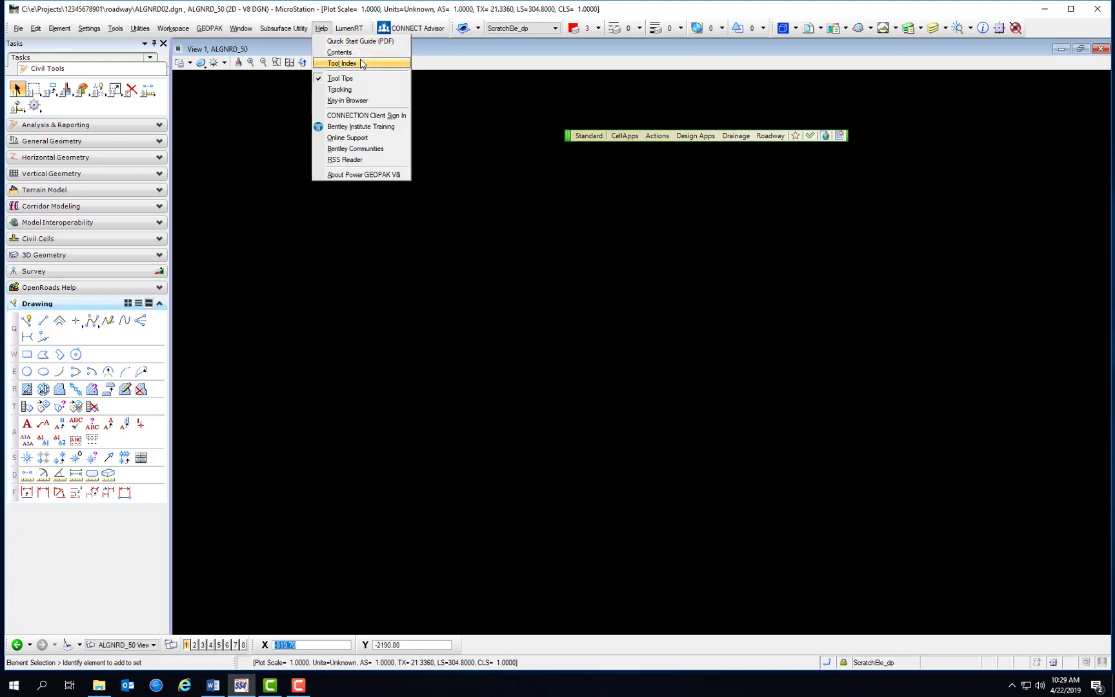
click(340, 52)
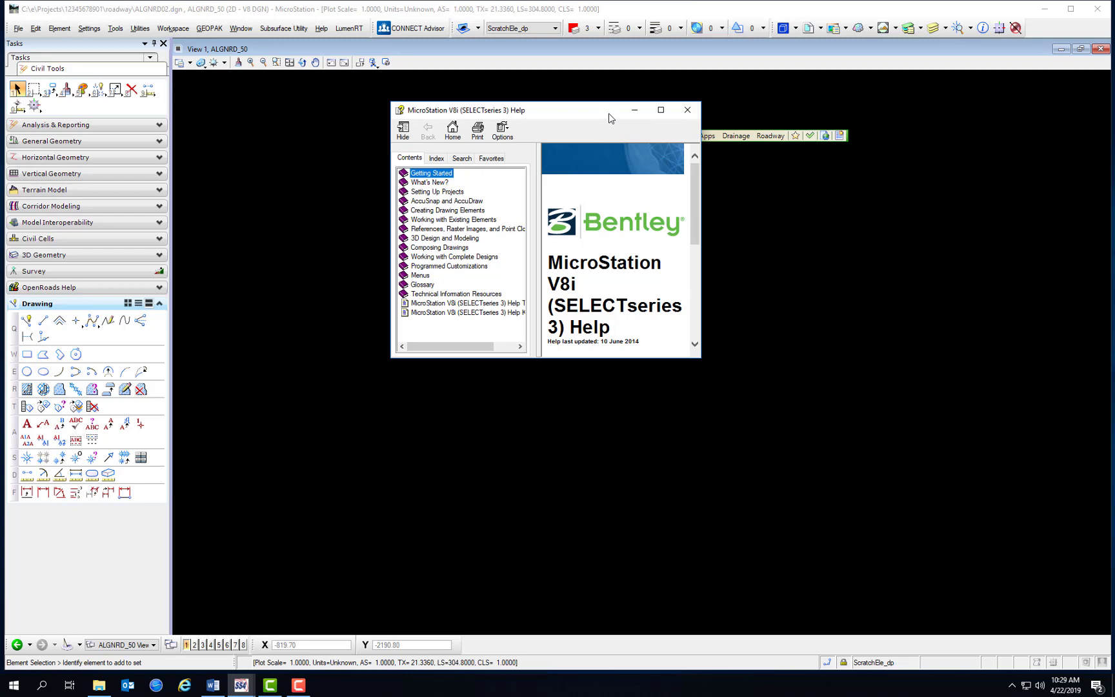
mouse_move(687, 109)
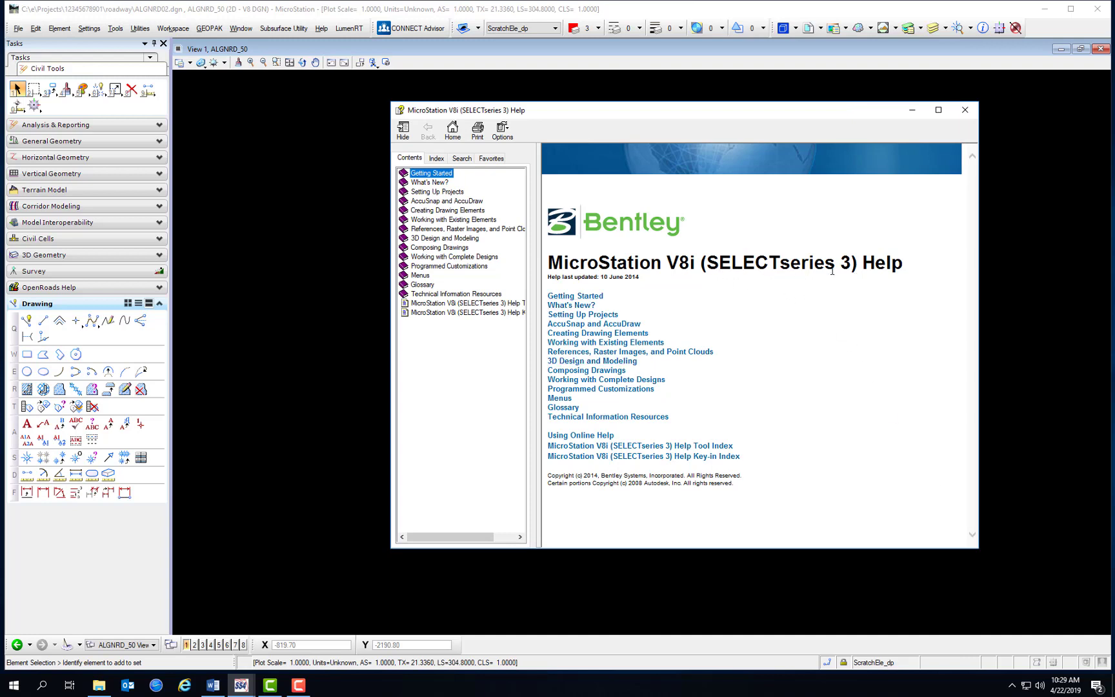
mouse_move(845, 283)
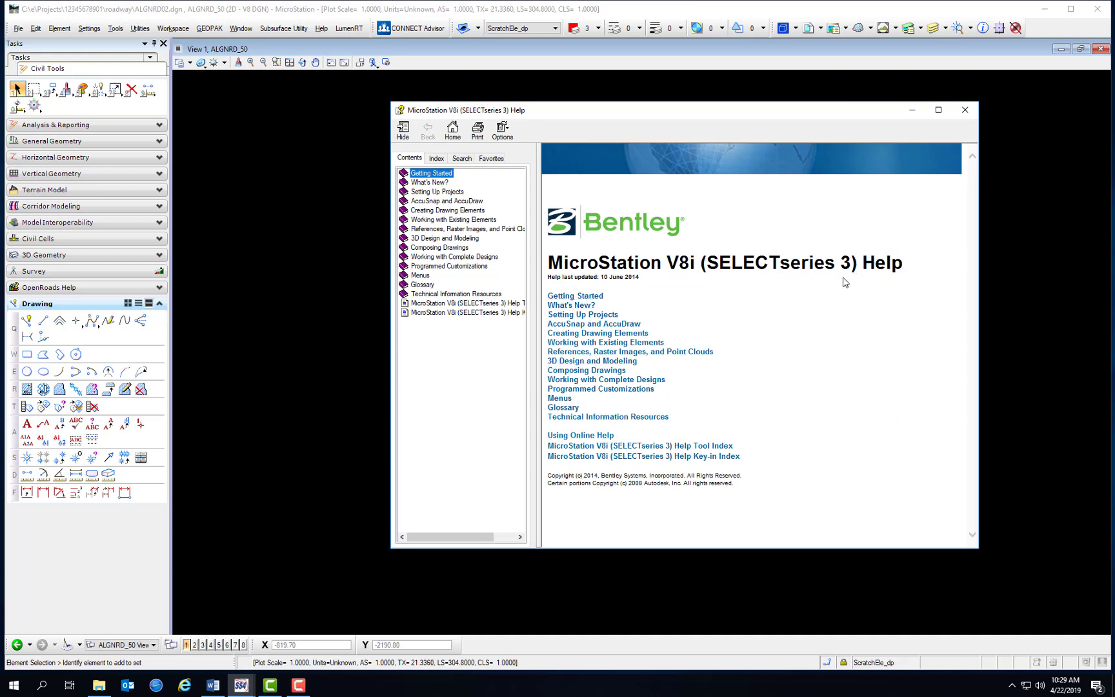
click(964, 109)
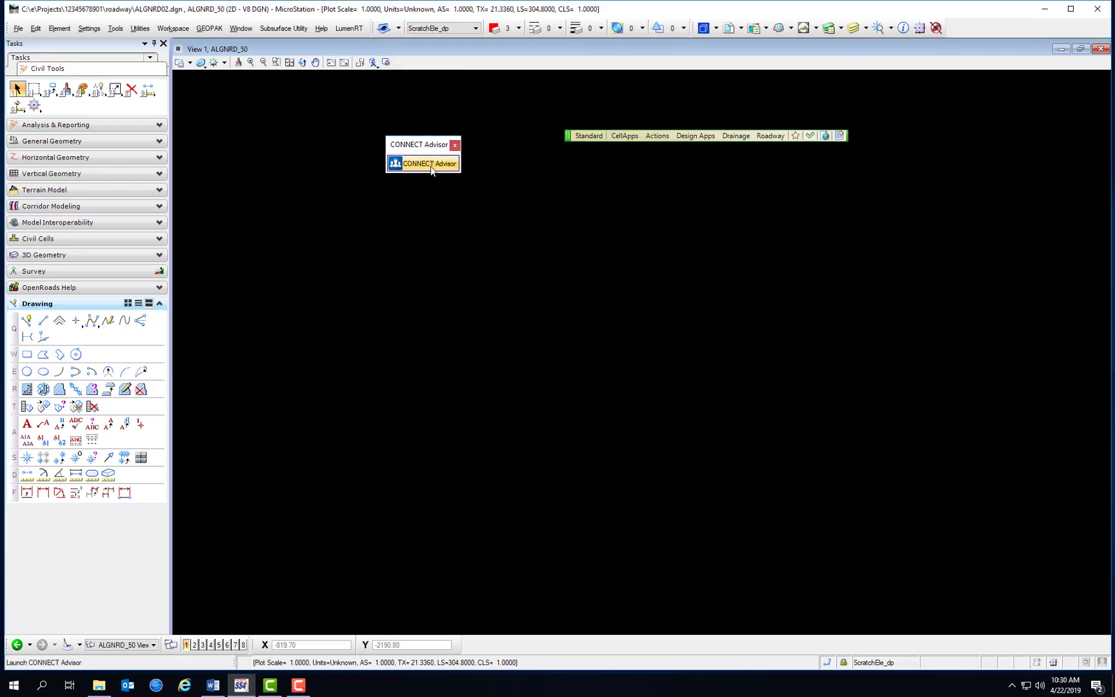
Launch CONNECT Advisor, view Contextual Place SmartLine advice, then return to General resources.
click(422, 163)
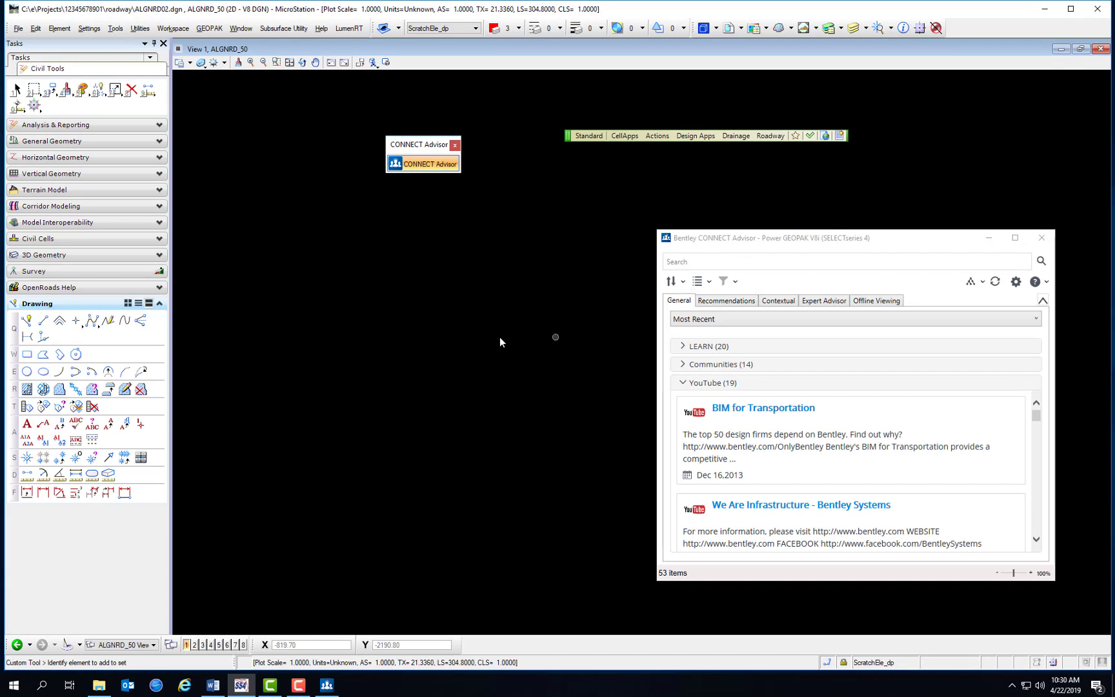
mouse_move(317, 221)
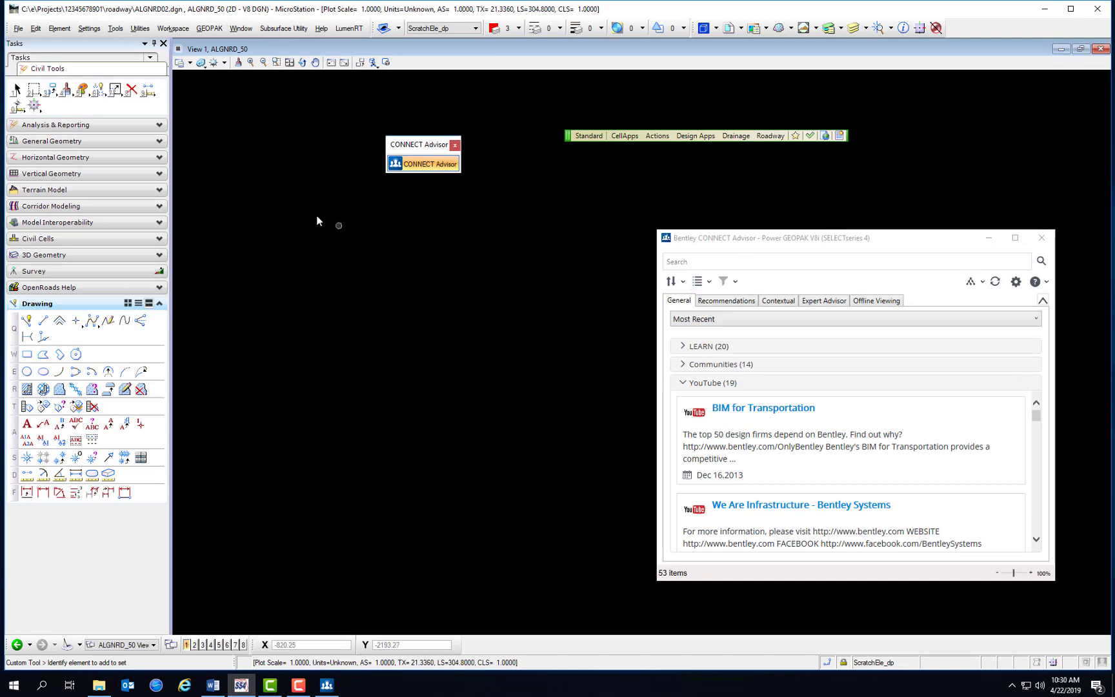
click(44, 321)
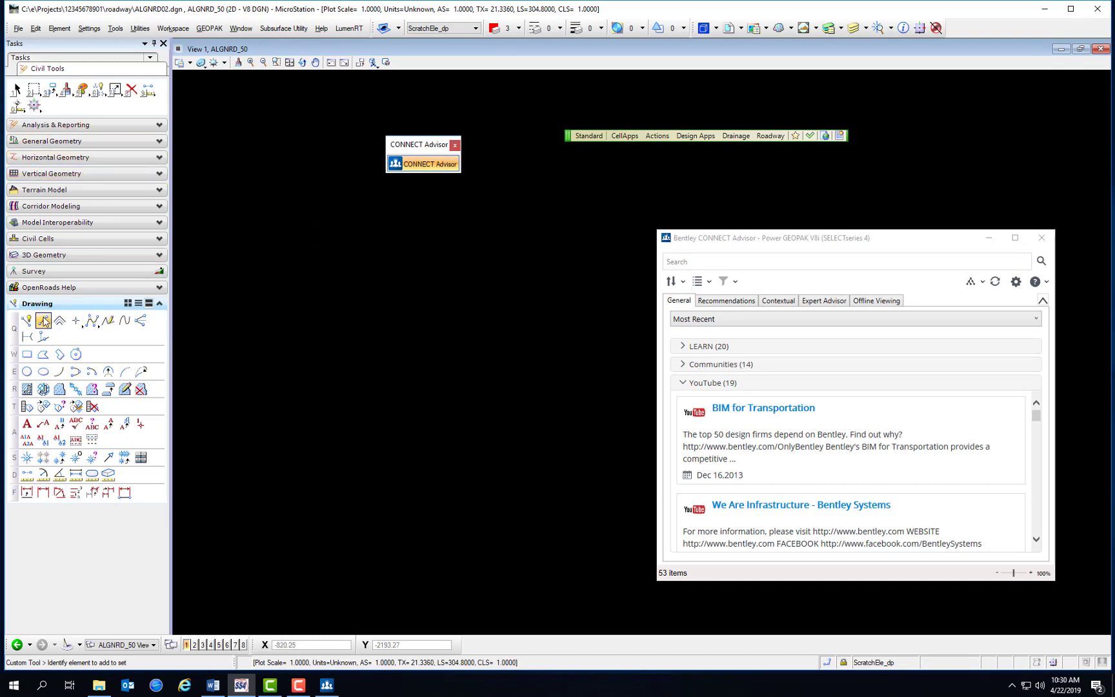
click(26, 320)
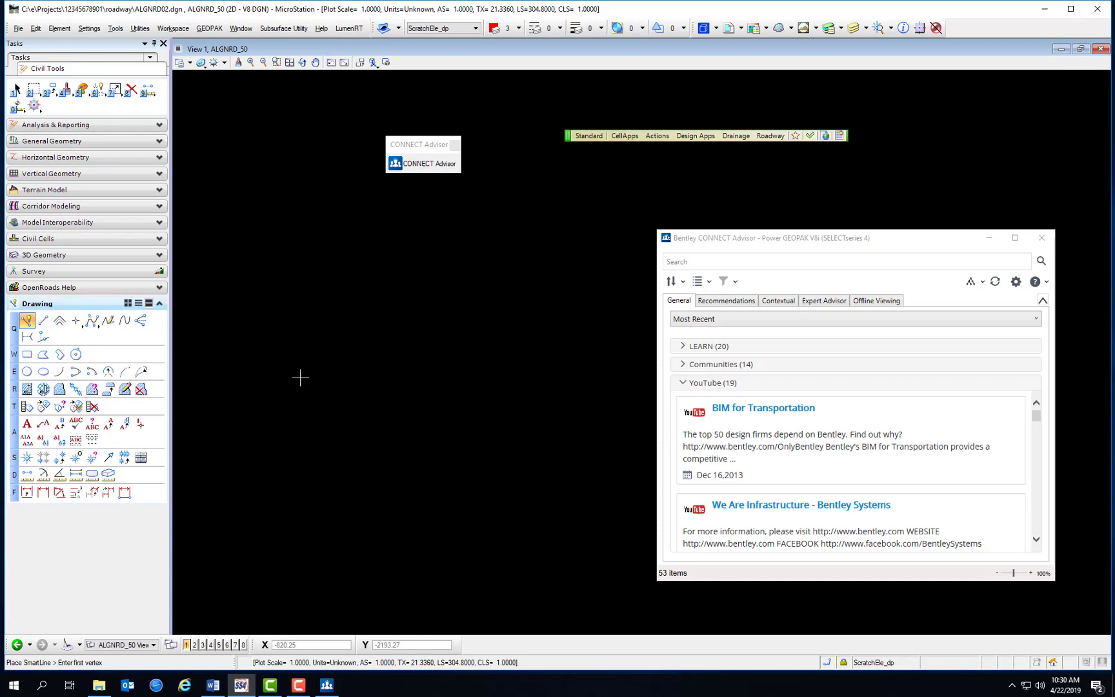
click(778, 301)
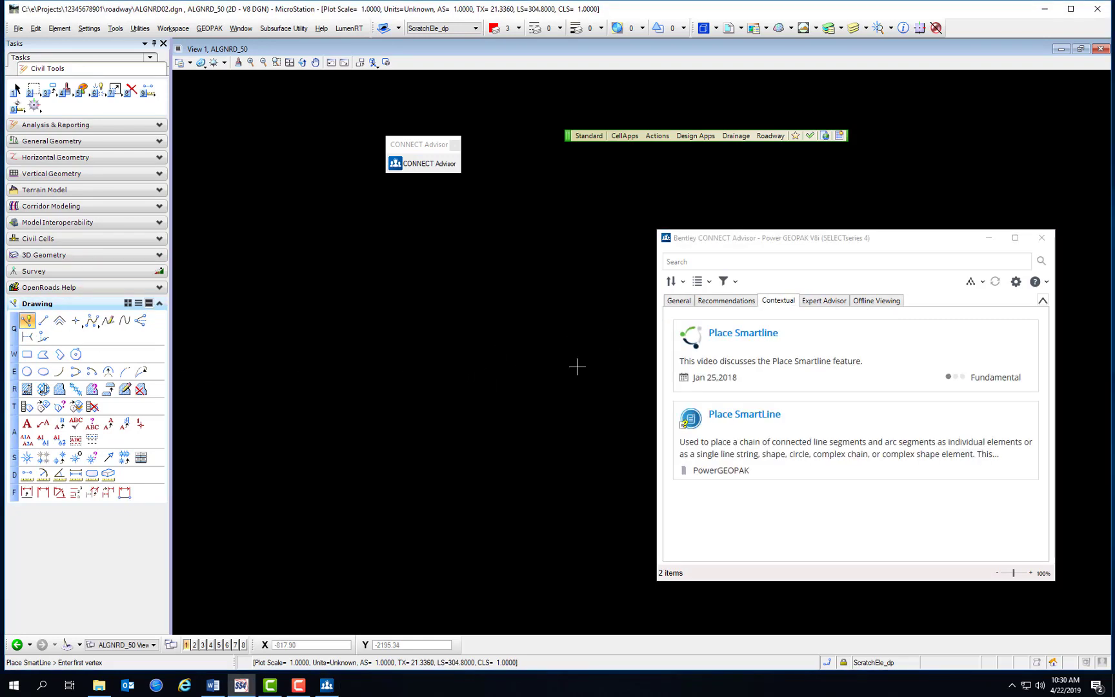
mouse_move(743, 417)
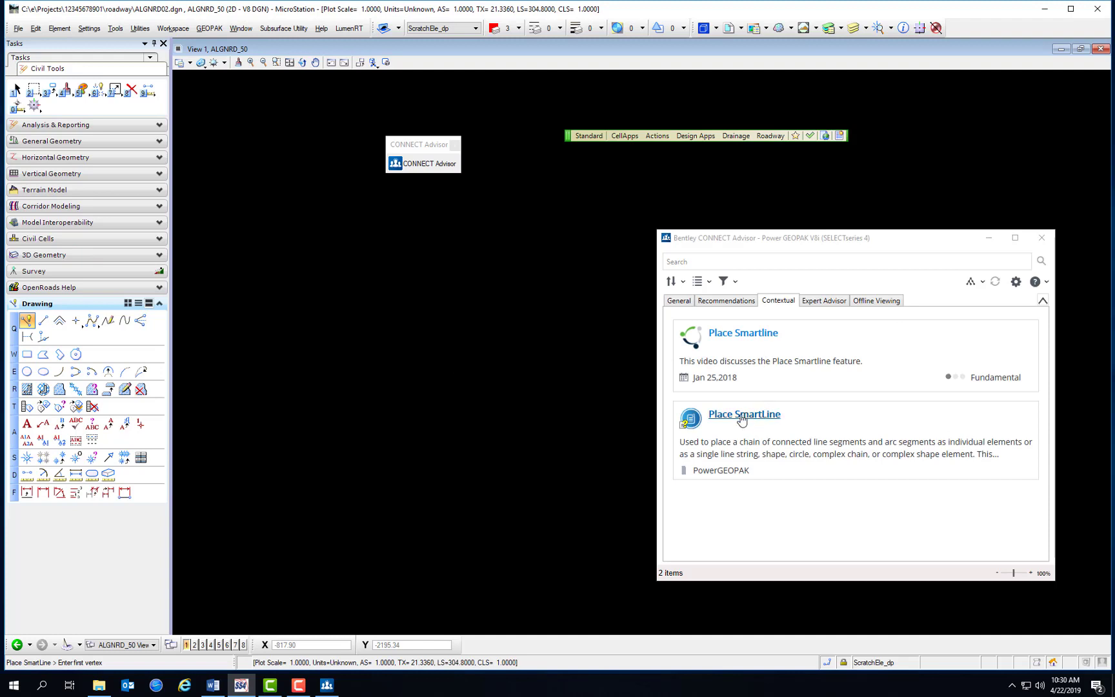
mouse_move(700, 340)
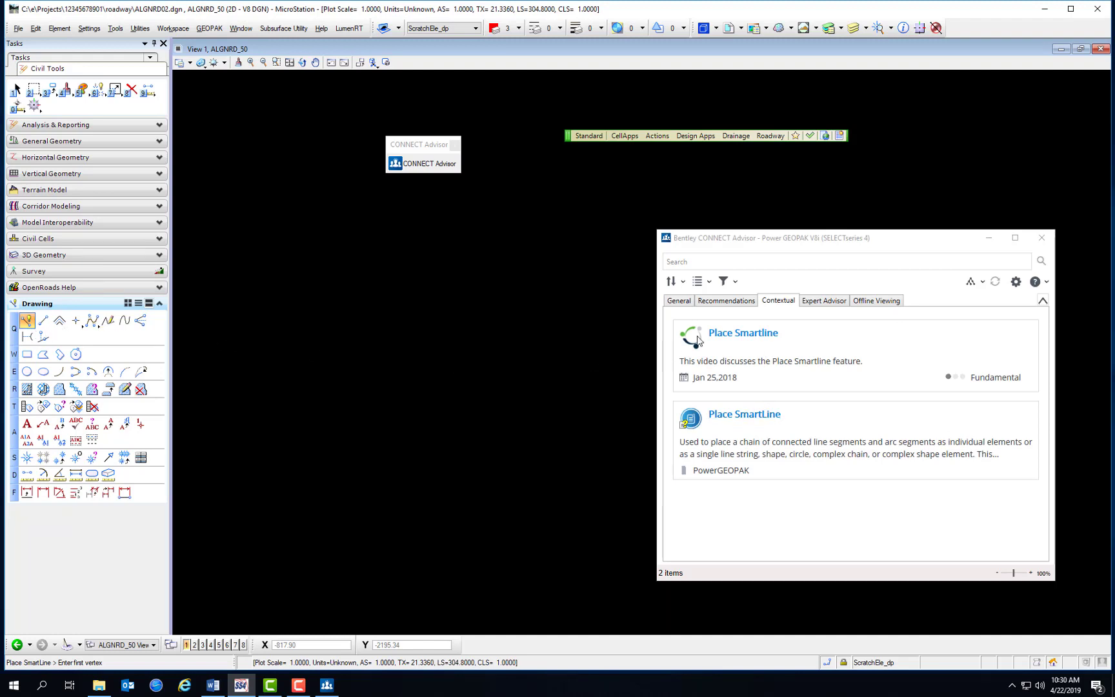
mouse_move(774, 389)
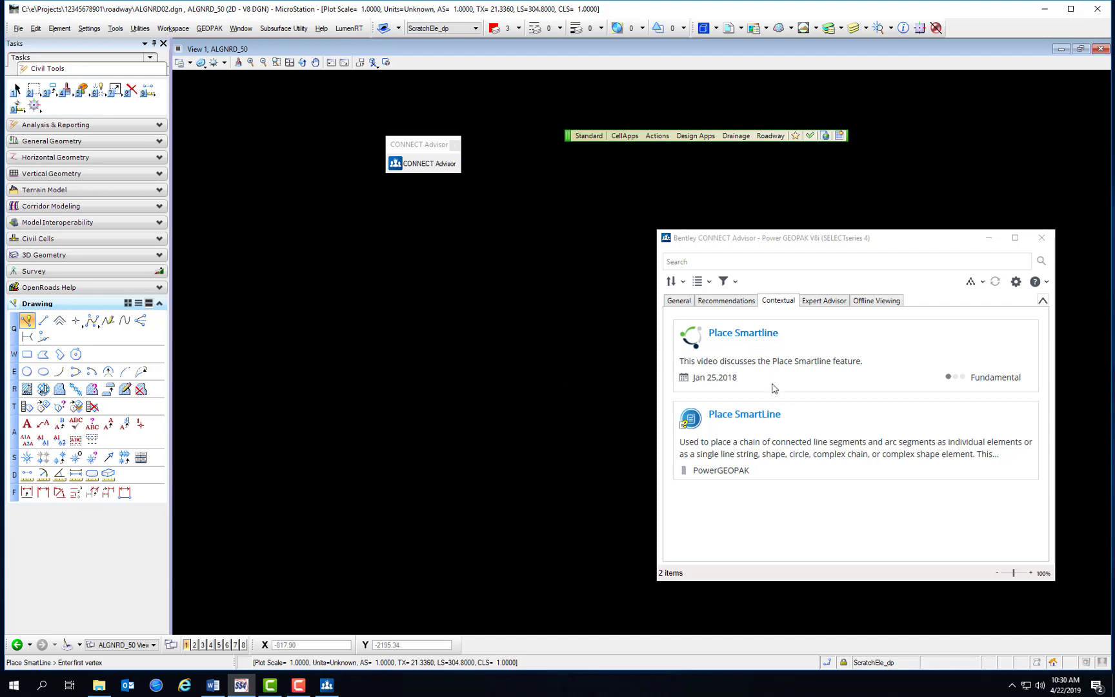
mouse_move(787, 358)
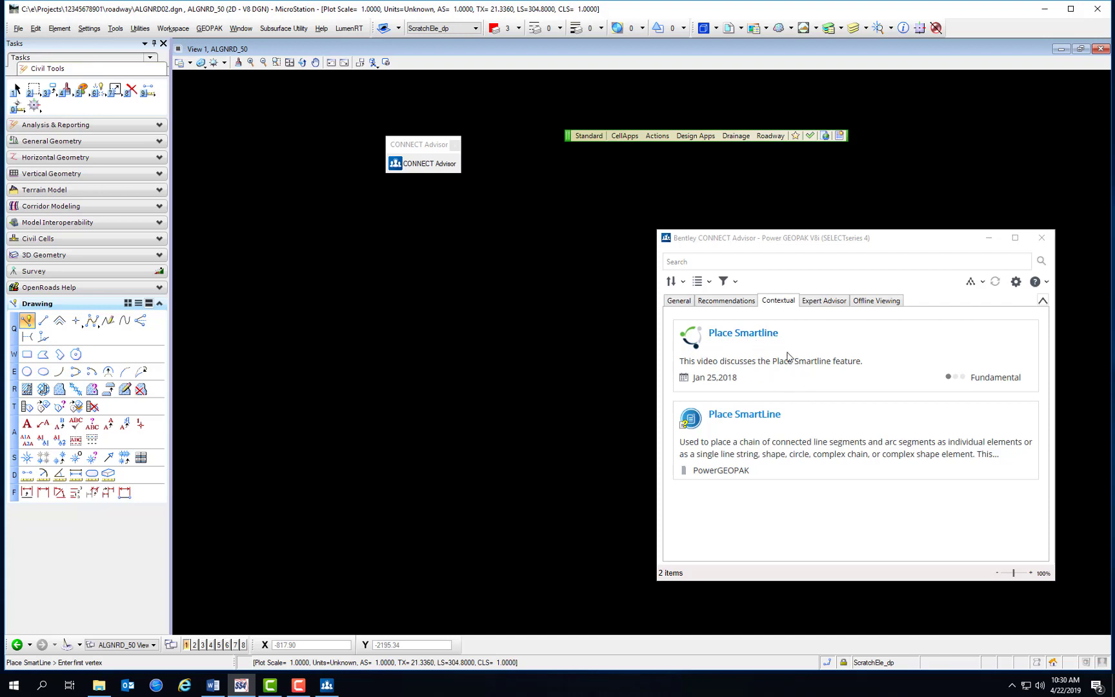
mouse_move(772, 344)
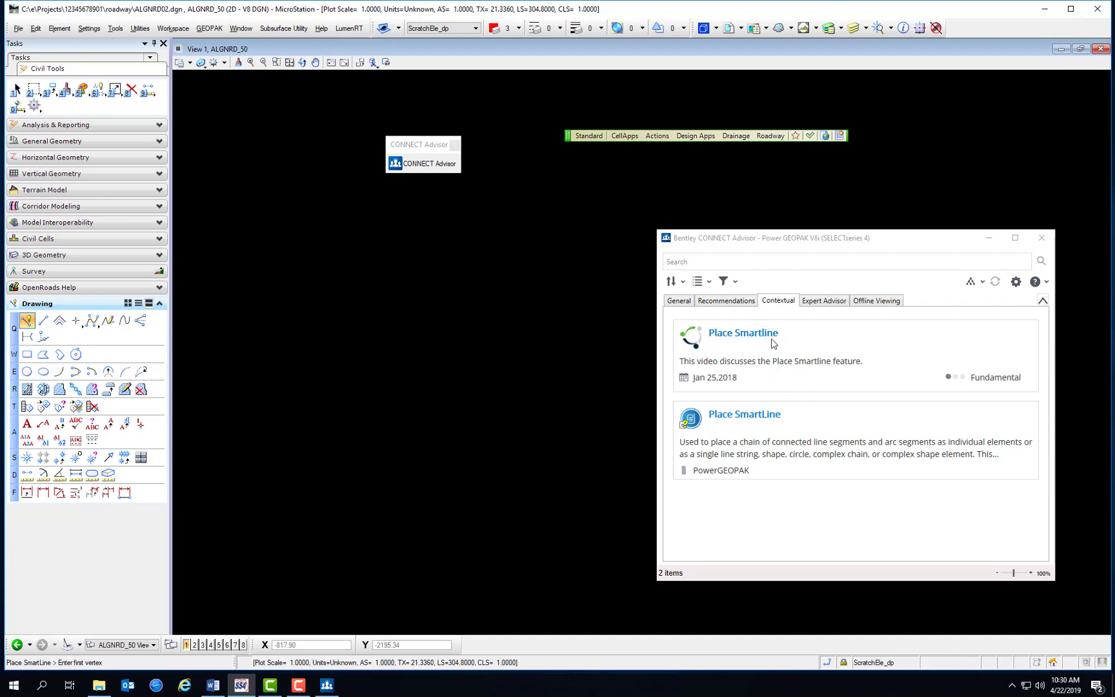
click(678, 301)
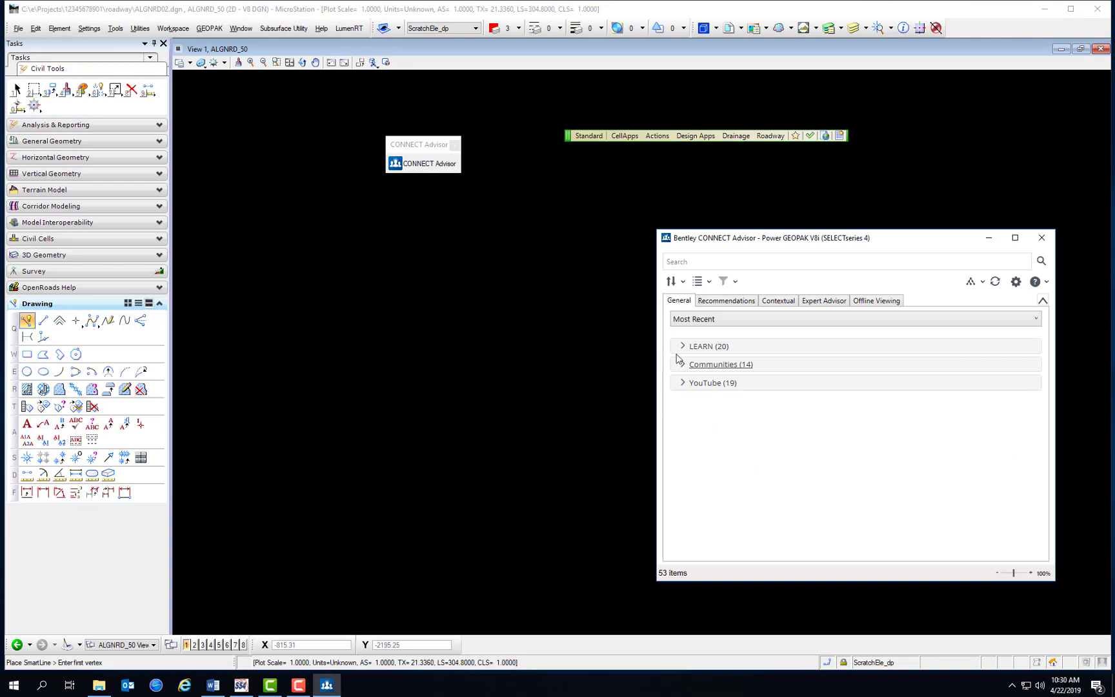
Expand and collapse YouTube videos, then view Search Results and News and Announcements categories.
click(707, 346)
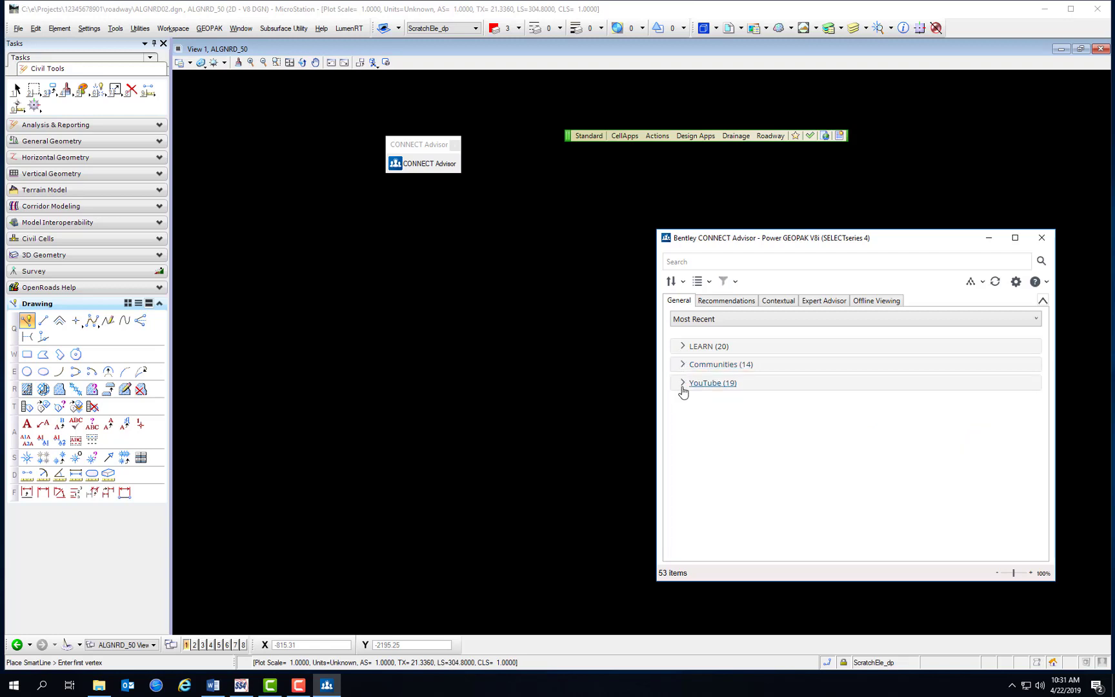
click(712, 382)
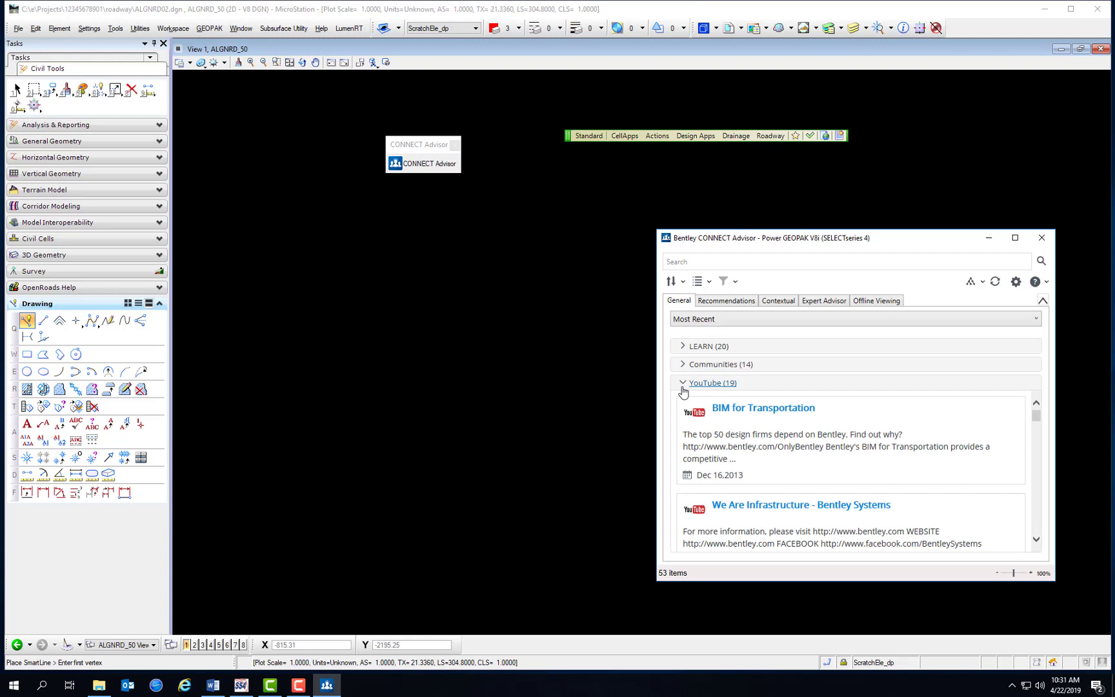
click(712, 382)
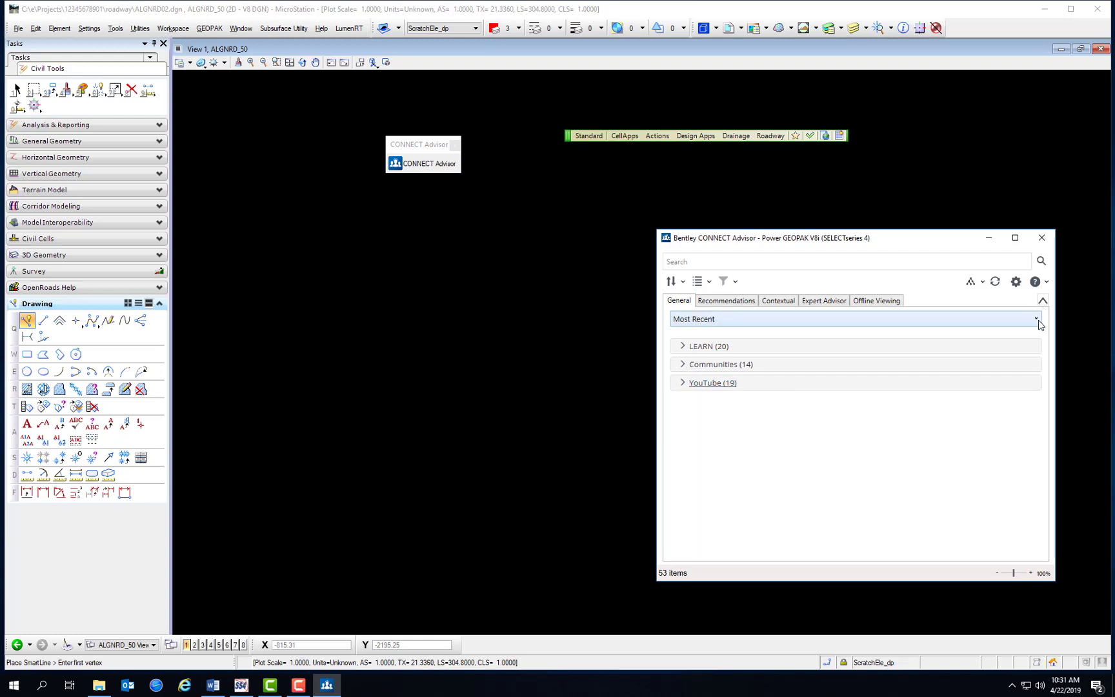
click(1035, 319)
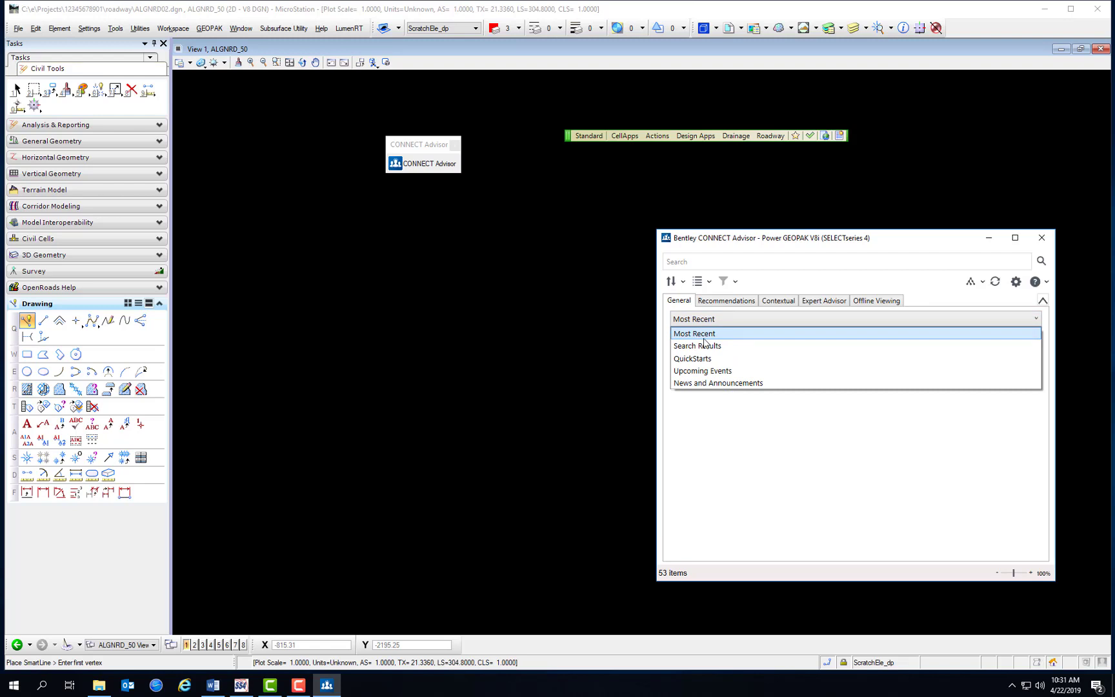
mouse_move(704, 346)
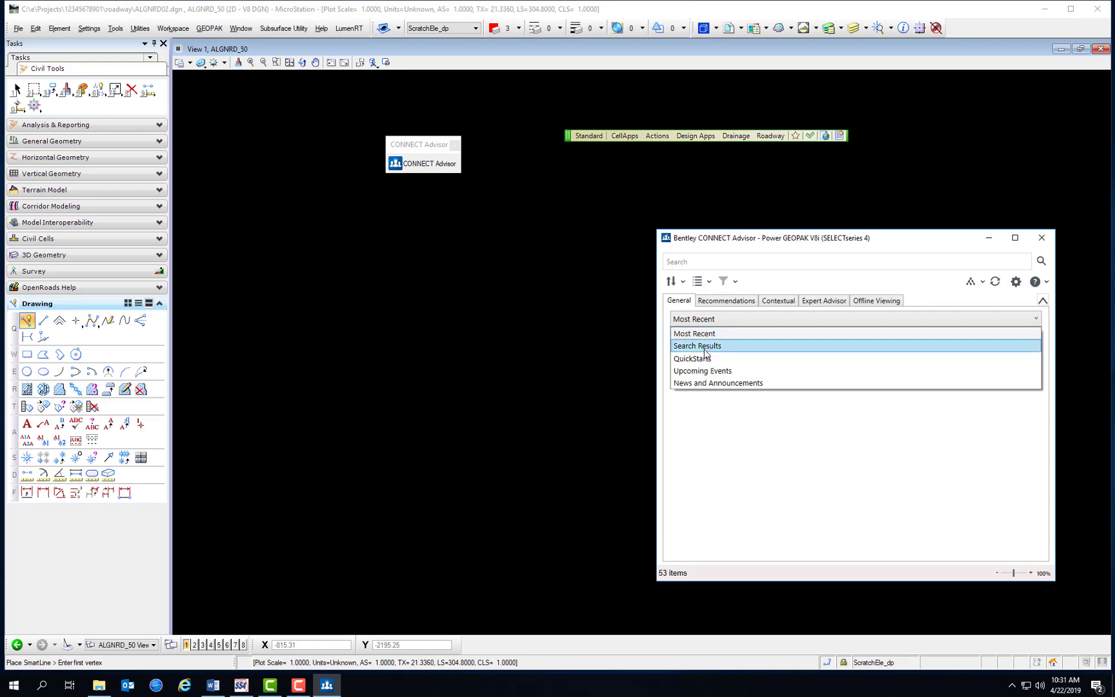
click(696, 346)
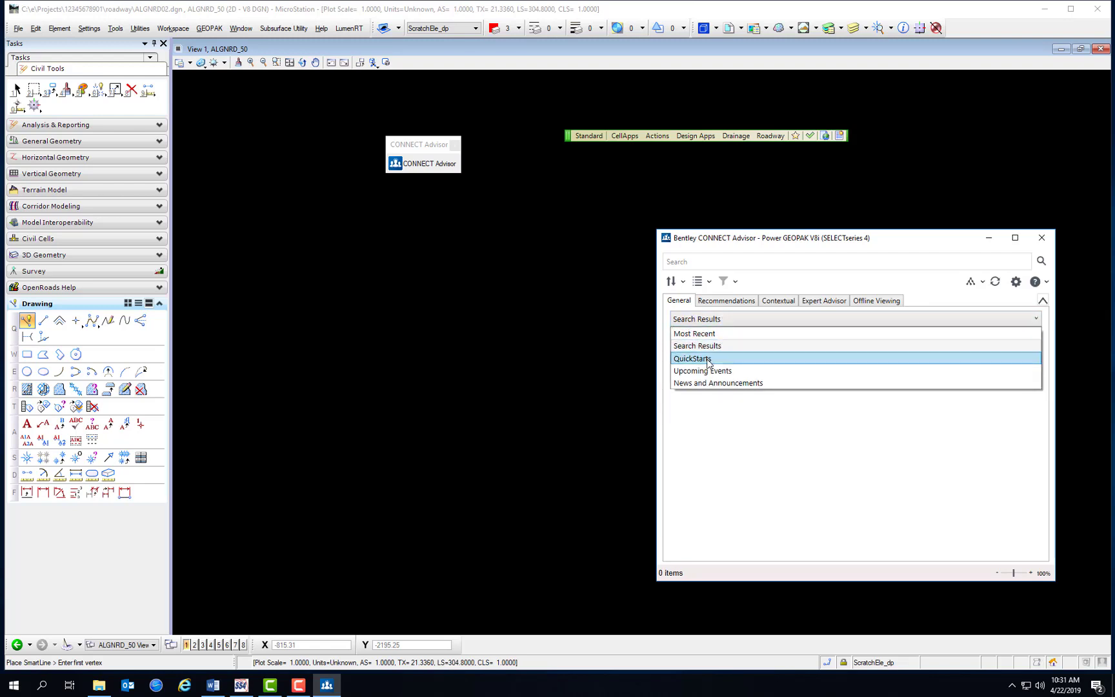
mouse_move(717, 382)
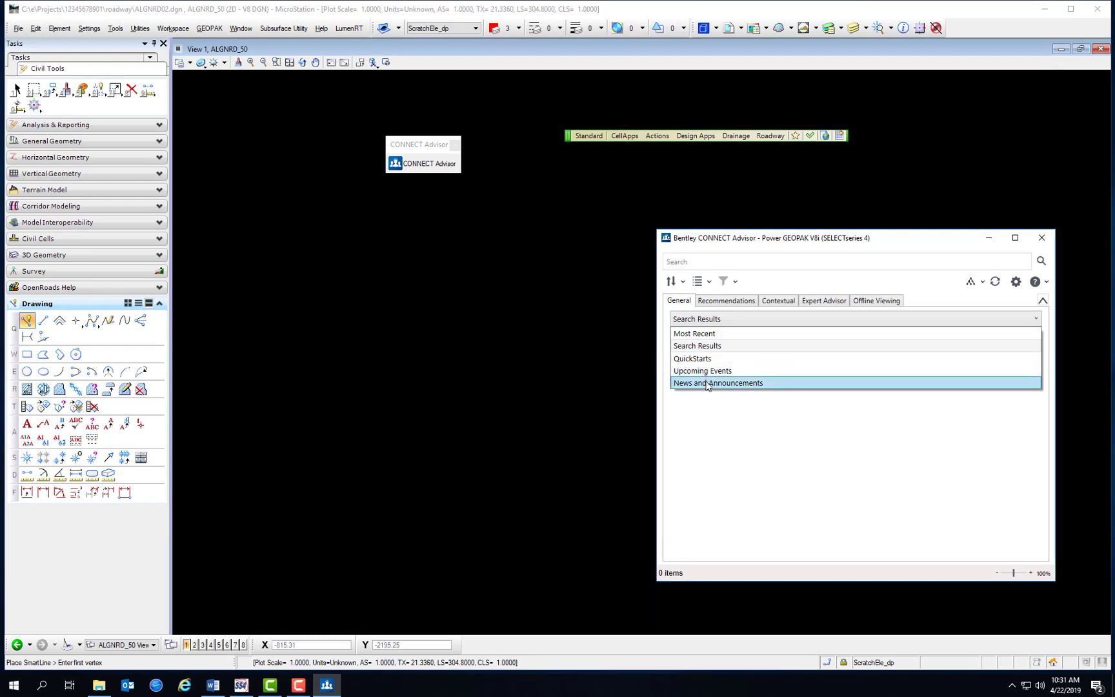
click(695, 333)
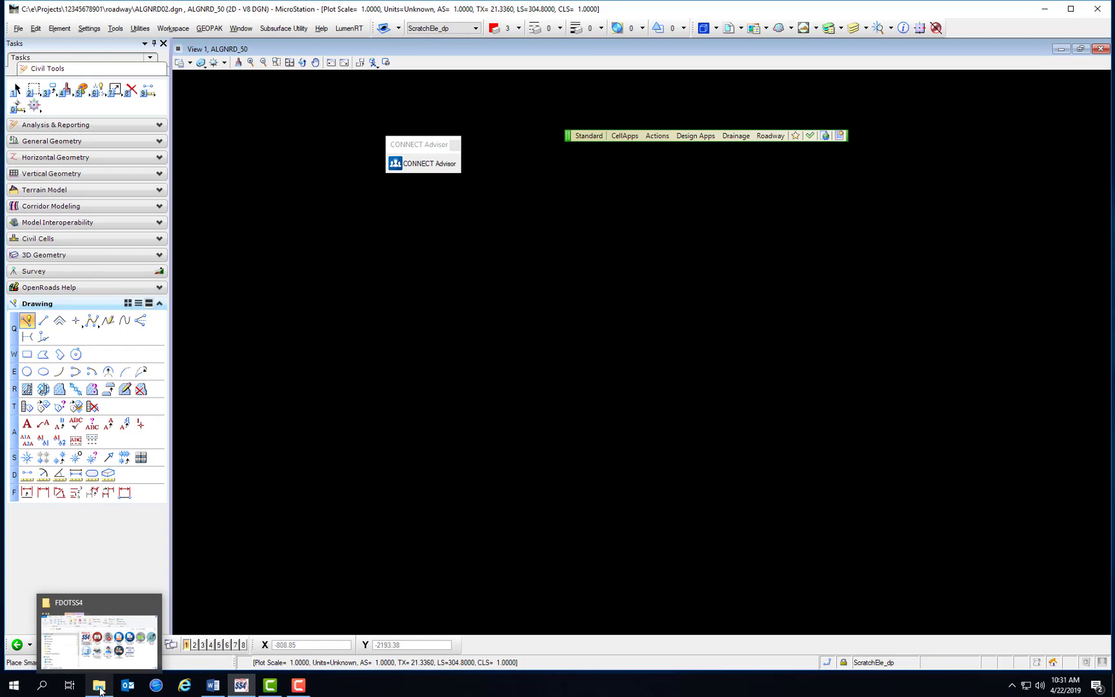
Browse the FDOTSS4 folder's CADD Support Community shortcut, then return to the MicroStation drawing.
click(99, 685)
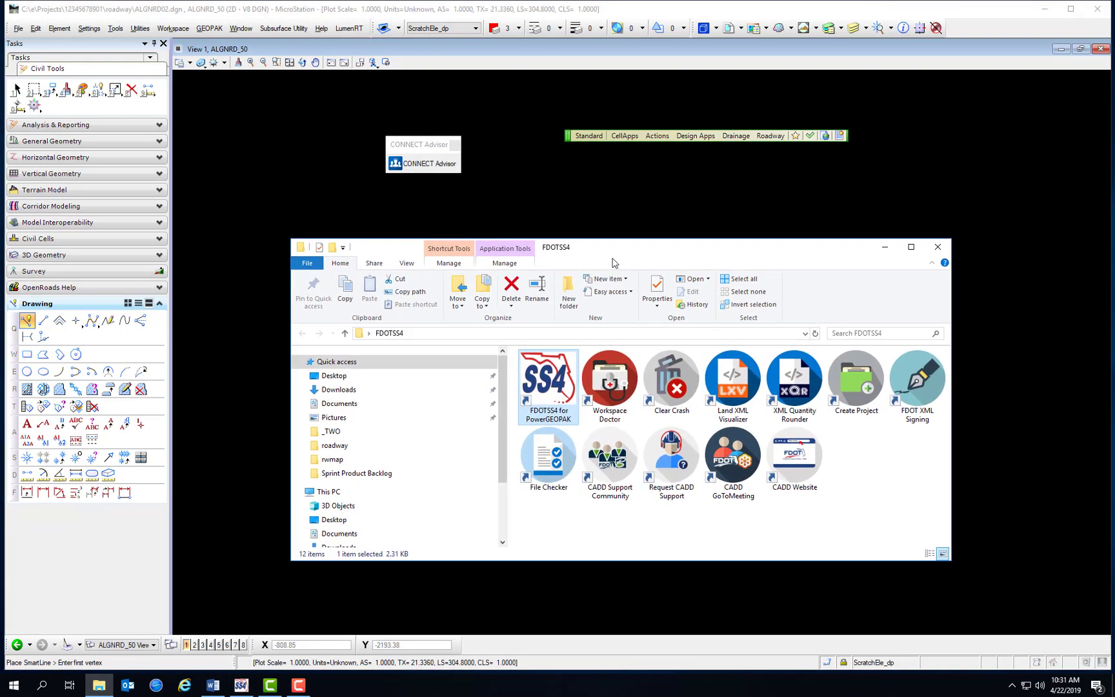
mouse_move(507, 566)
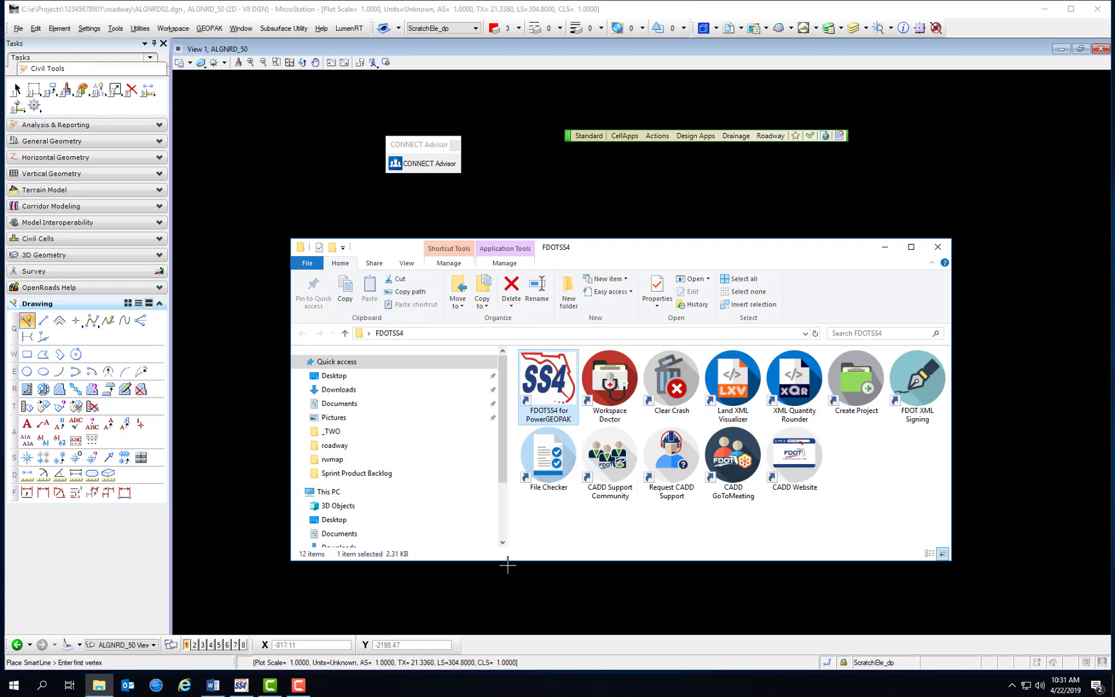
mouse_move(579, 546)
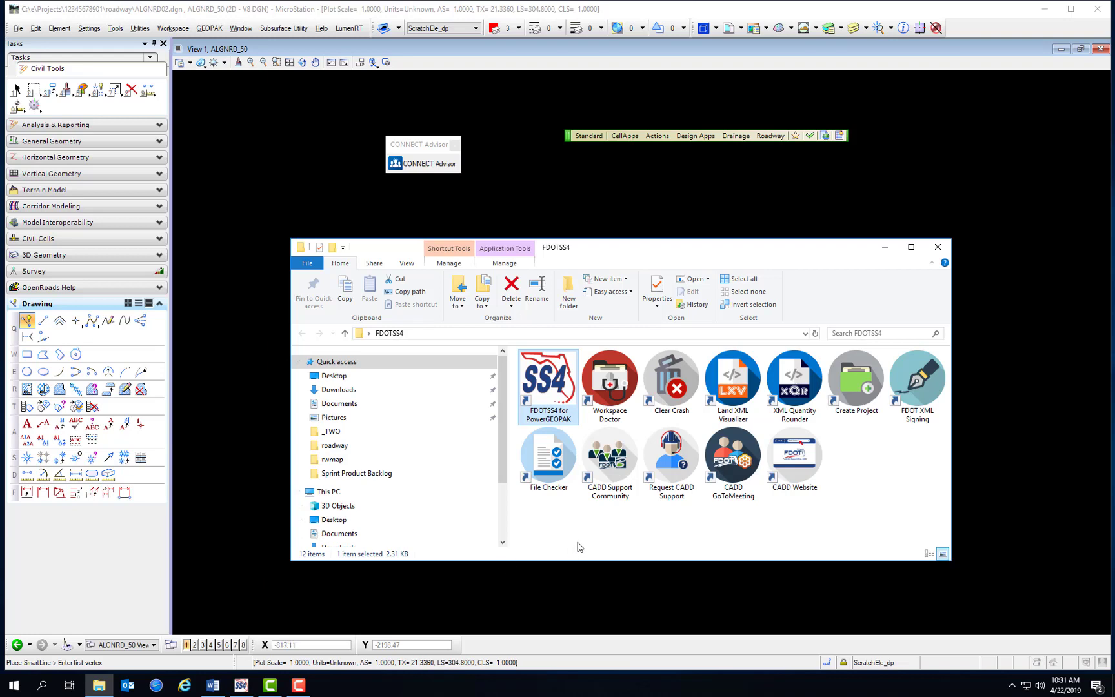
click(609, 462)
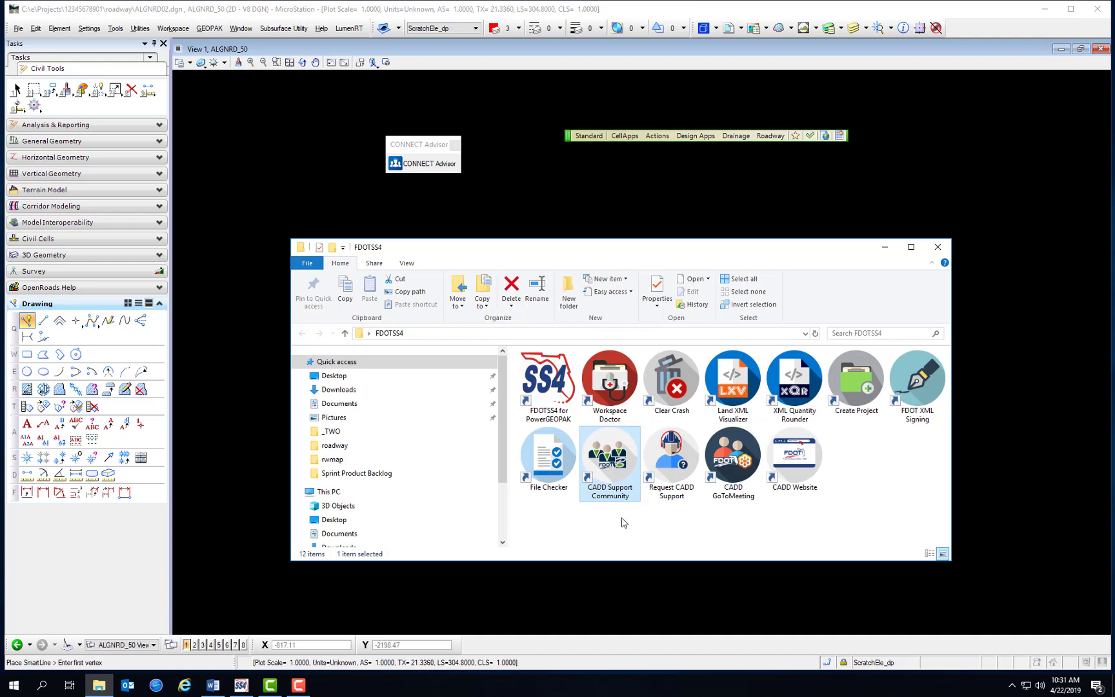
mouse_move(616, 523)
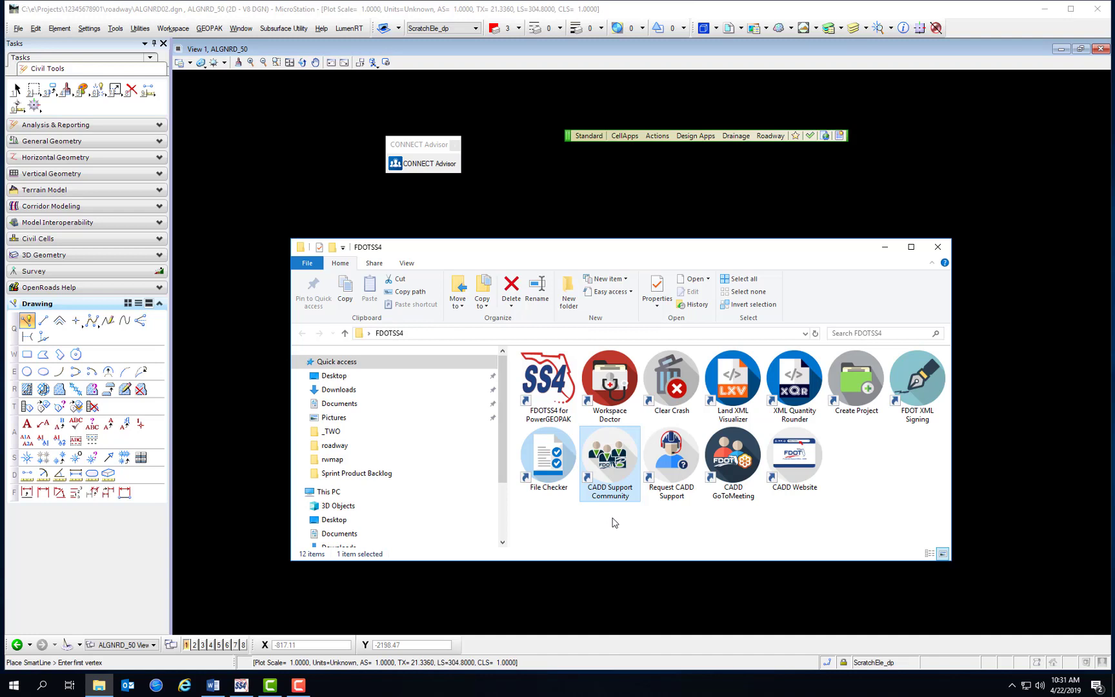
mouse_move(671, 461)
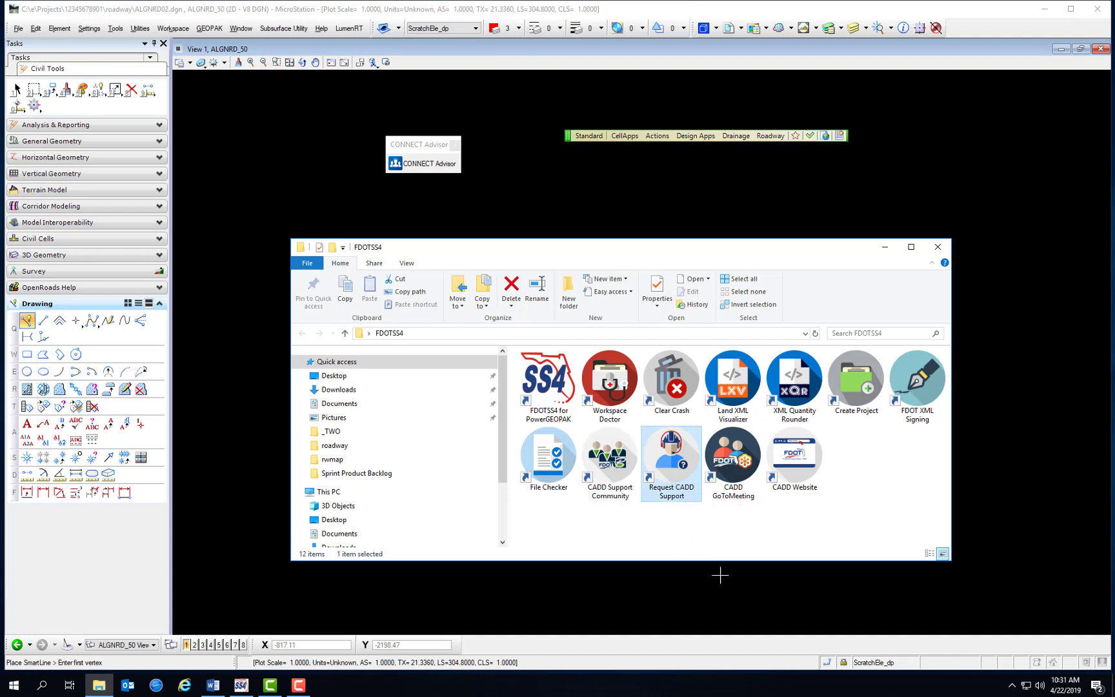
mouse_move(702, 574)
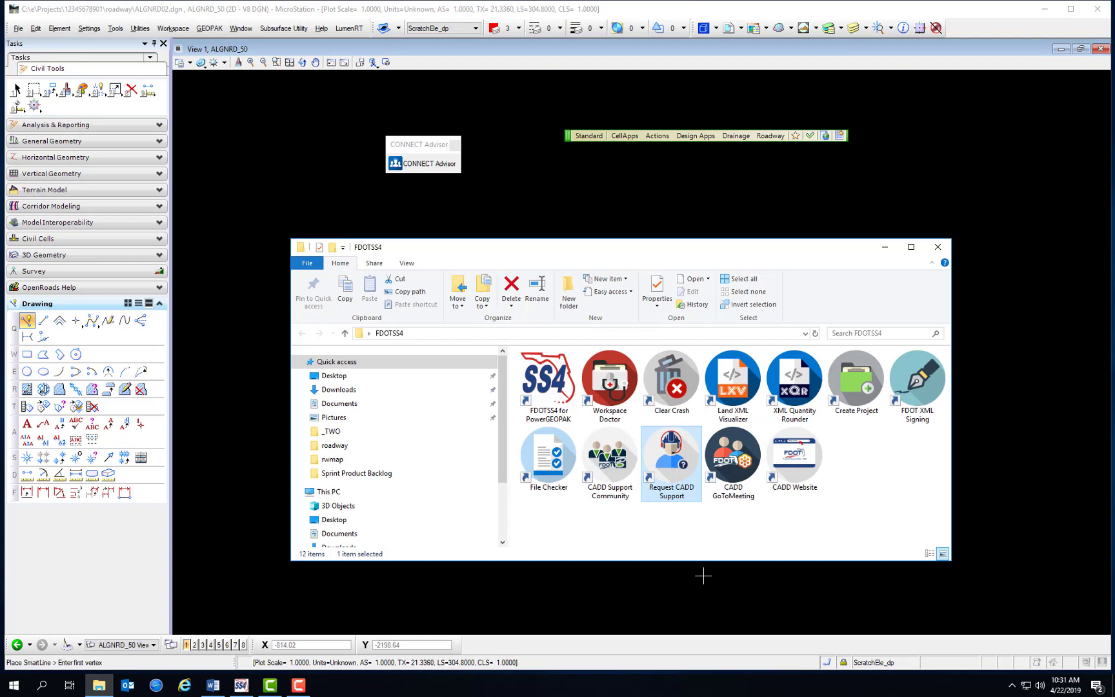
mouse_move(710, 564)
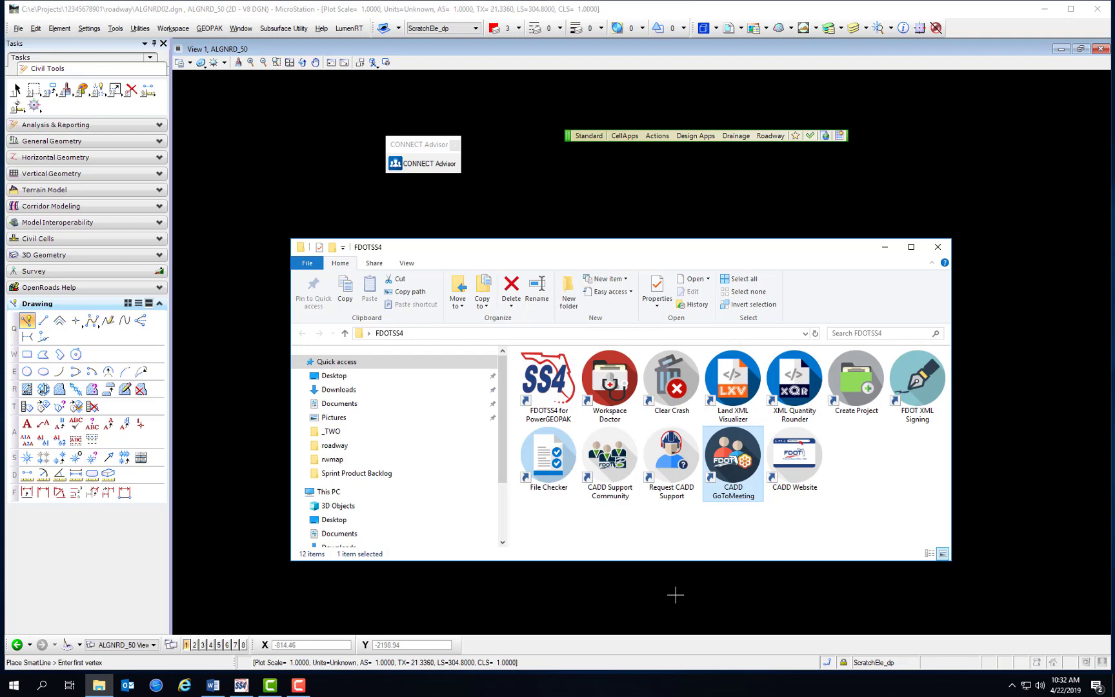
click(589, 136)
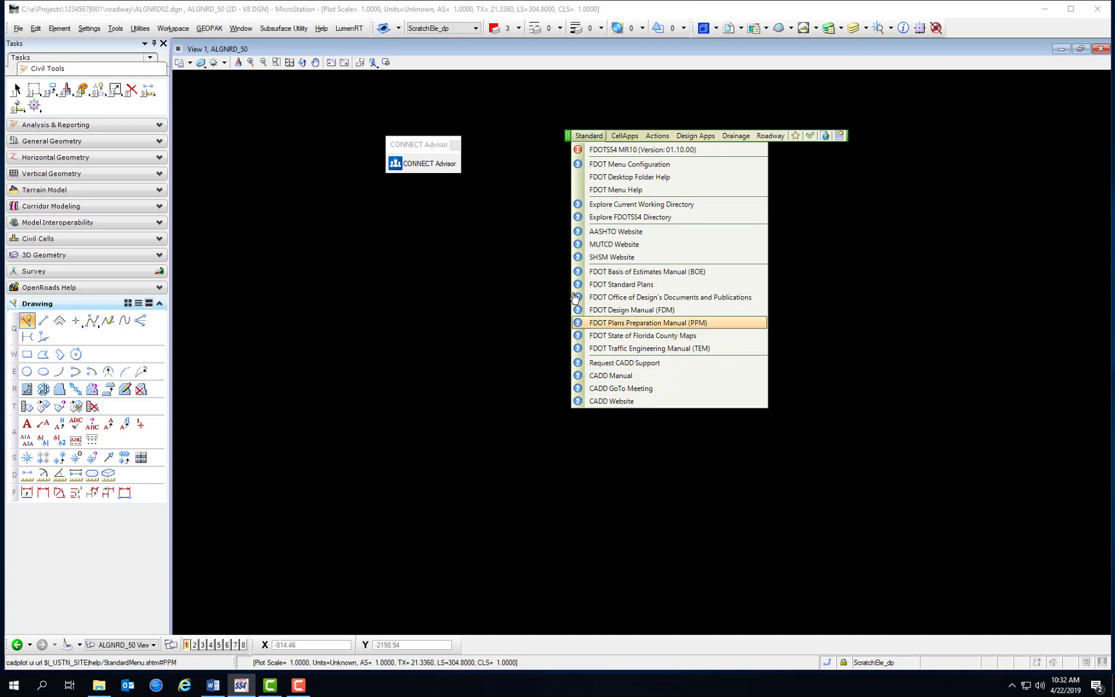
mouse_move(615, 190)
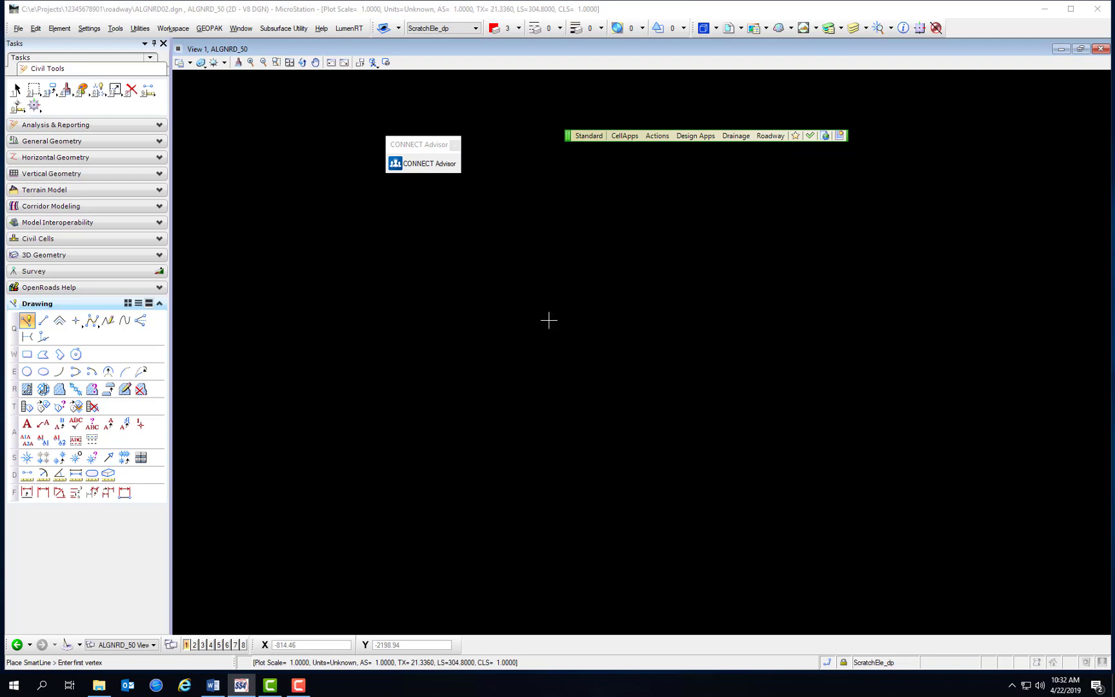
mouse_move(241, 685)
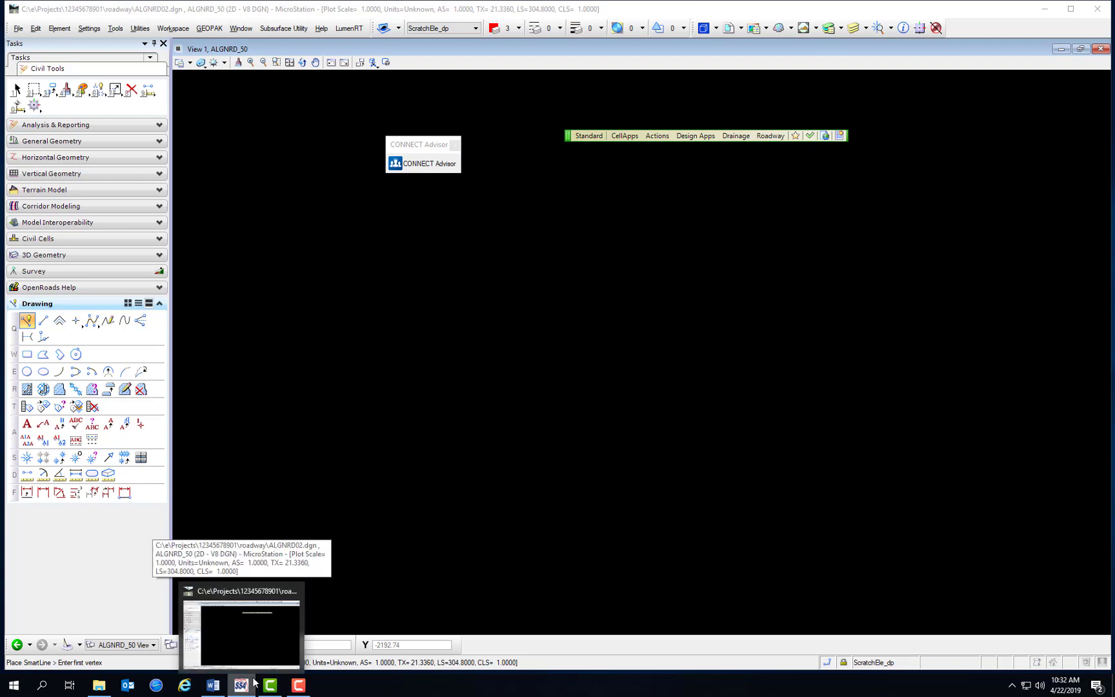